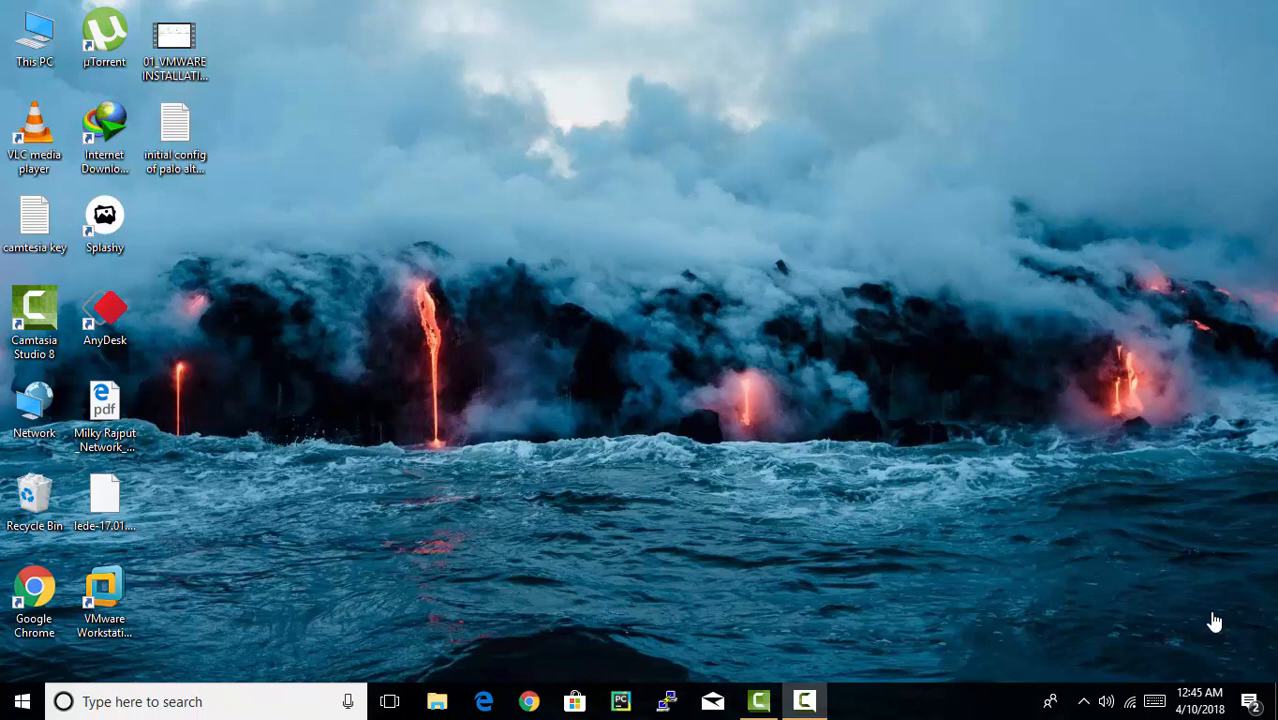
{"action": "mouse_move", "coordinate": [1092, 608]}
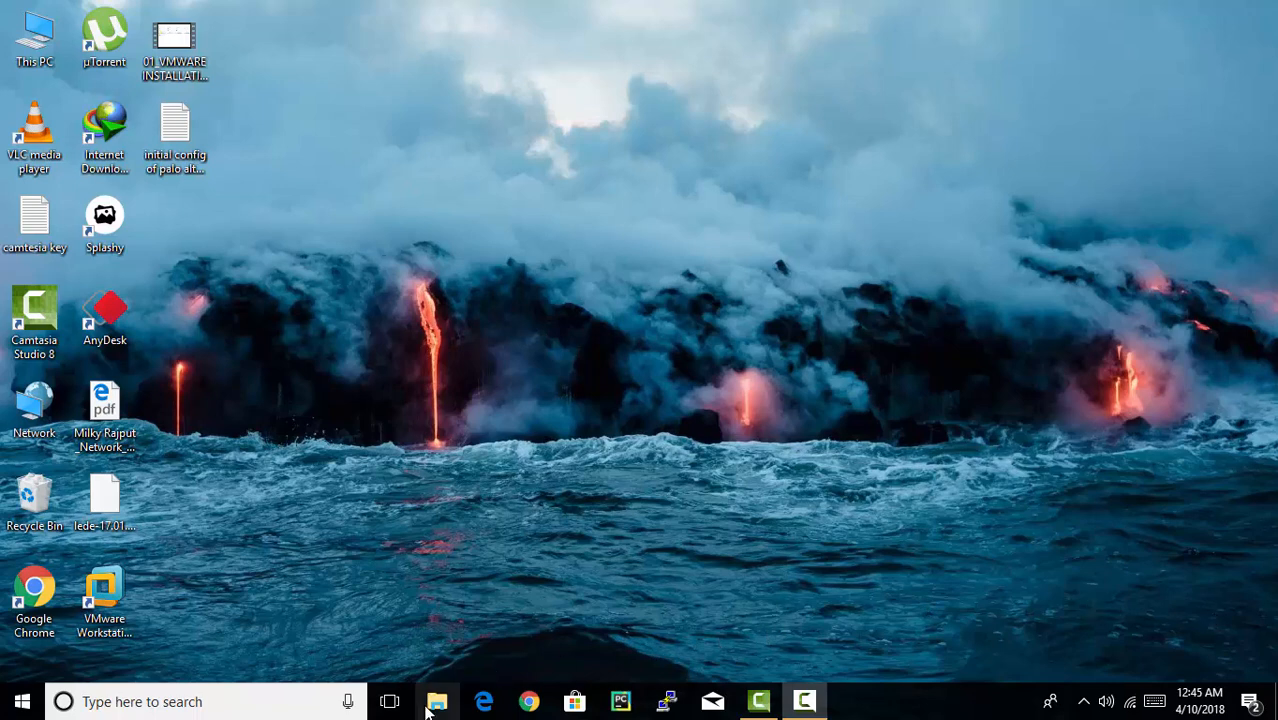
- Browse to the firewall appliance's download folder, then launch VMware Workstation Pro to its Home page
{"action": "left_click", "coordinate": [436, 700]}
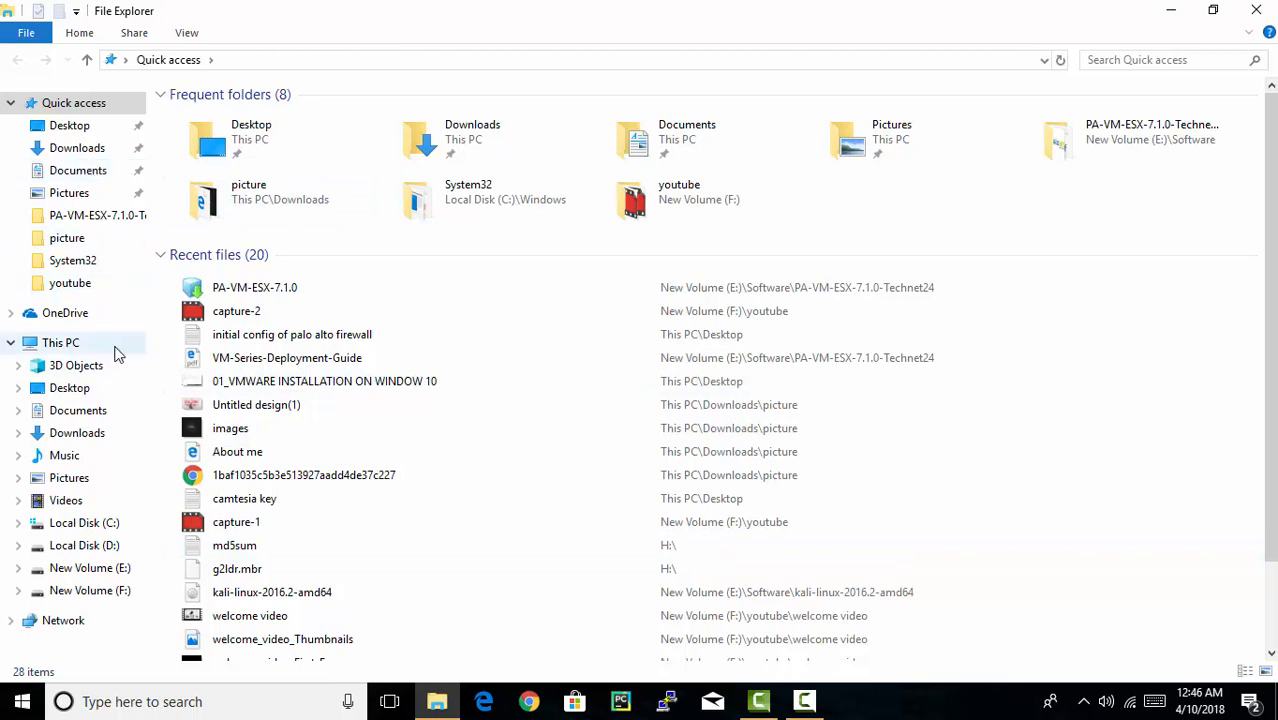
{"action": "double_click", "coordinate": [98, 216]}
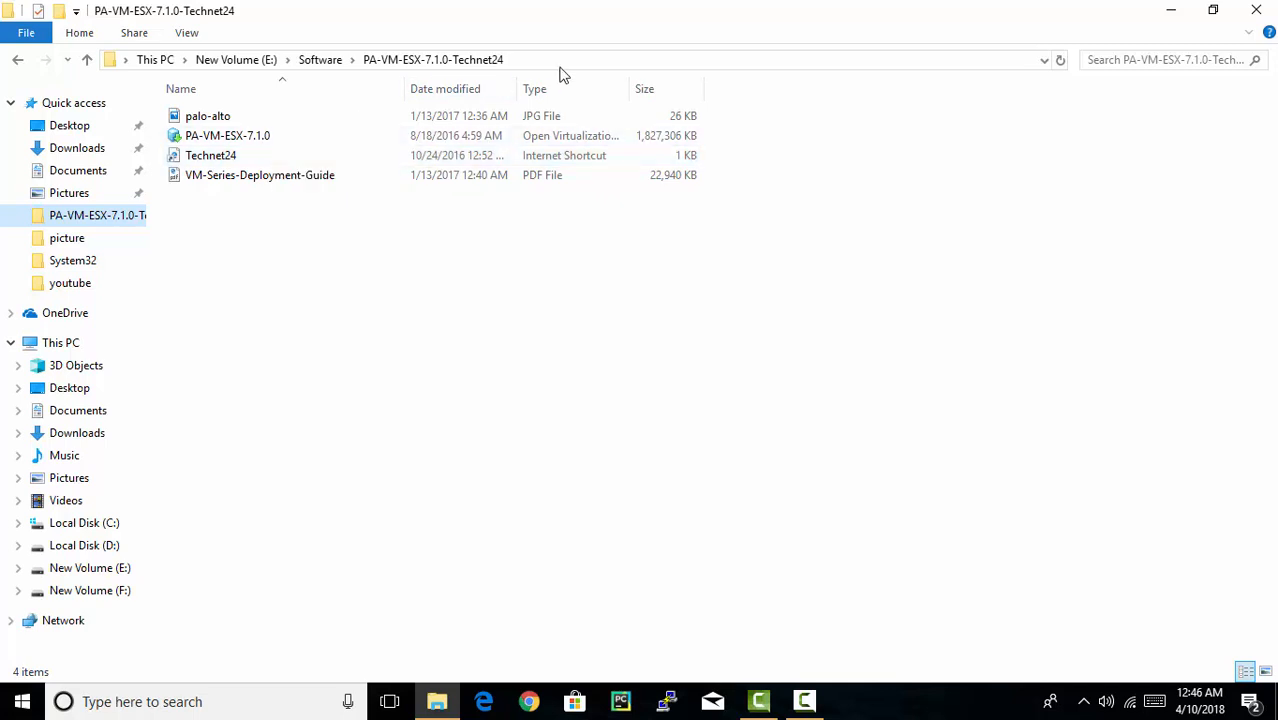
{"action": "mouse_move", "coordinate": [612, 54]}
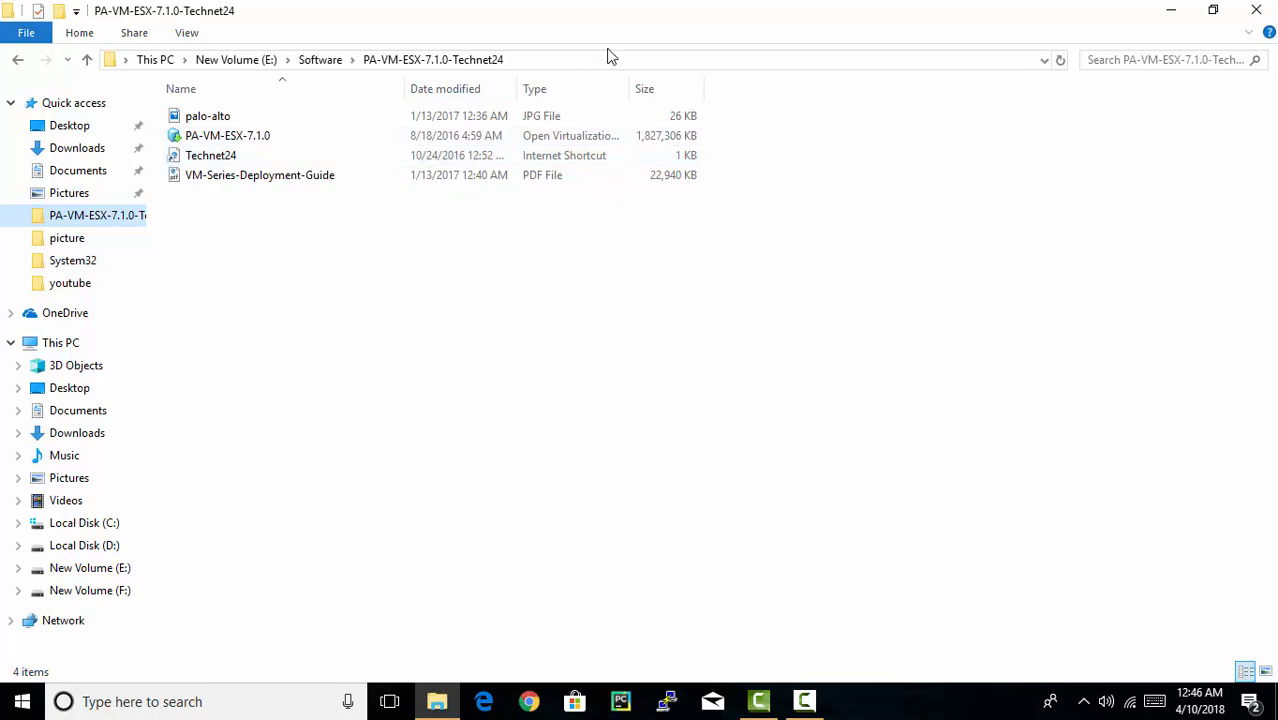
{"action": "mouse_move", "coordinate": [1212, 8]}
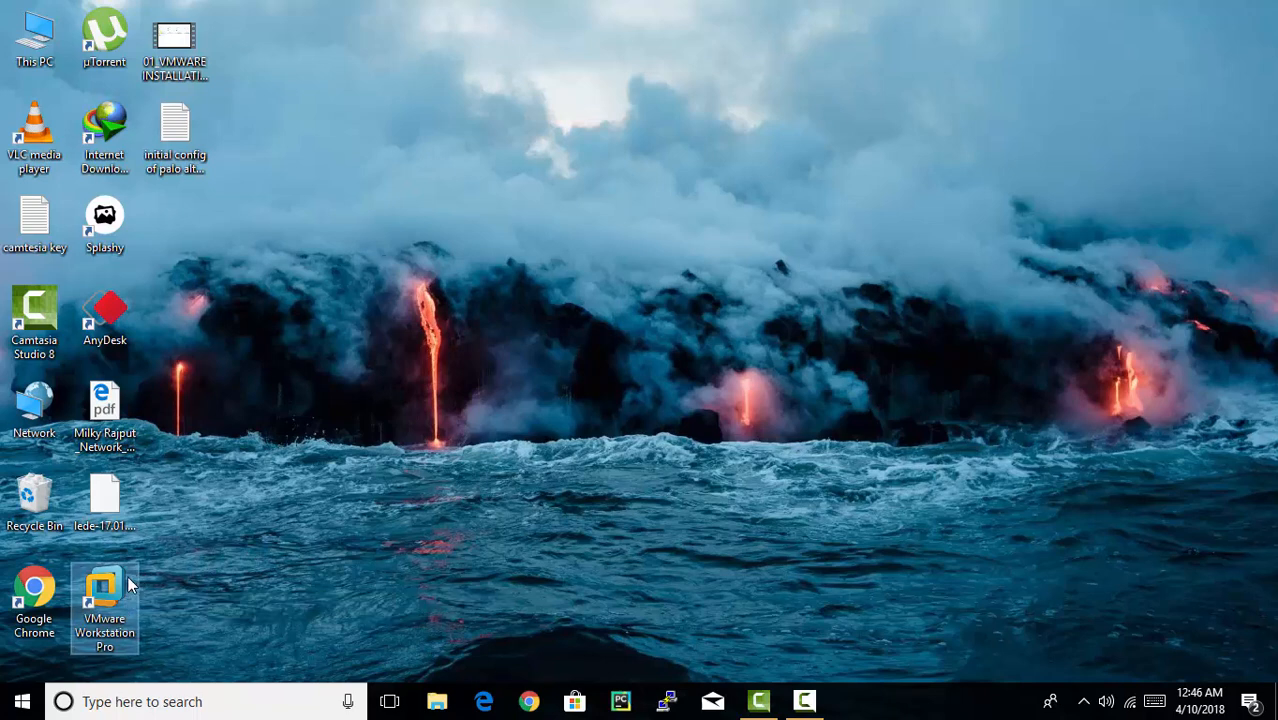
{"action": "mouse_move", "coordinate": [140, 582]}
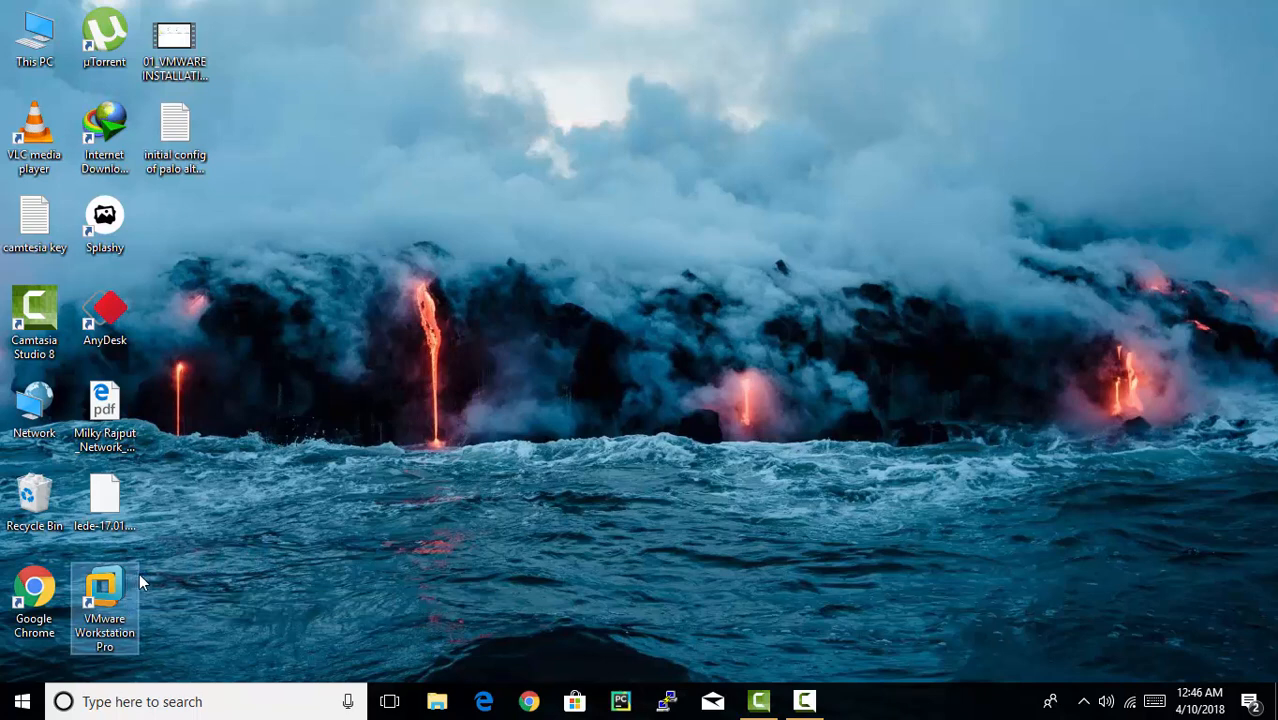
{"action": "double_click", "coordinate": [104, 600]}
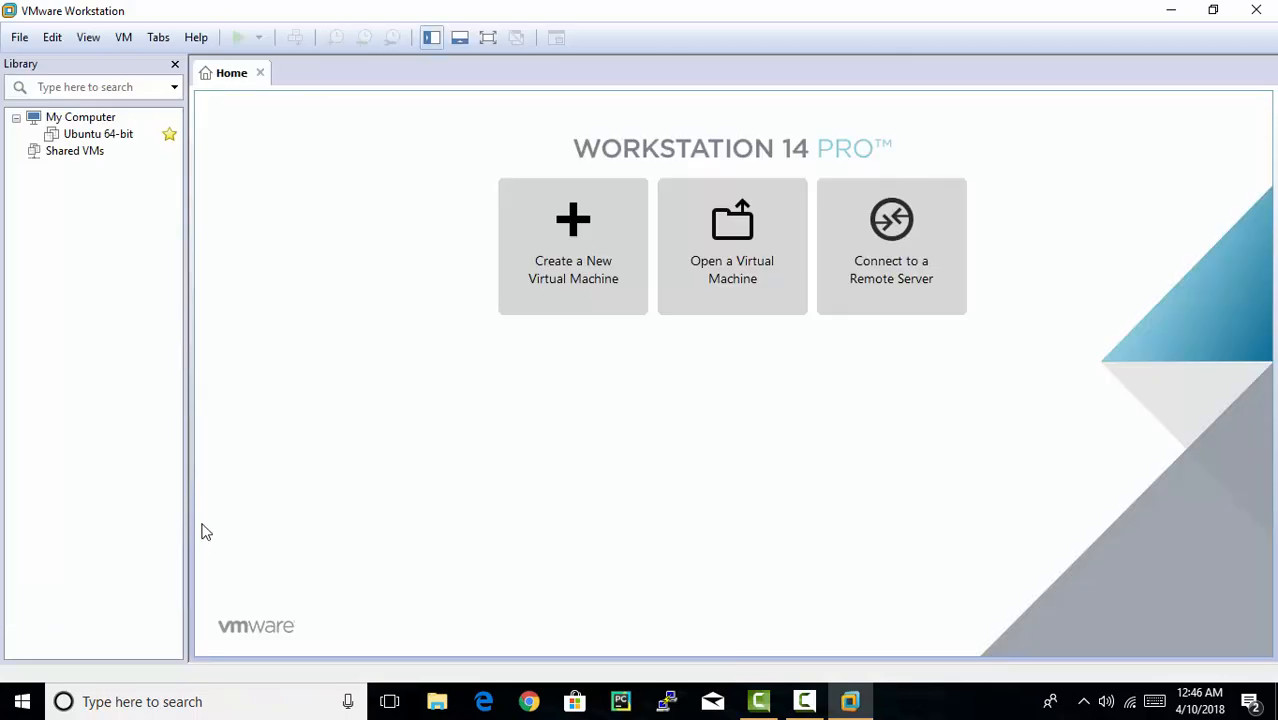
{"action": "mouse_move", "coordinate": [42, 16]}
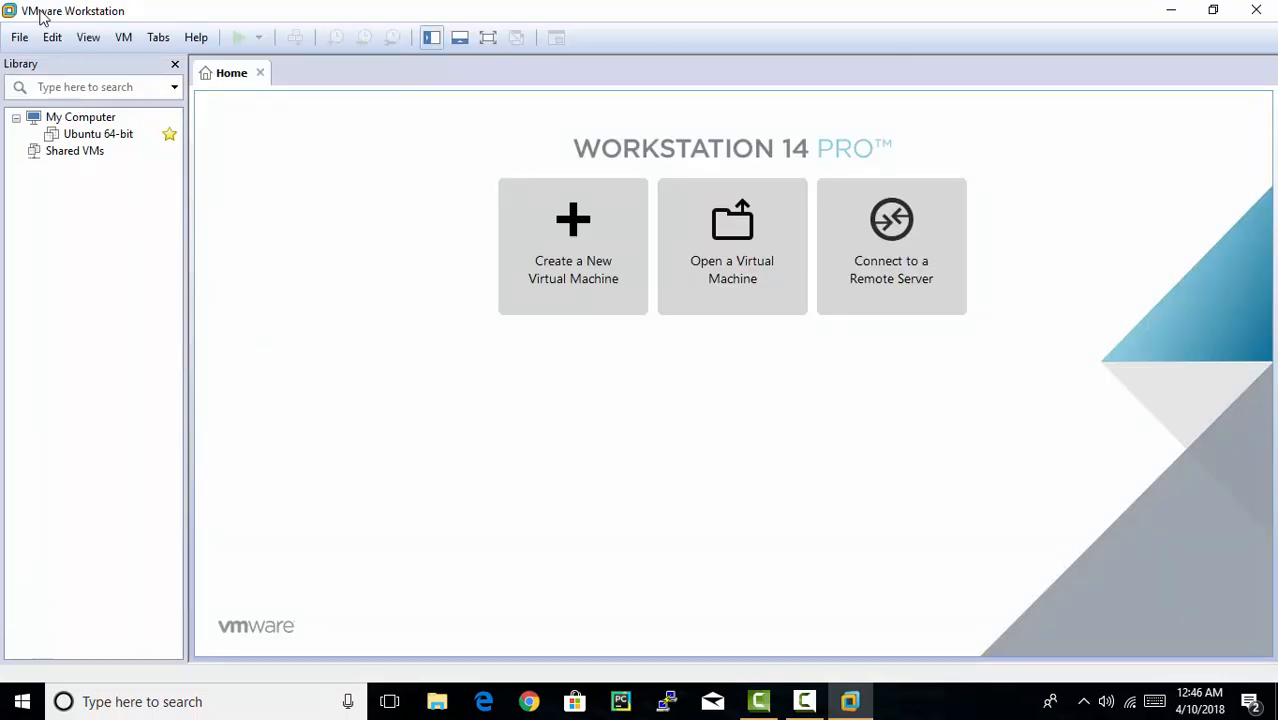
- Use File > Open to select the PA-VM-ESX-7.1.0 appliance in the Technet24 folder for import
{"action": "left_click", "coordinate": [18, 36]}
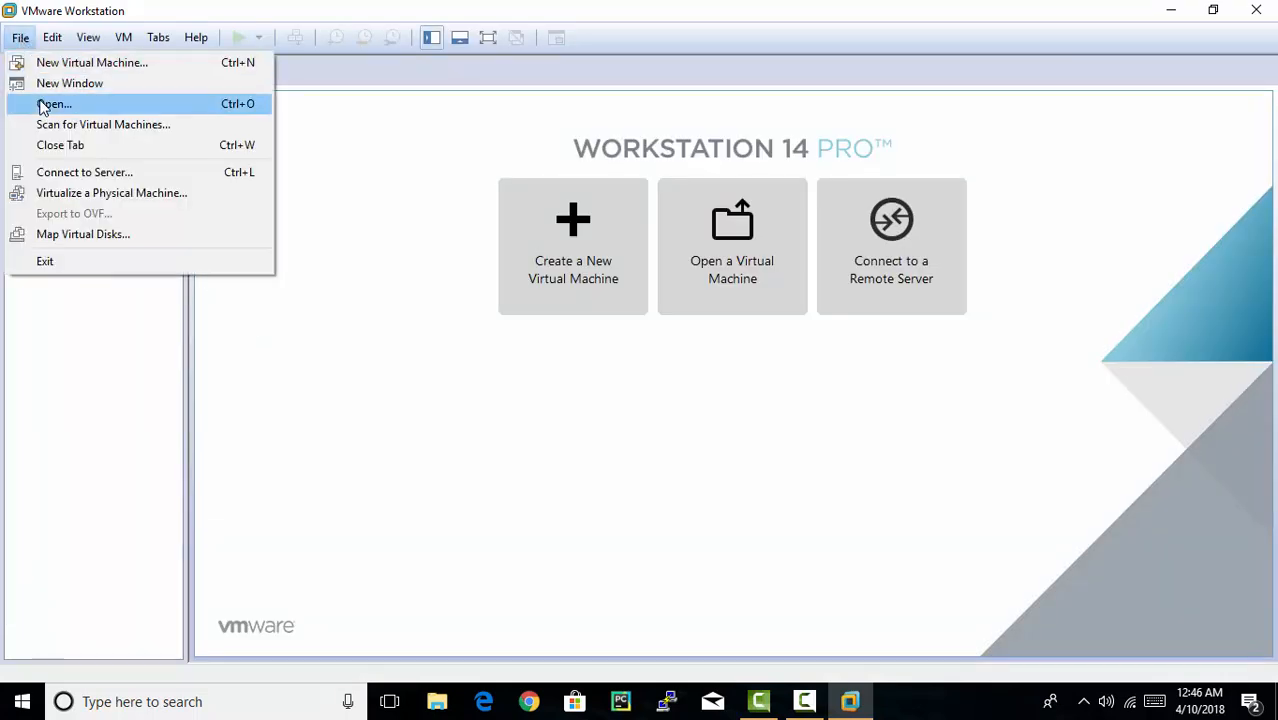
{"action": "left_click", "coordinate": [54, 104]}
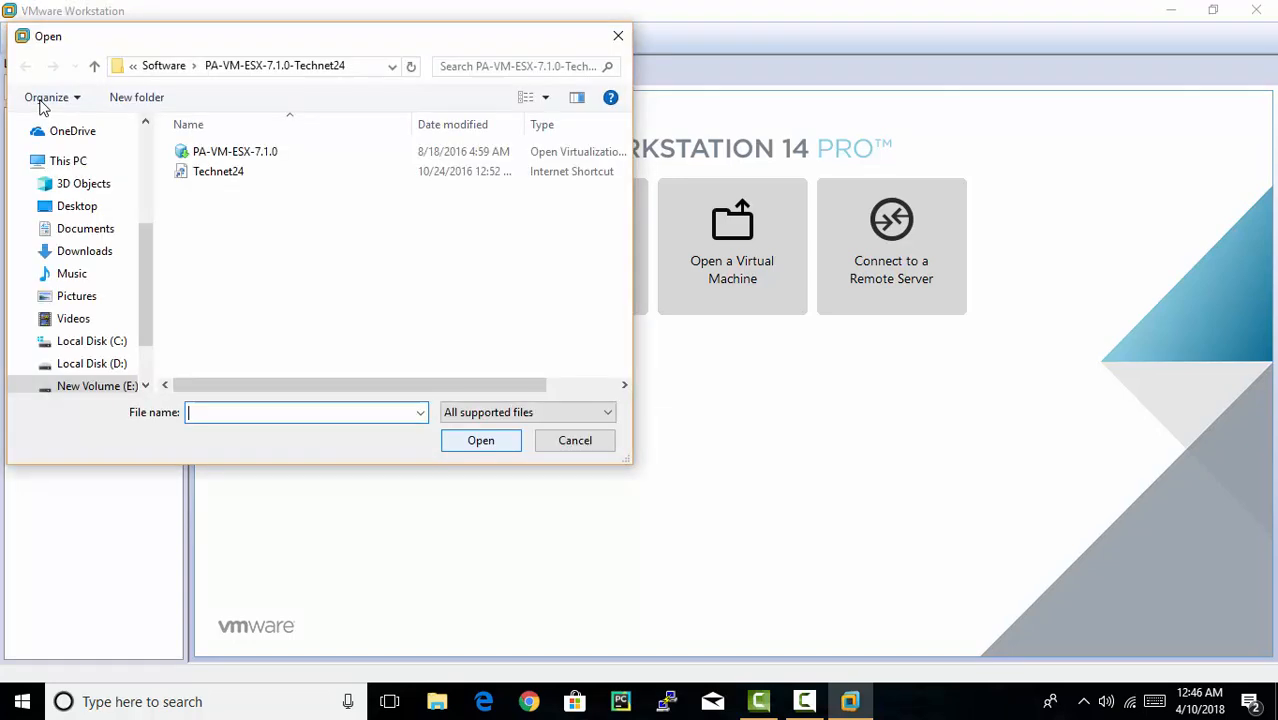
{"action": "left_click", "coordinate": [236, 152]}
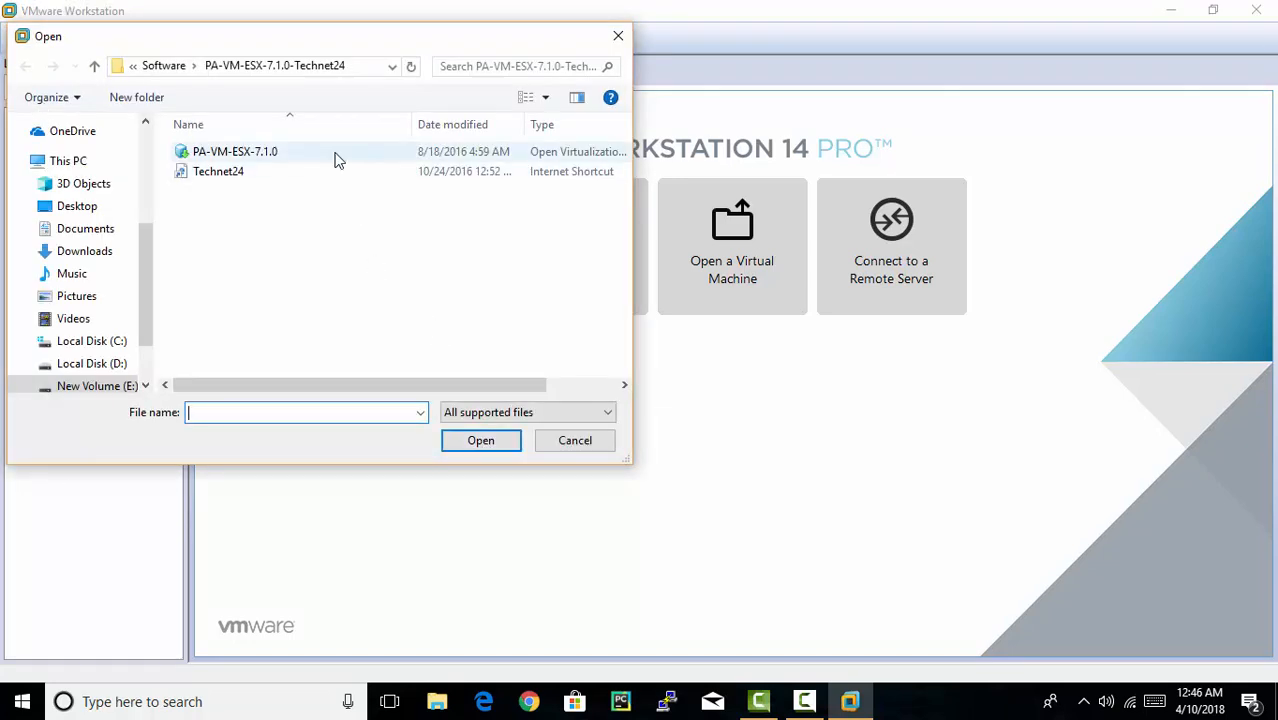
{"action": "left_click", "coordinate": [236, 152]}
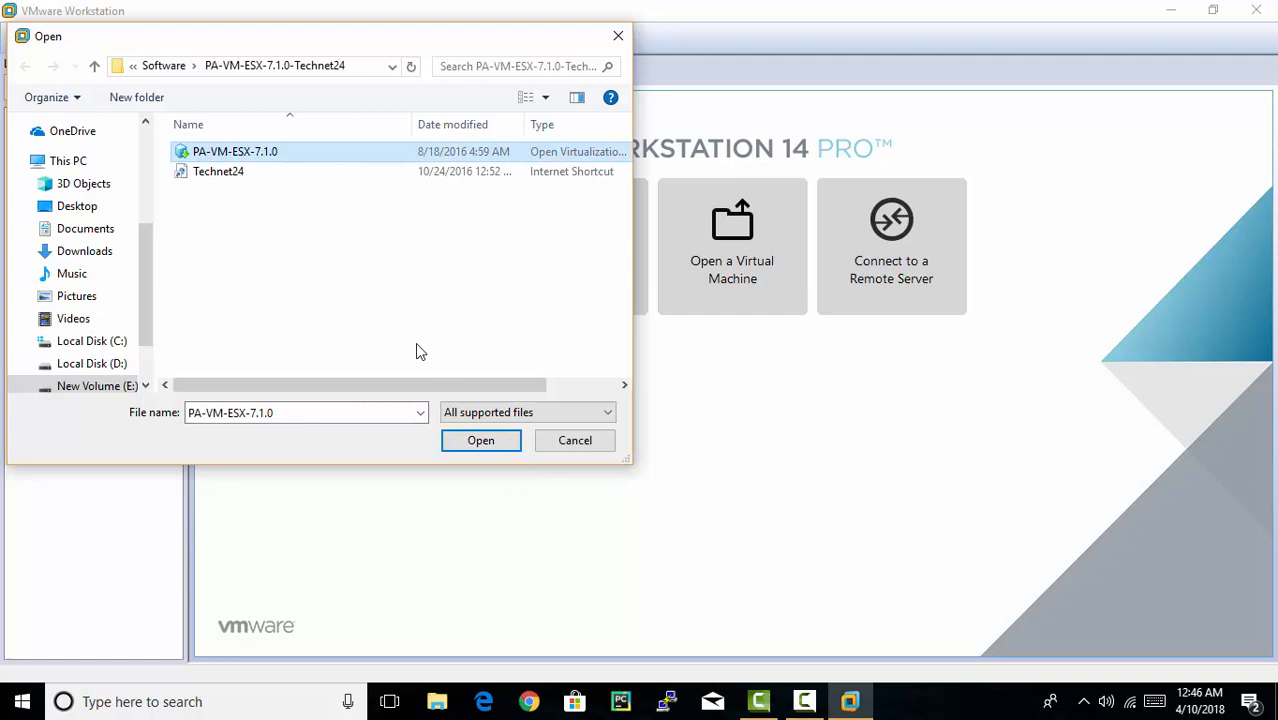
{"action": "left_click", "coordinate": [480, 440]}
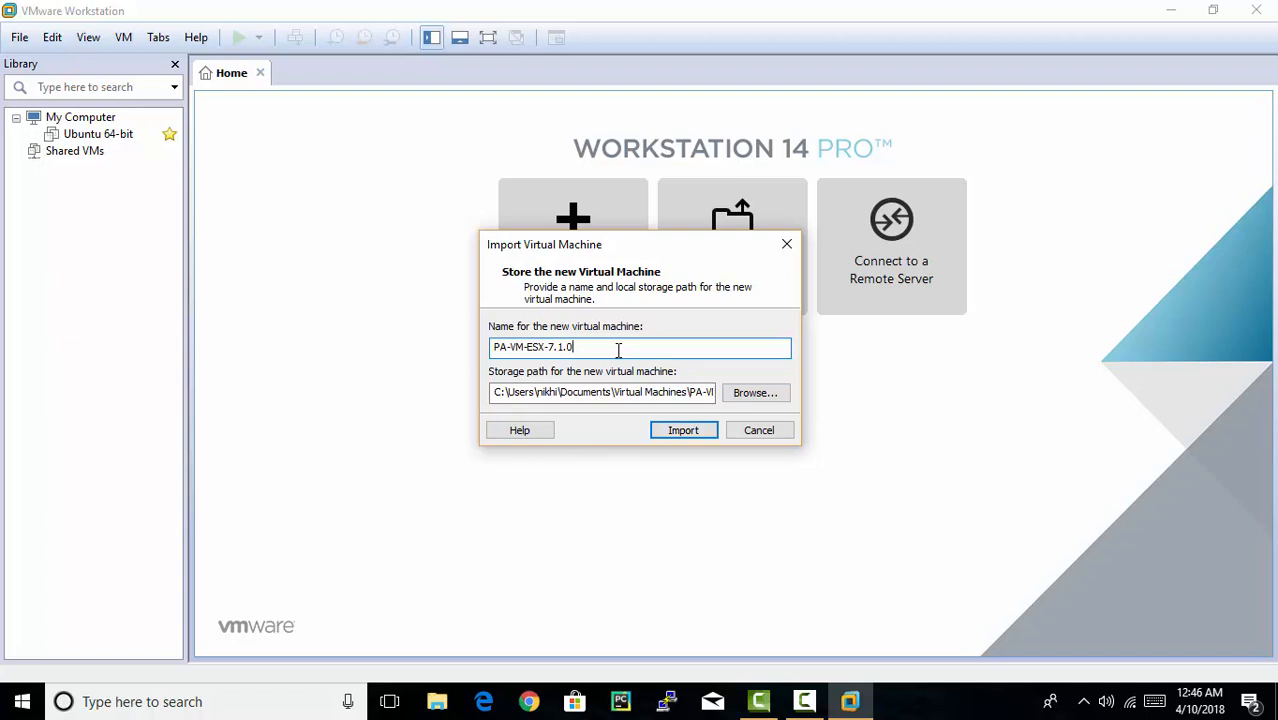
- Replace the default virtual machine name with PALO ALTO in the Import dialog
{"action": "key", "text": "BackSpace"}
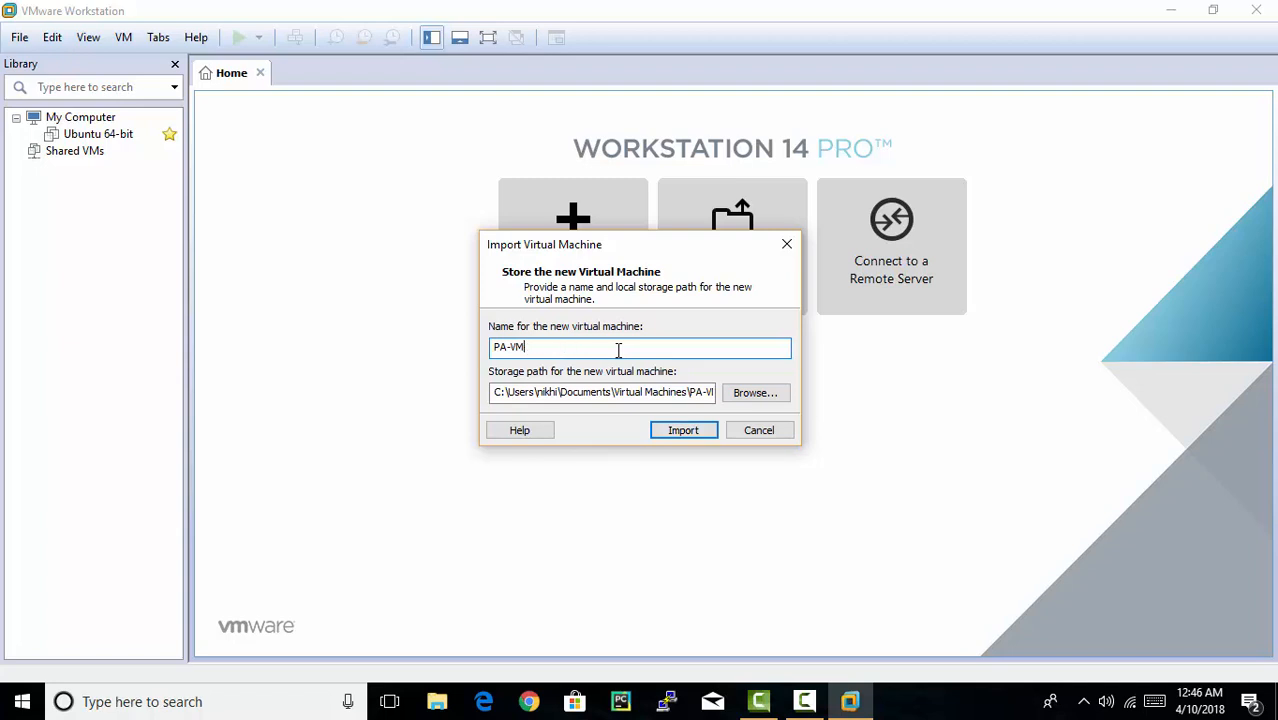
{"action": "type", "text": "PALO"}
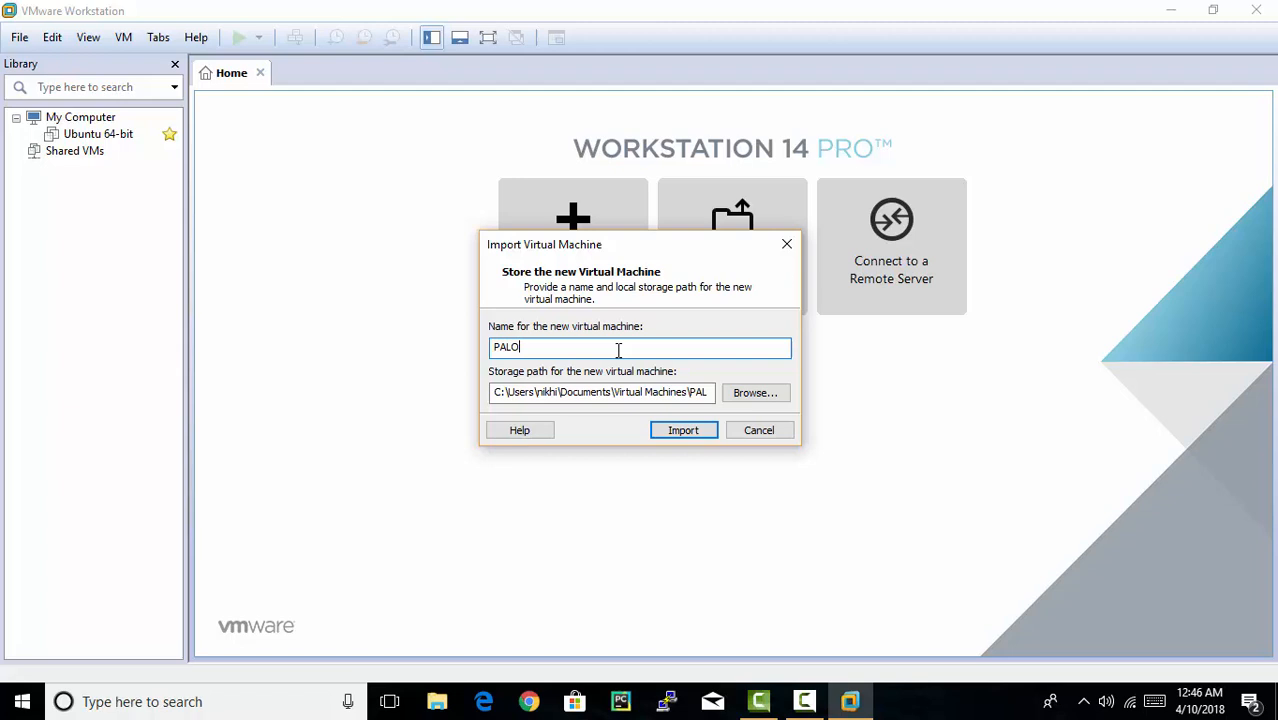
{"action": "type", "text": "A"}
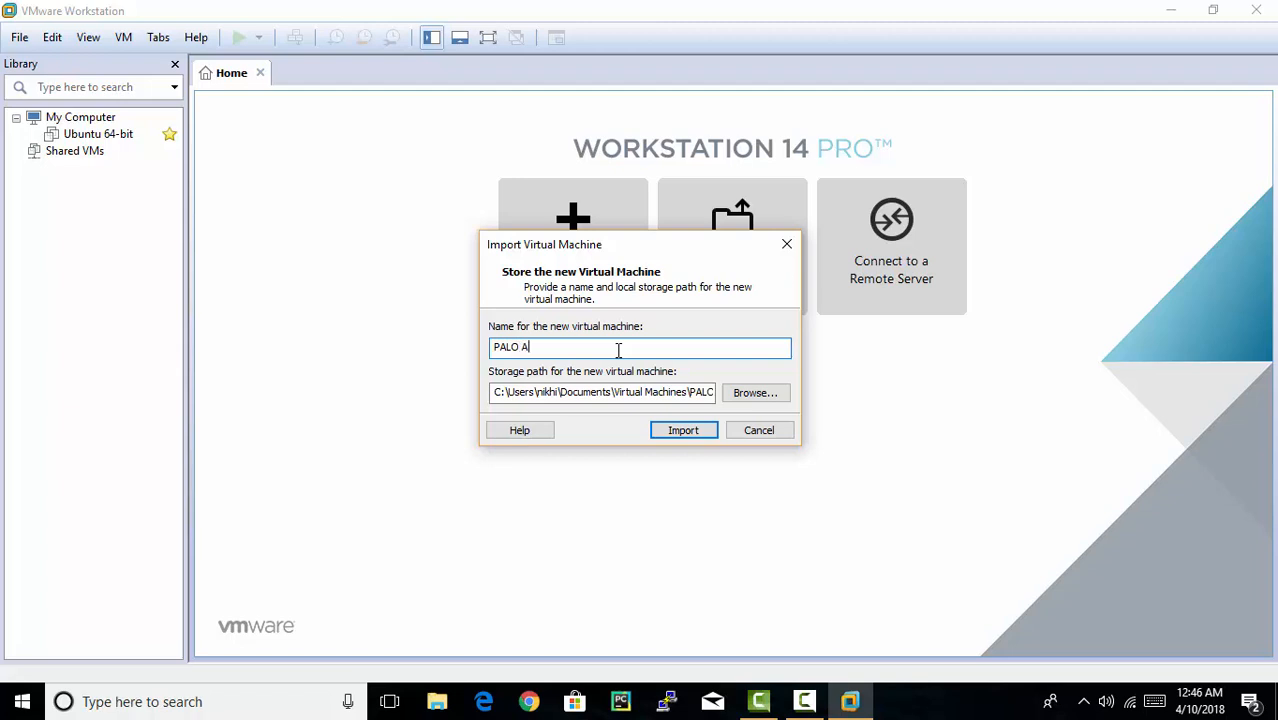
{"action": "type", "text": "LT"}
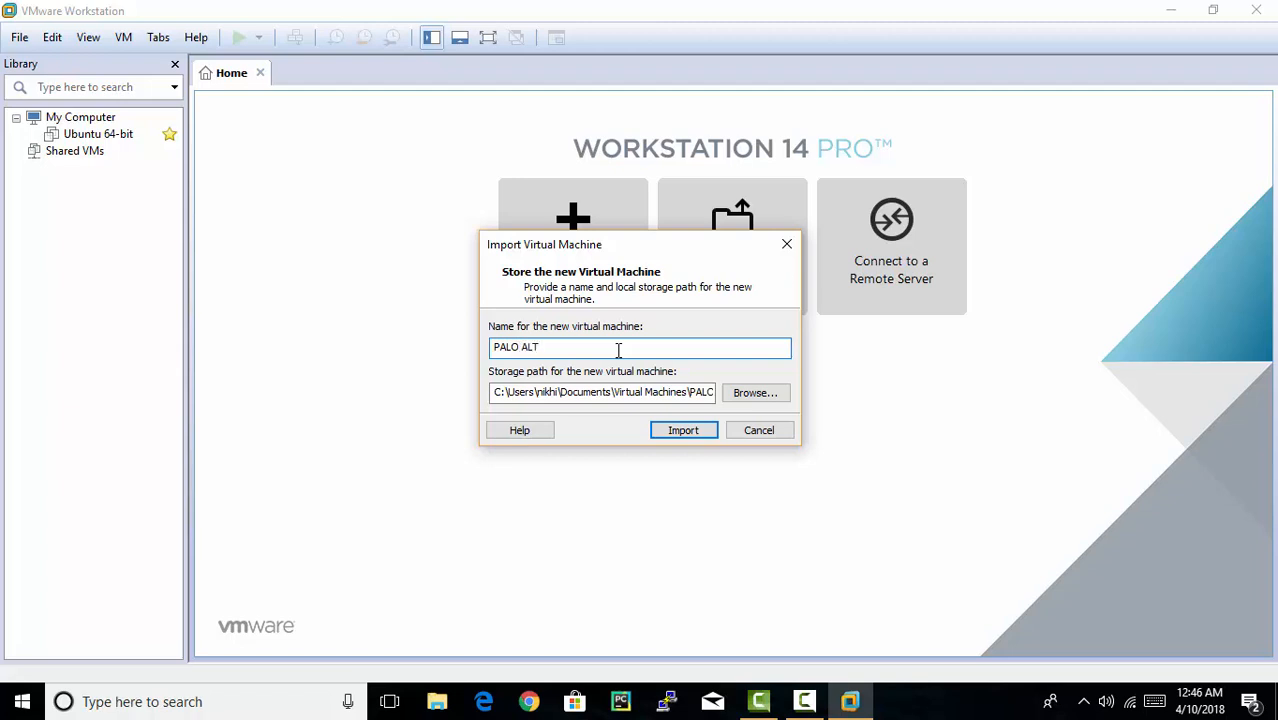
{"action": "type", "text": "O"}
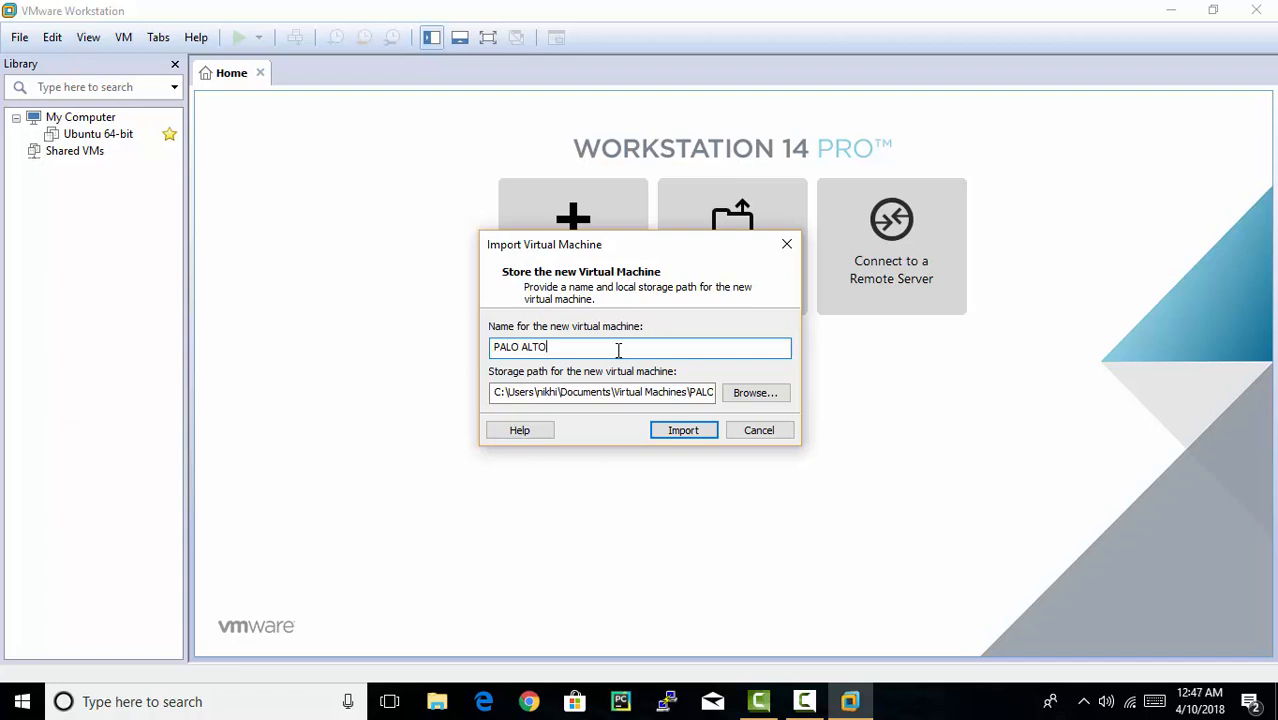
{"action": "left_click", "coordinate": [602, 392]}
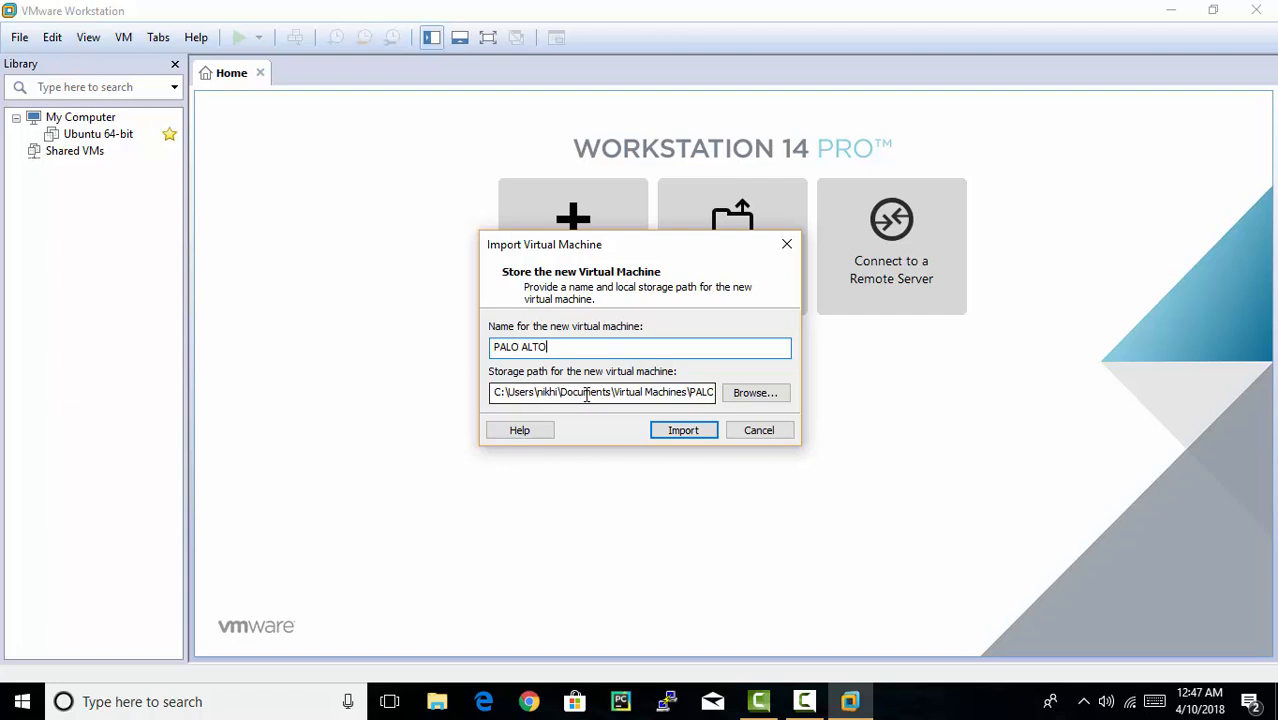
- Browse for a storage location, expand Local Disk (D:) and remove the old Palo Alto folder
{"action": "left_click", "coordinate": [756, 392]}
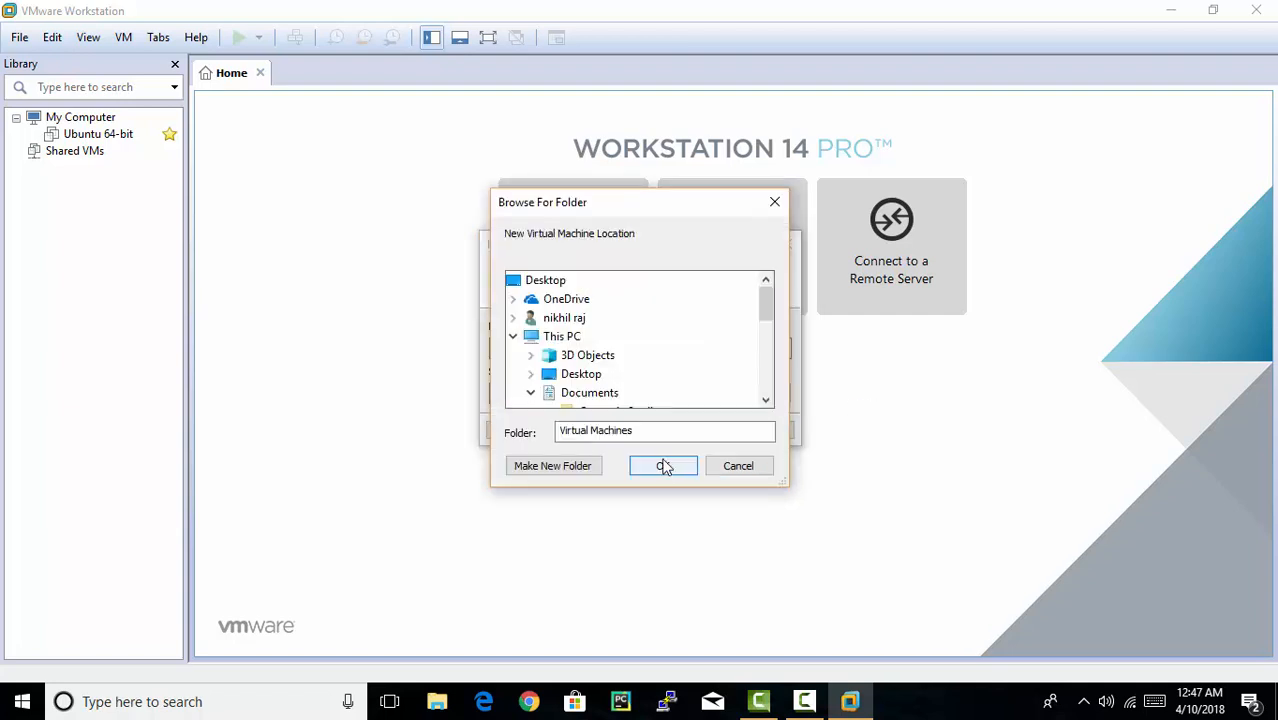
{"action": "scroll", "scroll_direction": "down", "scroll_amount": 3}
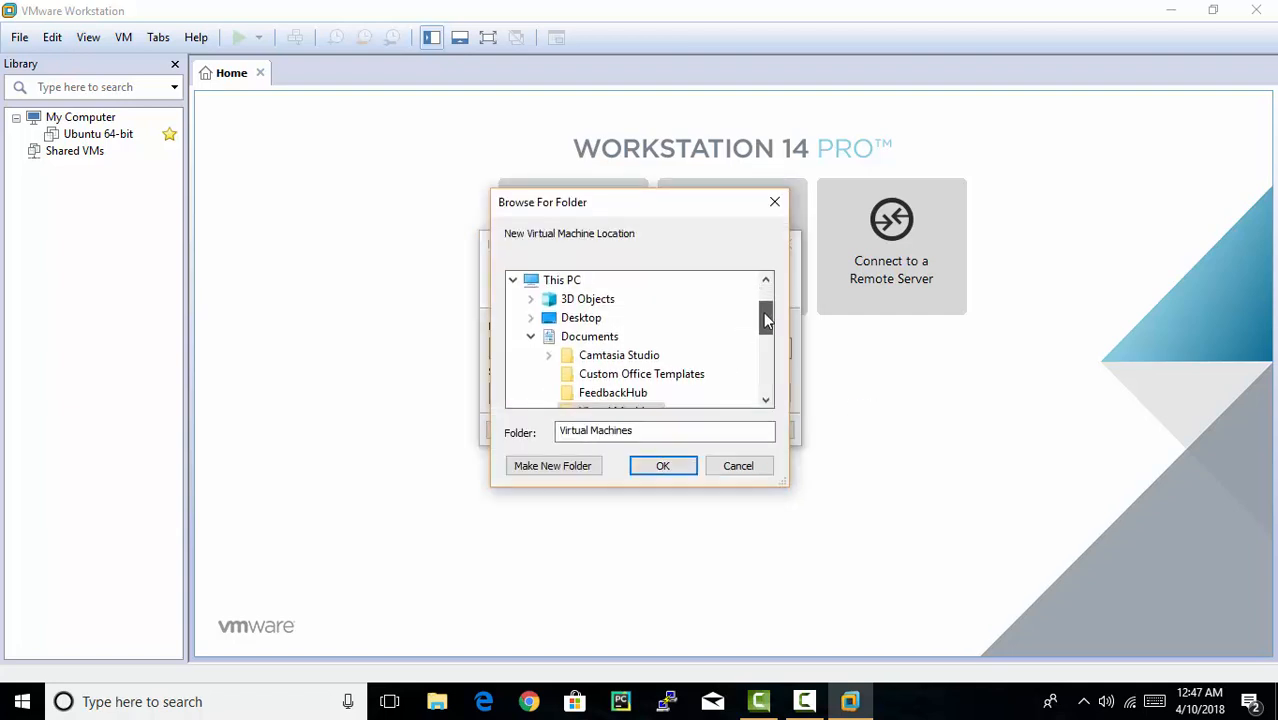
{"action": "scroll", "scroll_direction": "down", "scroll_amount": 3}
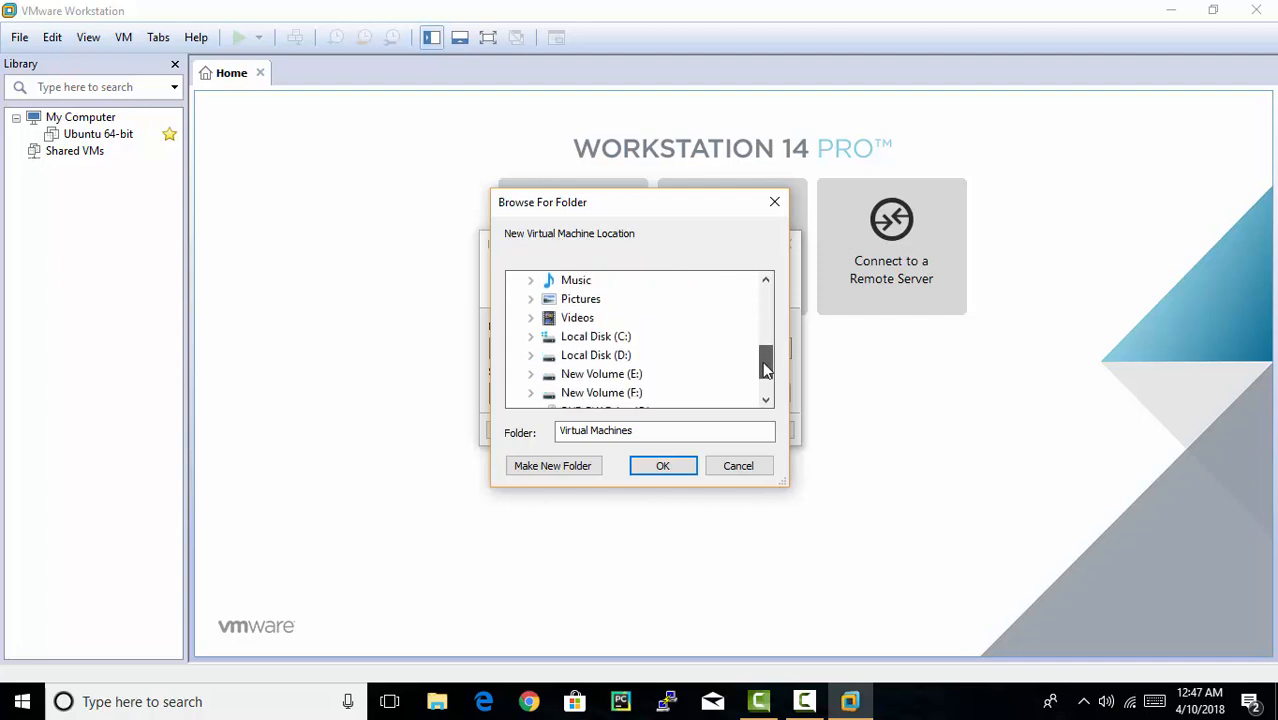
{"action": "scroll", "scroll_direction": "down", "scroll_amount": 3}
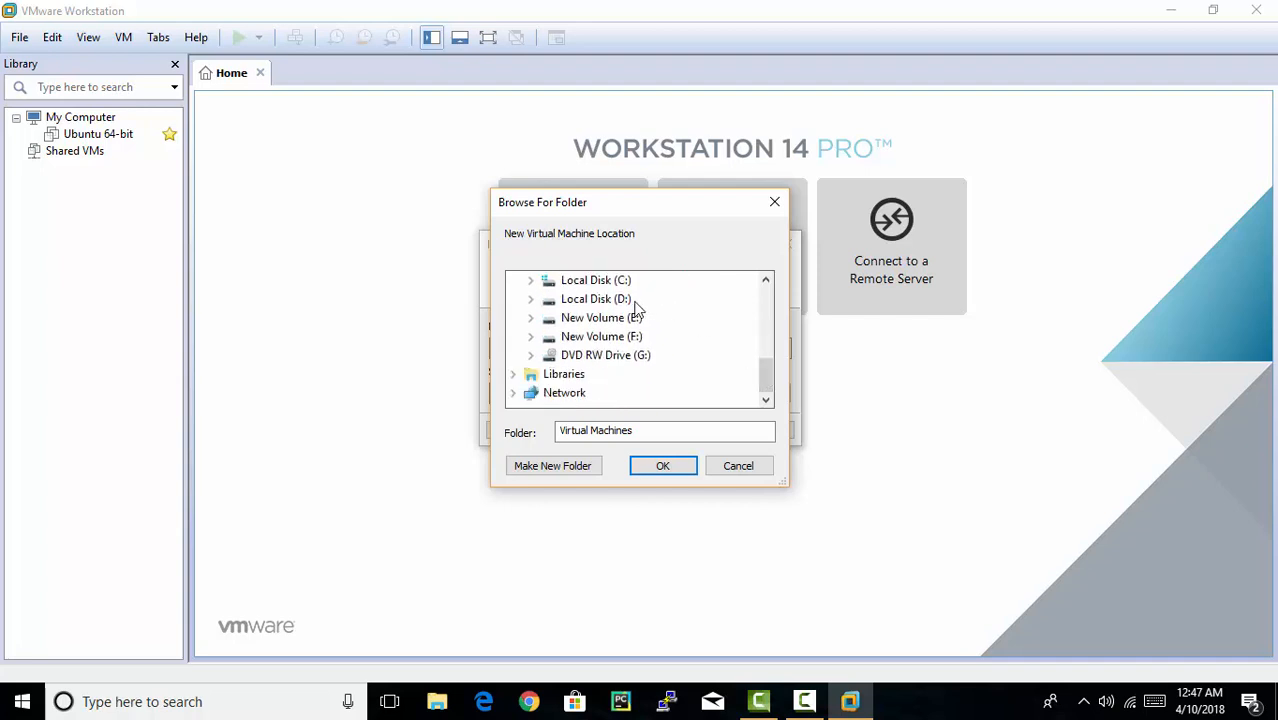
{"action": "left_click", "coordinate": [596, 298]}
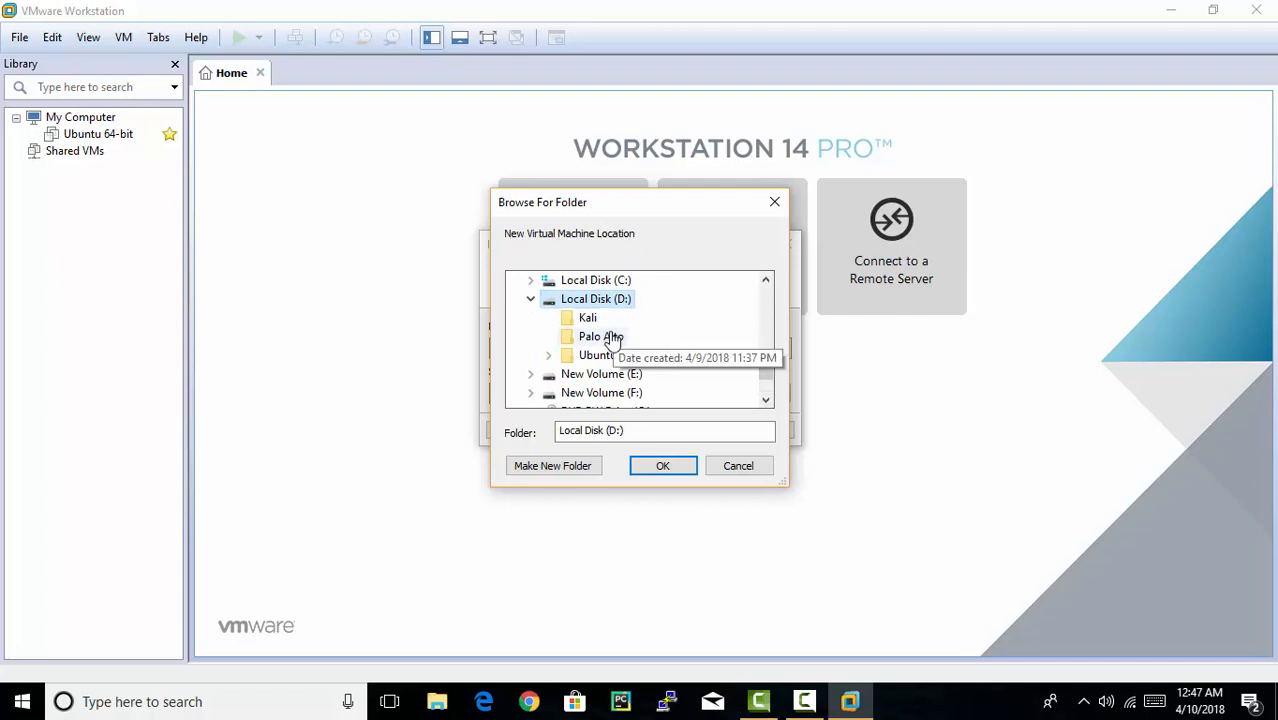
{"action": "left_click", "coordinate": [600, 336]}
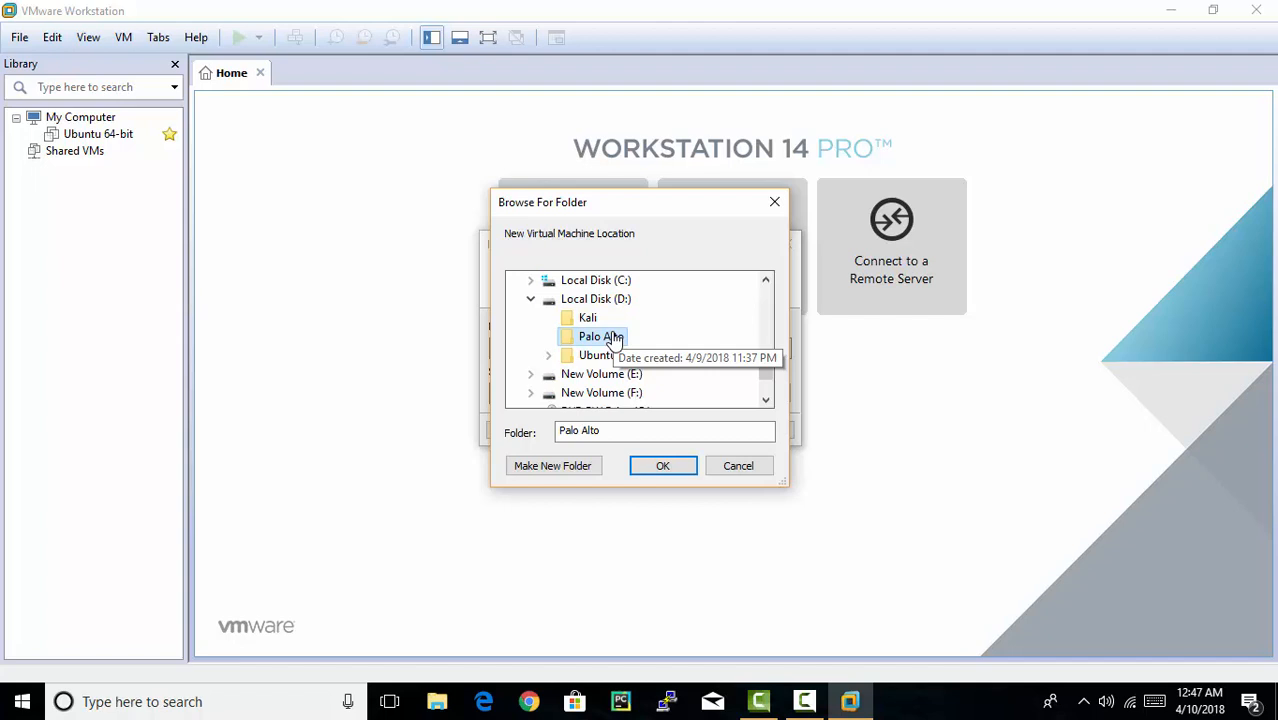
{"action": "right_click", "coordinate": [600, 336]}
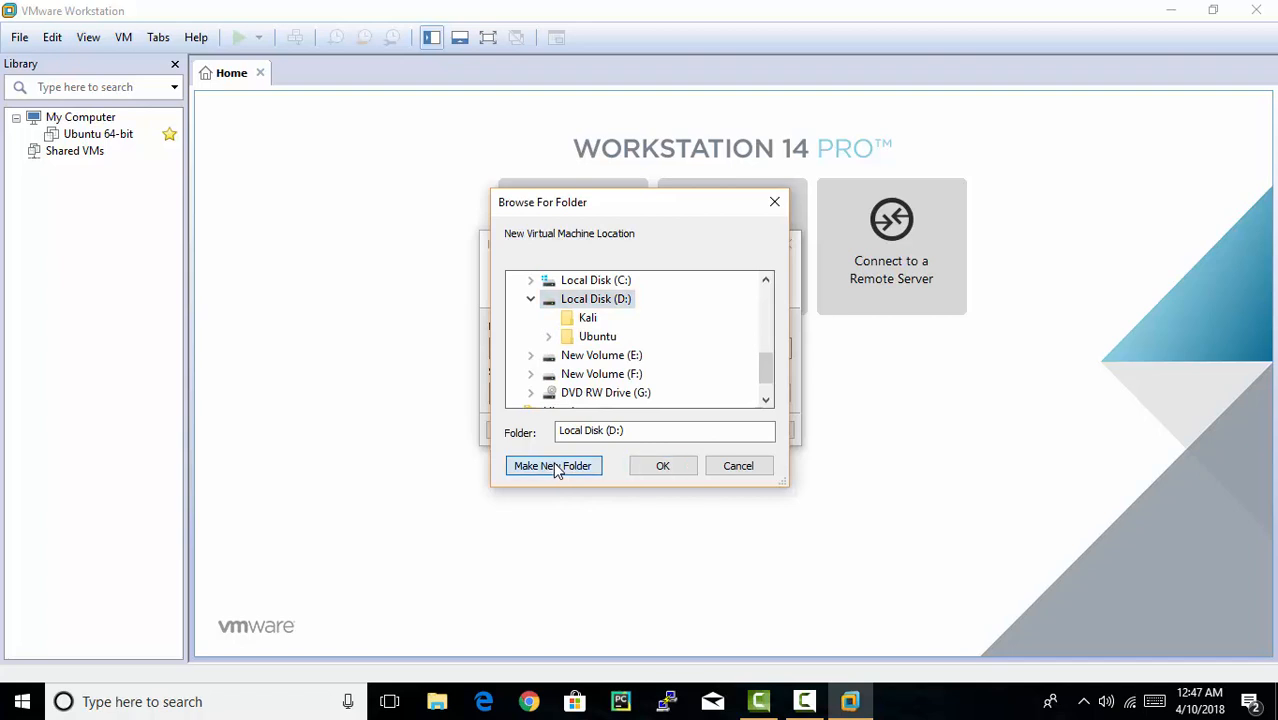
- Create a new PaloAlto folder on drive D and confirm D:\PaloAlto as the storage path
{"action": "left_click", "coordinate": [552, 464]}
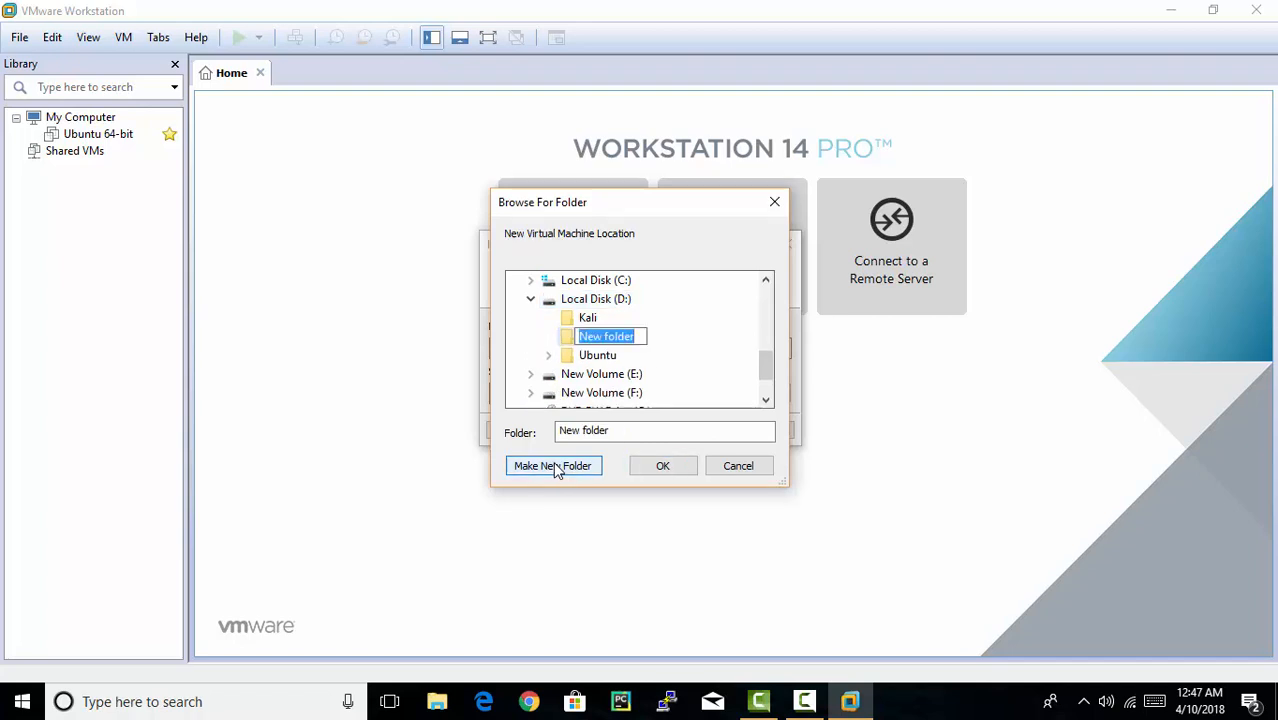
{"action": "type", "text": "Pa"}
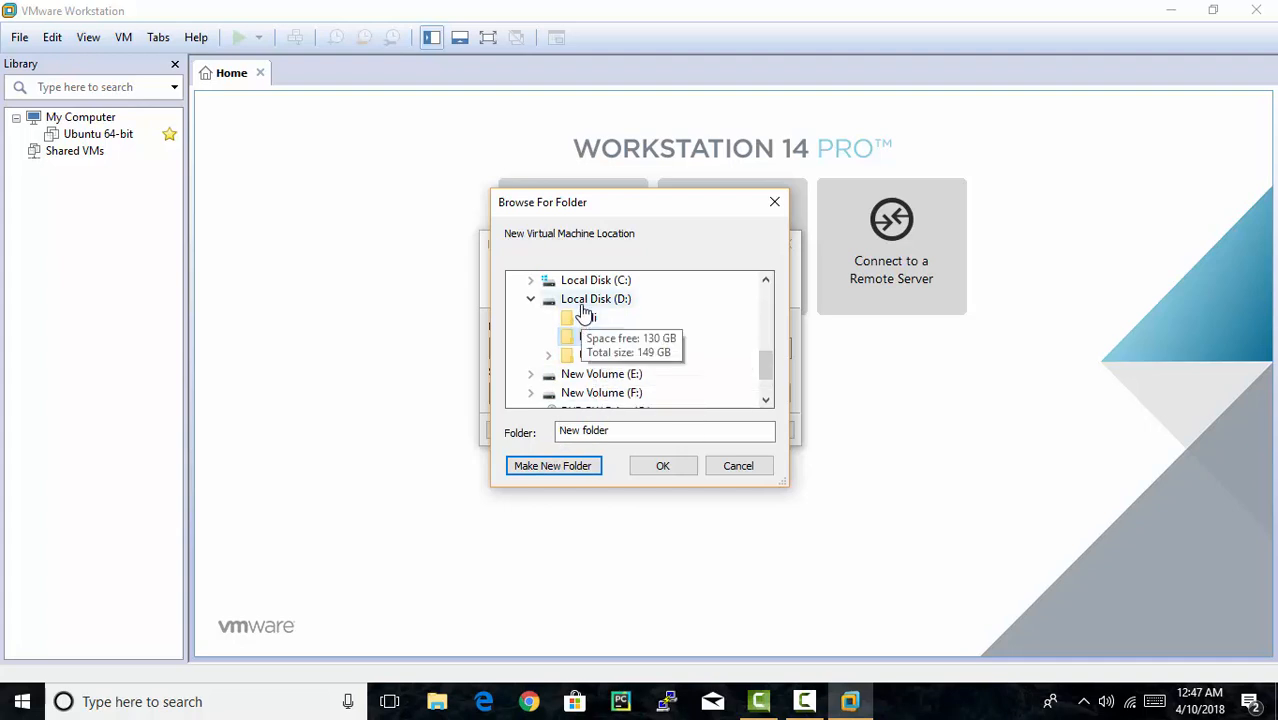
{"action": "left_click", "coordinate": [600, 336]}
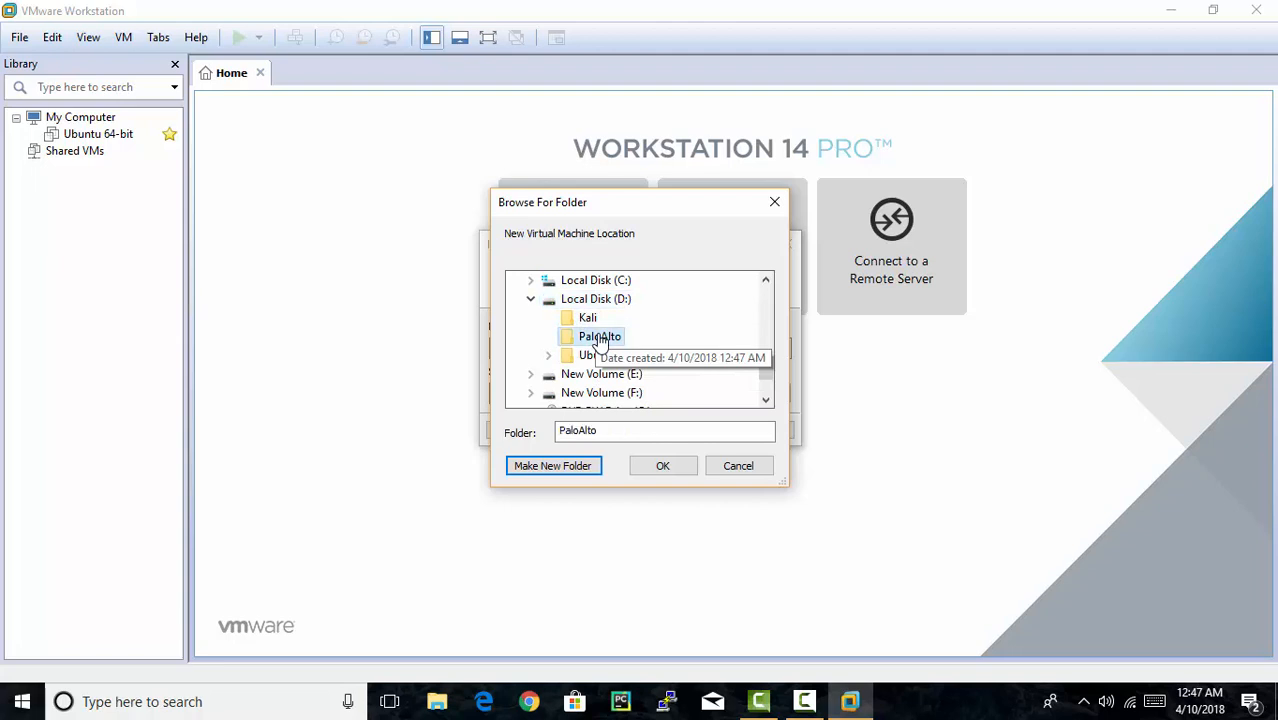
{"action": "left_click", "coordinate": [662, 464]}
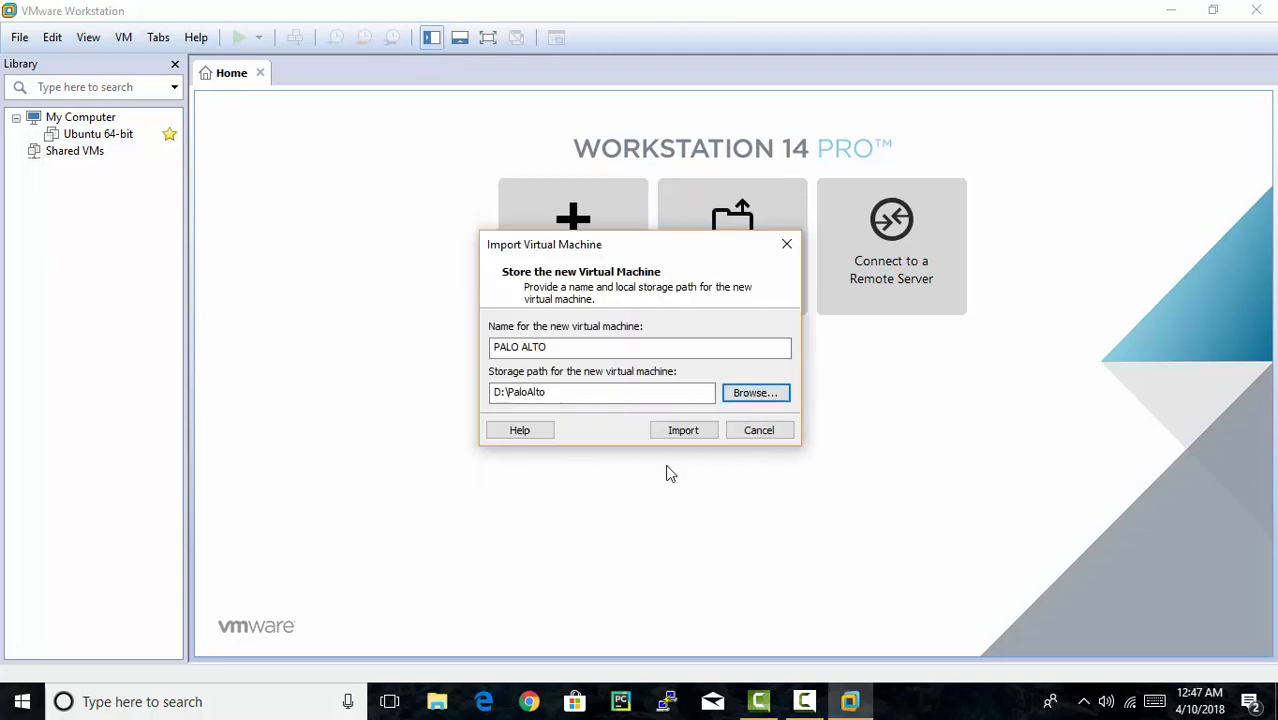
- Start importing the PALO ALTO virtual machine into D:\PaloAlto
{"action": "left_click", "coordinate": [684, 430]}
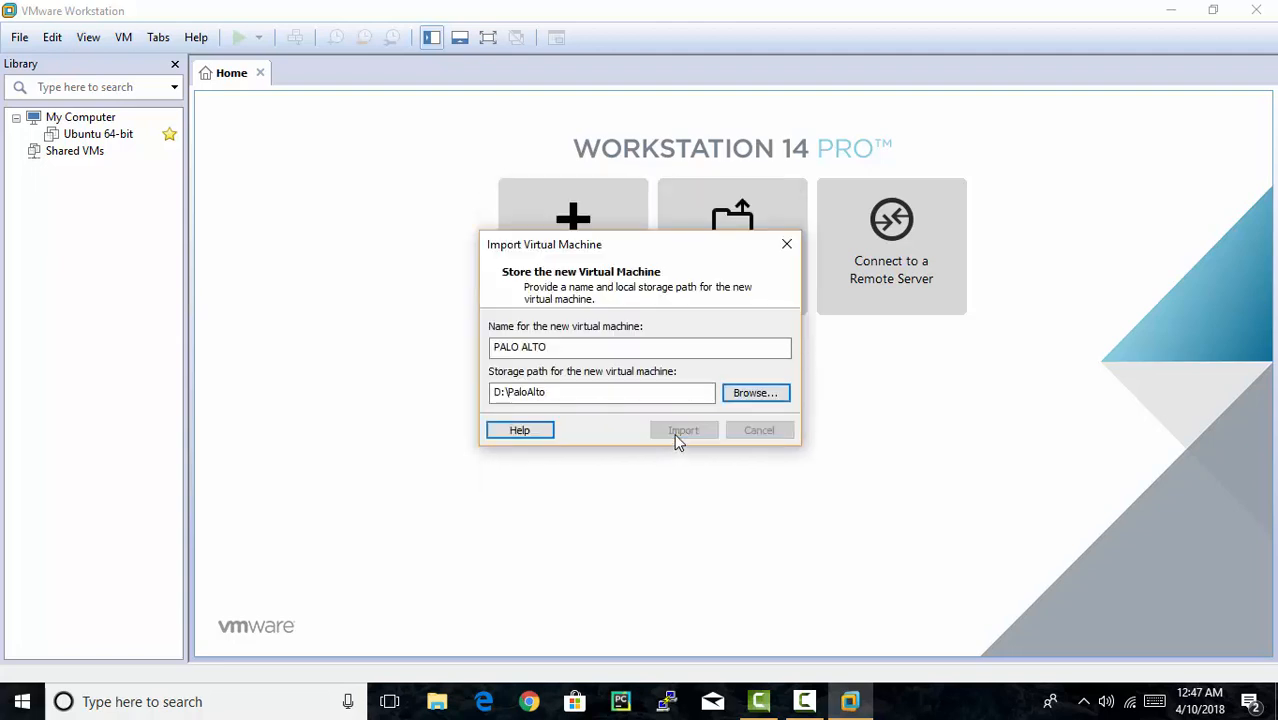
{"action": "left_click", "coordinate": [684, 428]}
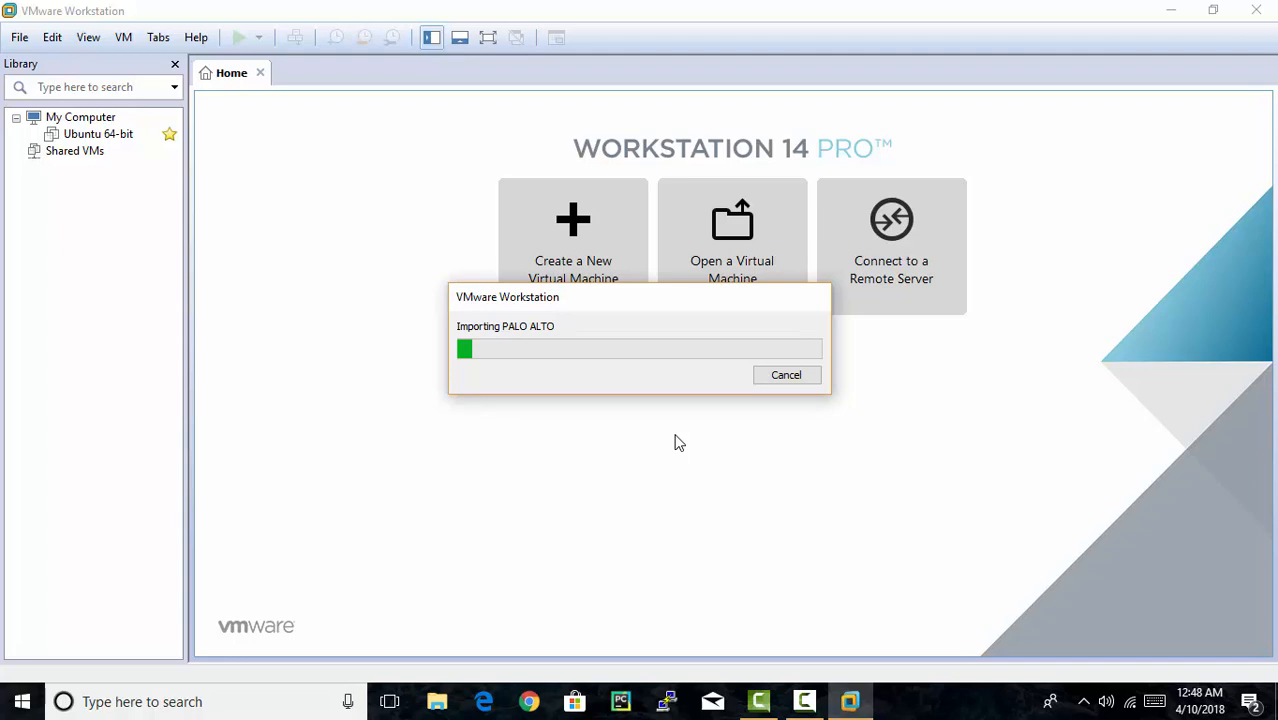
{"action": "mouse_move", "coordinate": [1190, 630]}
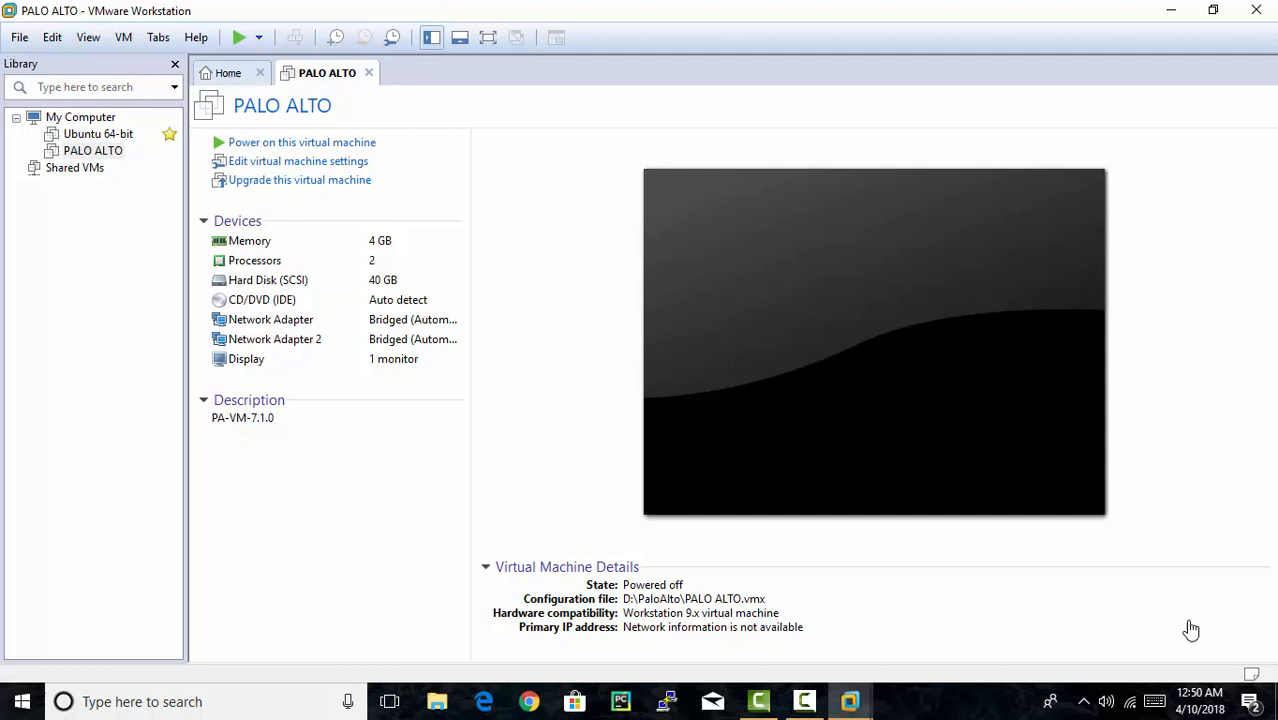
{"action": "mouse_move", "coordinate": [644, 334]}
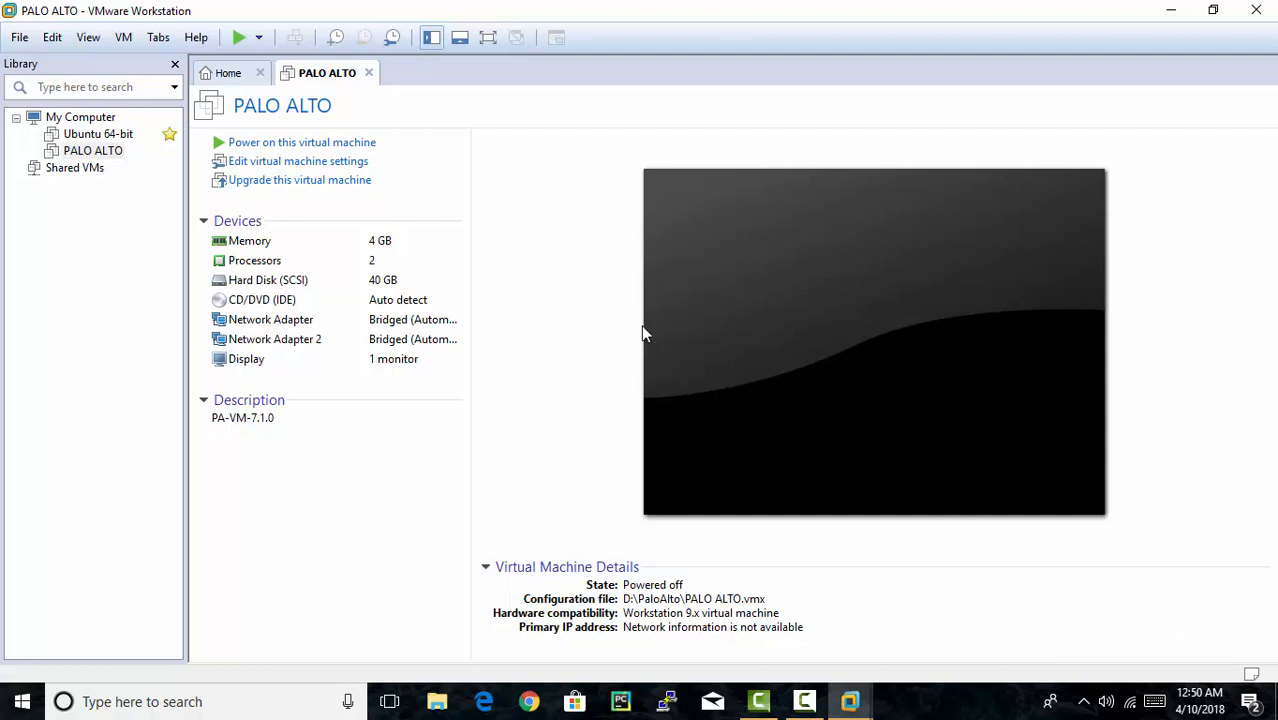
{"action": "mouse_move", "coordinate": [302, 142]}
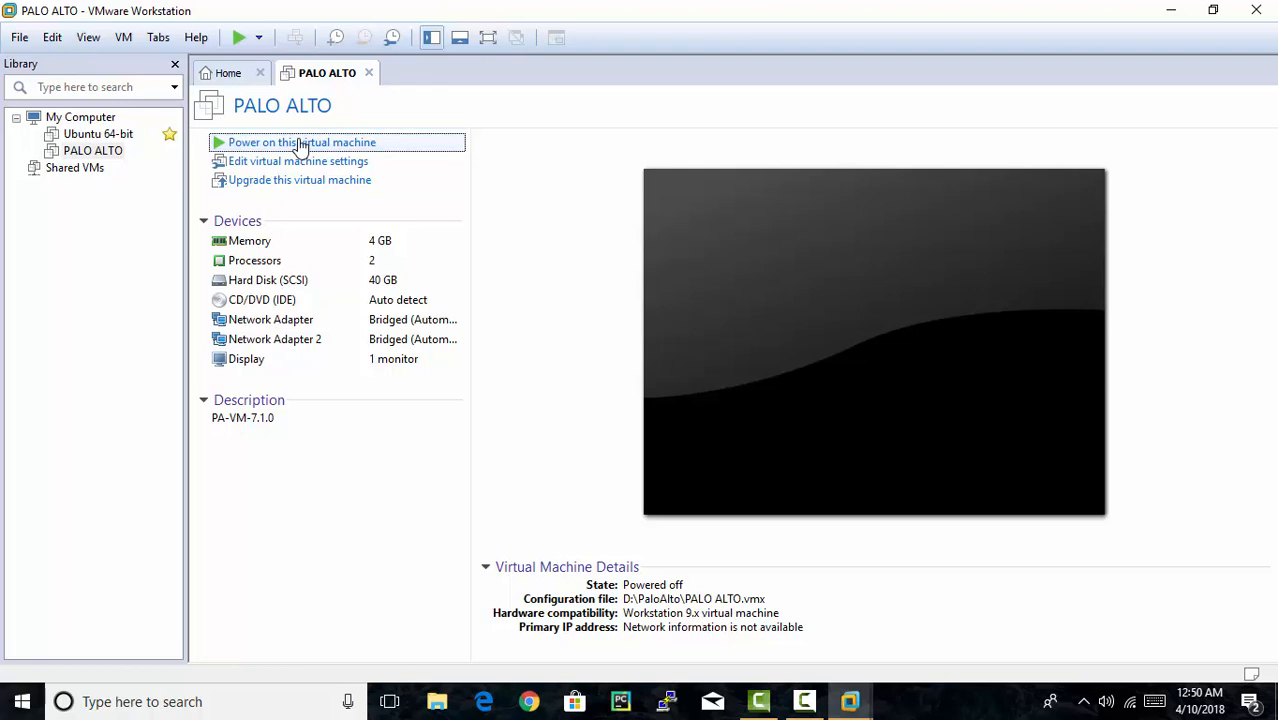
- Power on the PALO ALTO virtual machine and let the firewall boot to its login prompt
{"action": "left_click", "coordinate": [300, 142]}
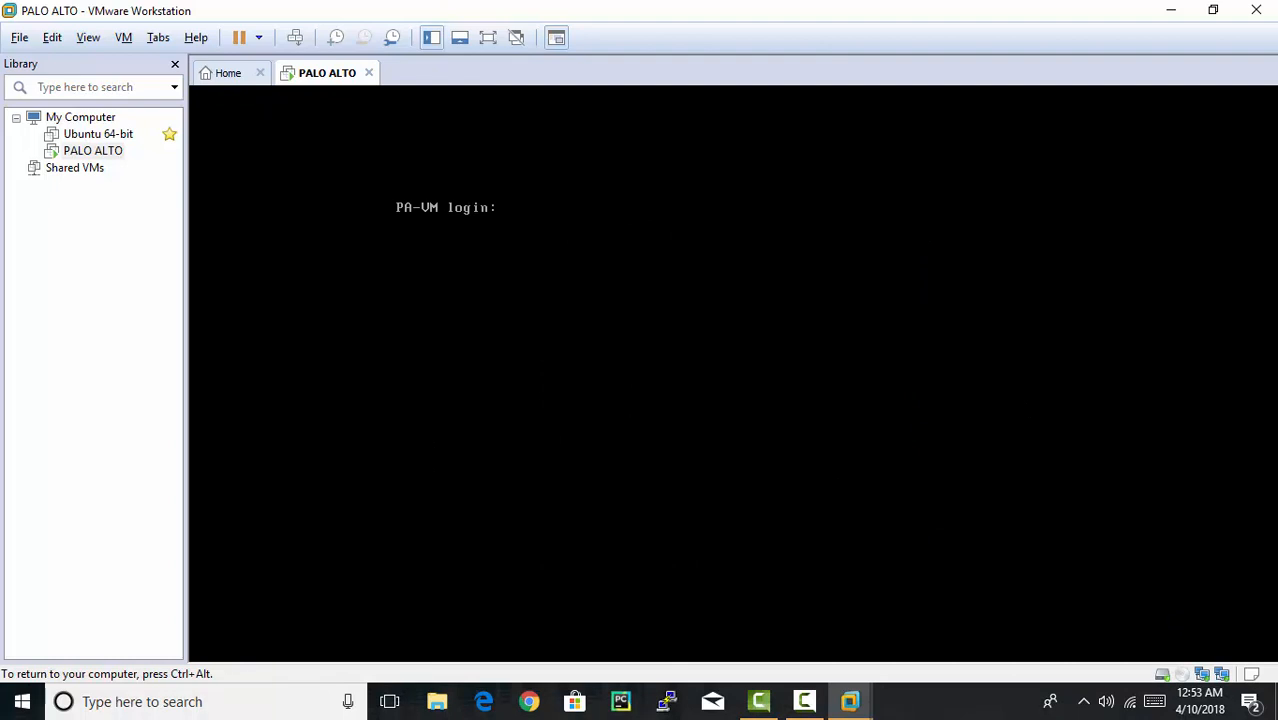
- Log in to the PA-VM console as admin with the default password
{"action": "type", "text": "admi"}
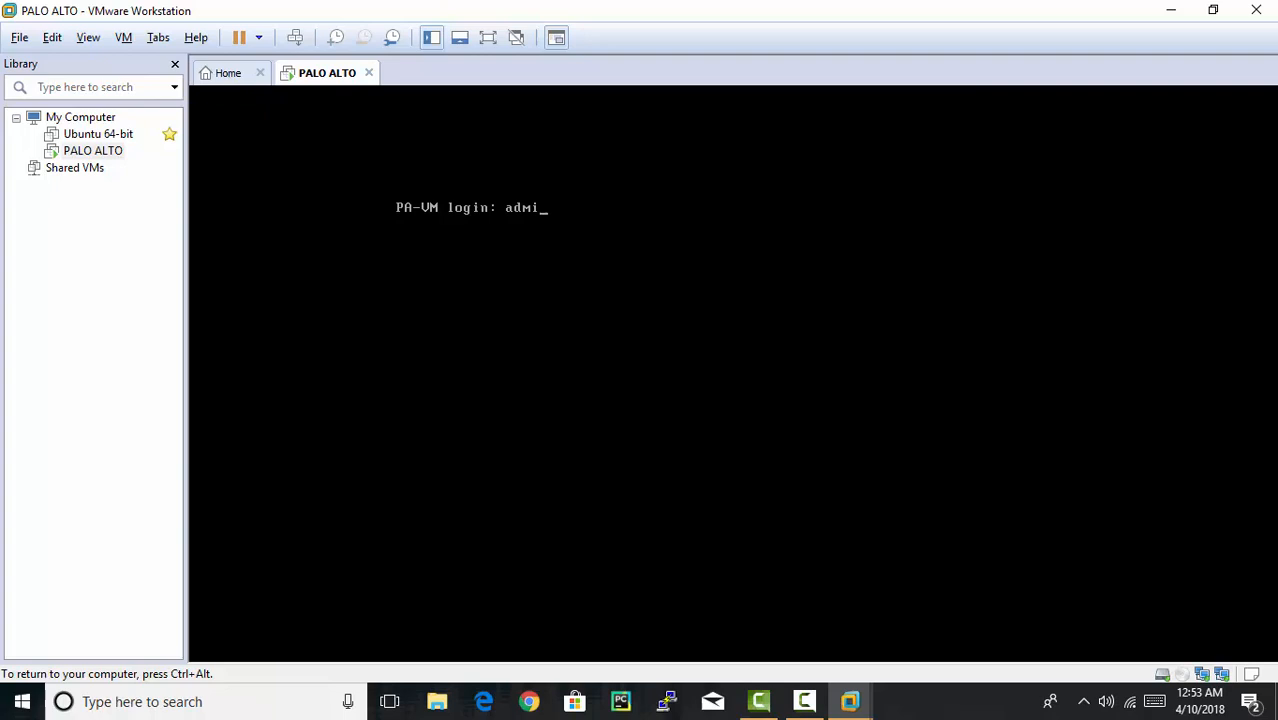
{"action": "type", "text": "n"}
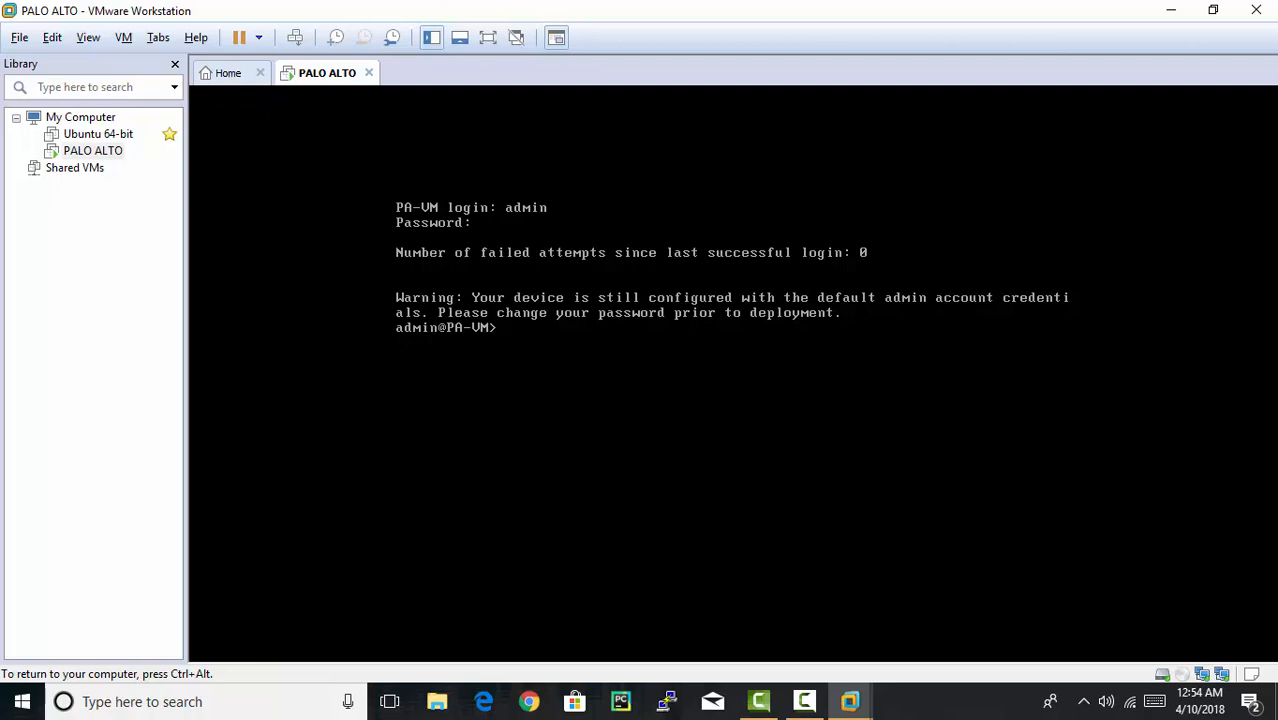
- Enter configuration mode with the configure command at the admin@PA-VM prompt
{"action": "type", "text": "co"}
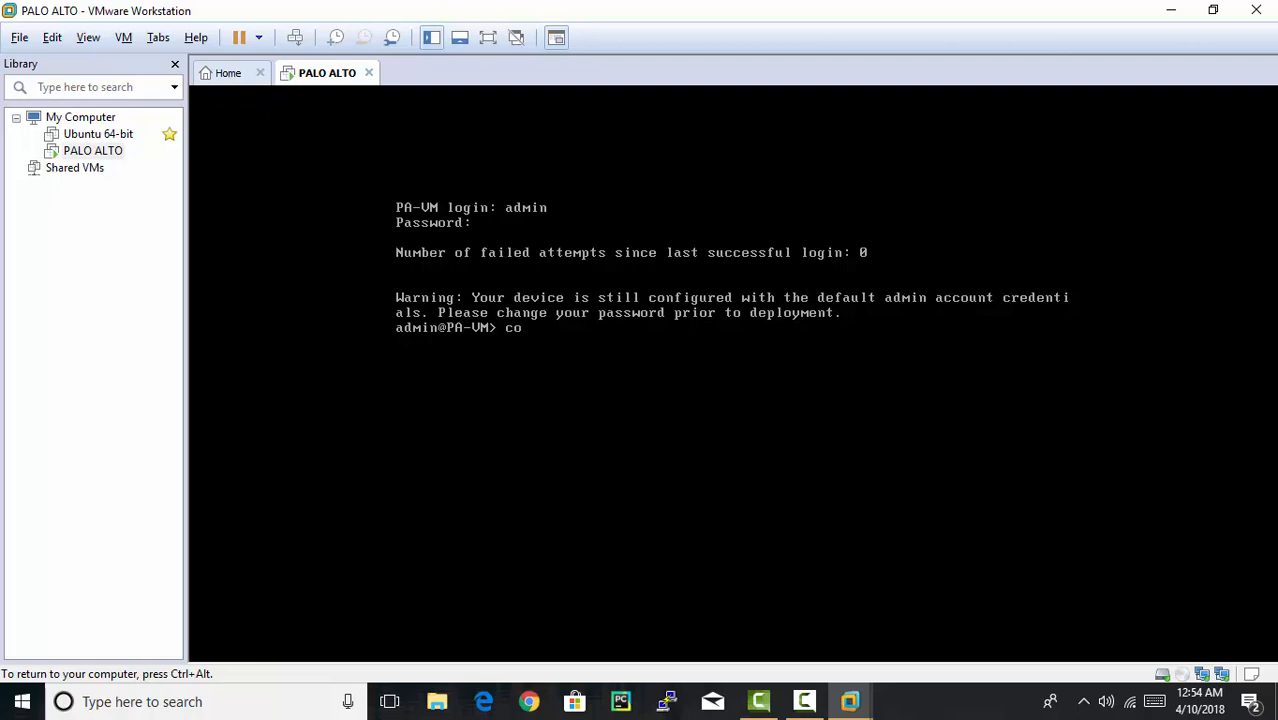
{"action": "type", "text": "nfigure"}
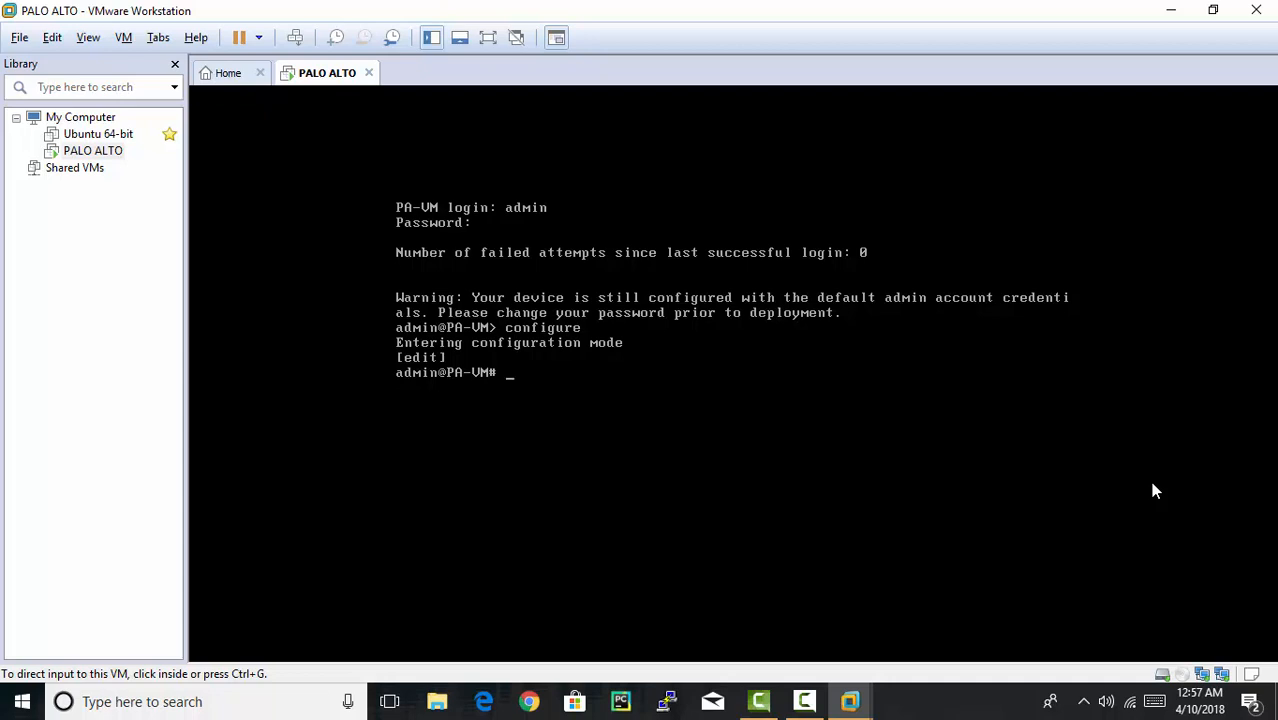
{"action": "mouse_move", "coordinate": [1104, 472]}
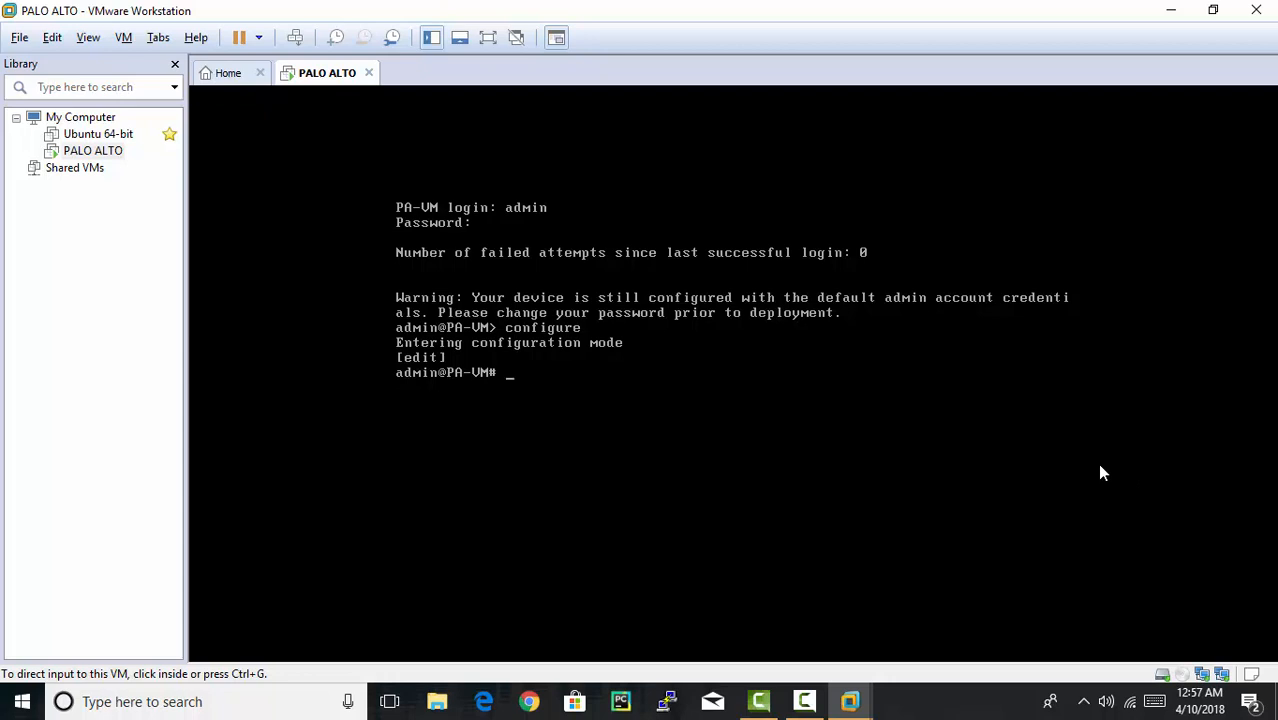
- Begin 'set deviceconfig system ip-address 192.168.0.140' at the configuration prompt
{"action": "type", "text": "s"}
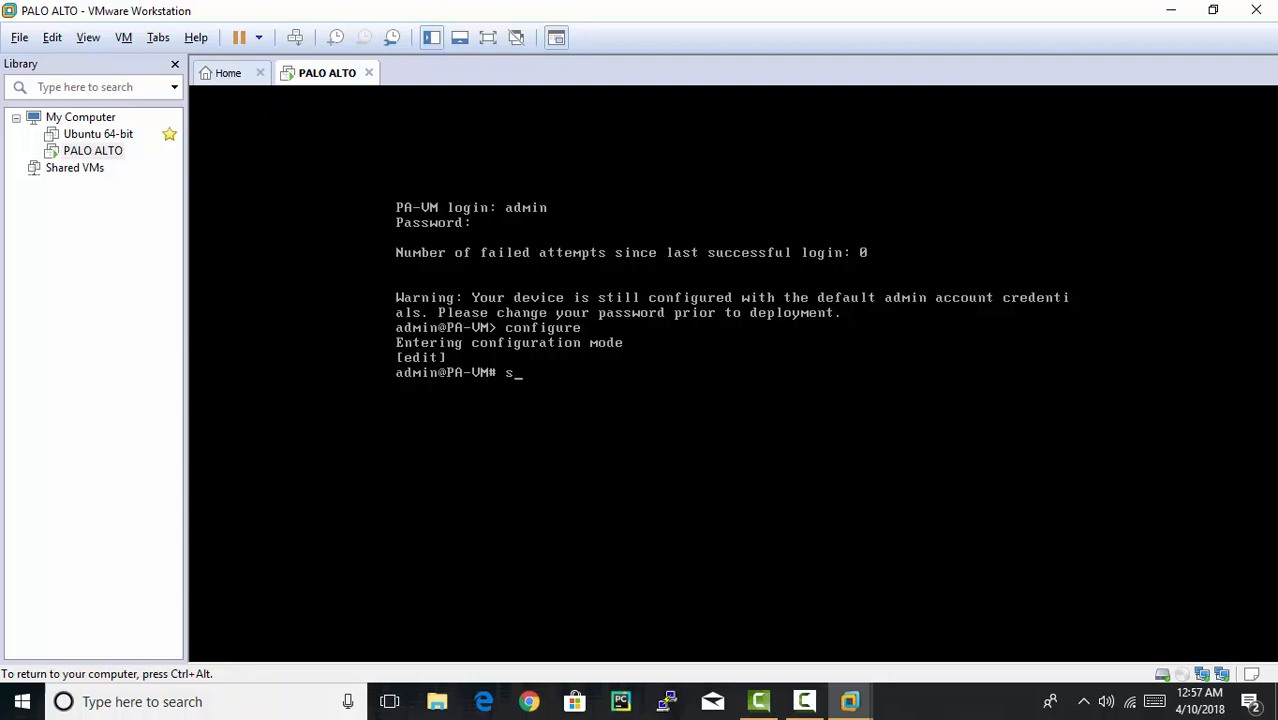
{"action": "type", "text": "et"}
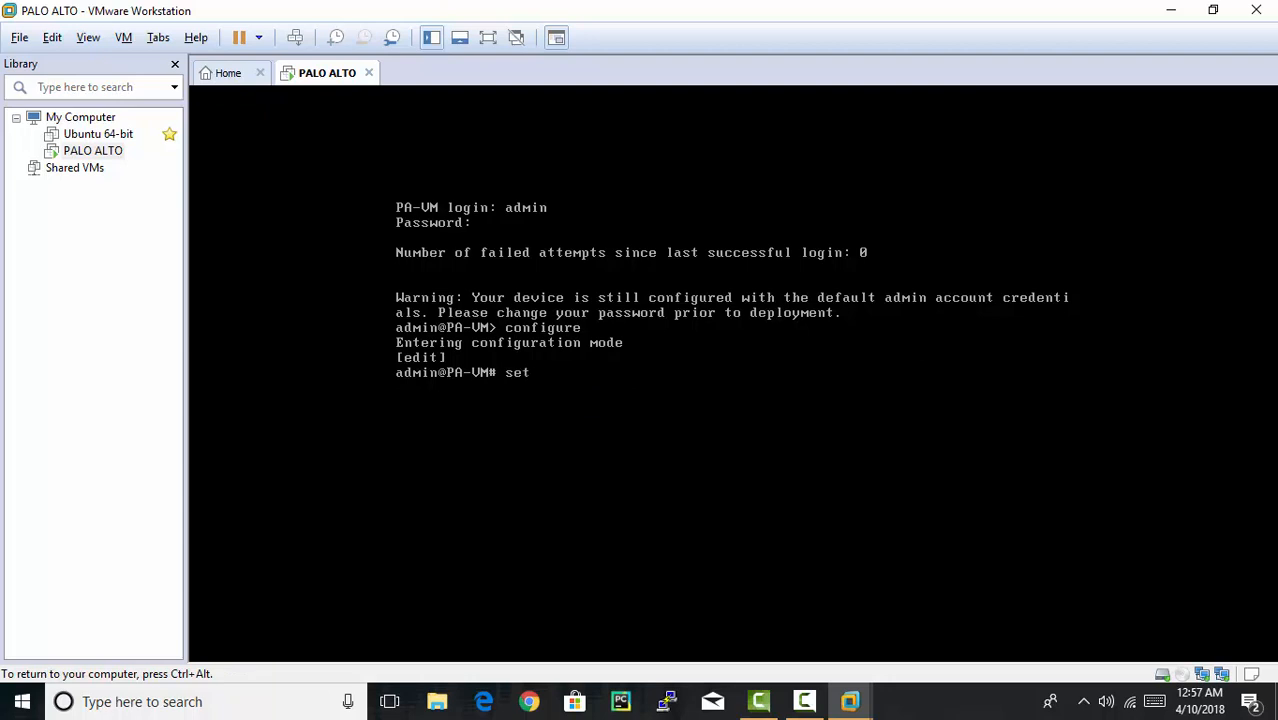
{"action": "type", "text": "dev"}
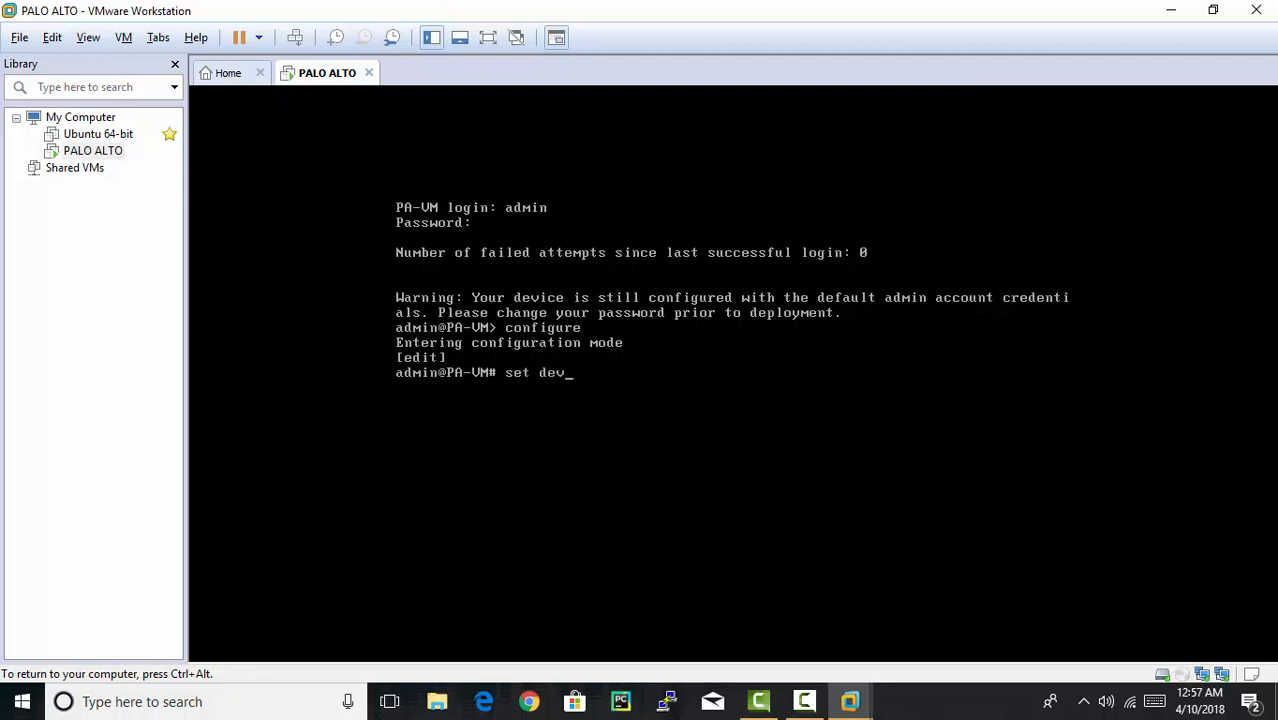
{"action": "type", "text": "iceconfig"}
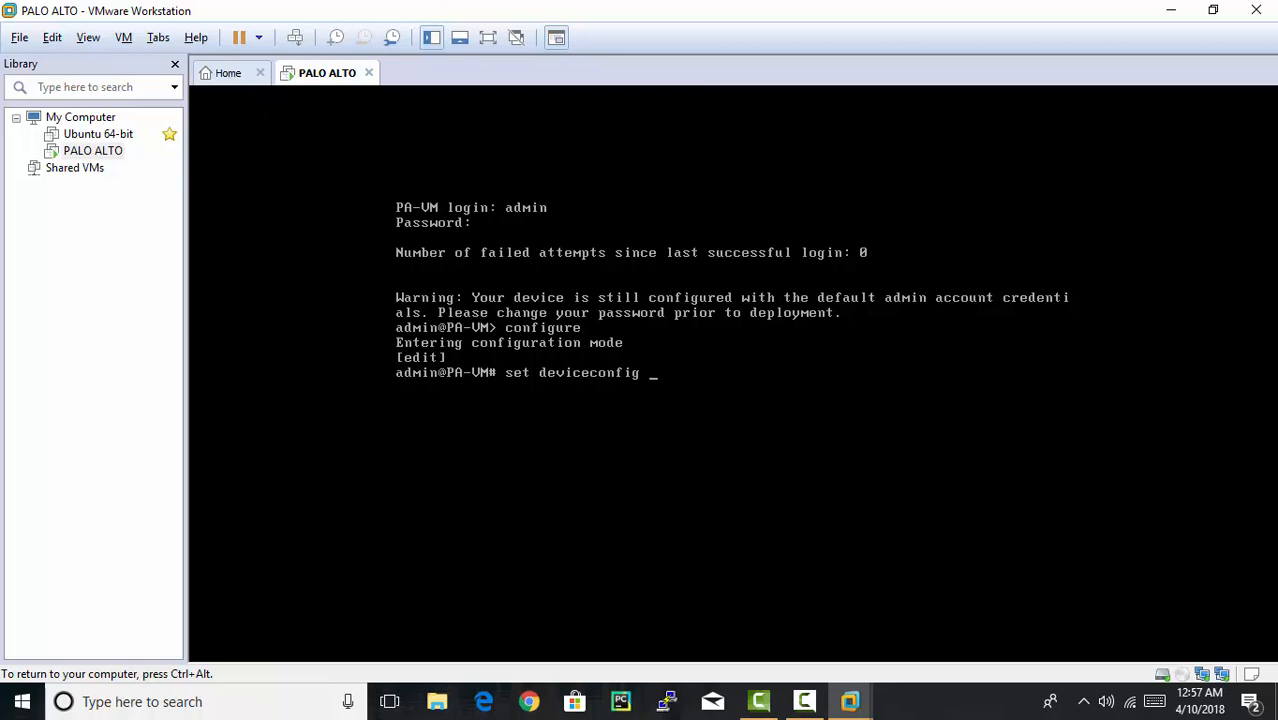
{"action": "type", "text": "system ip"}
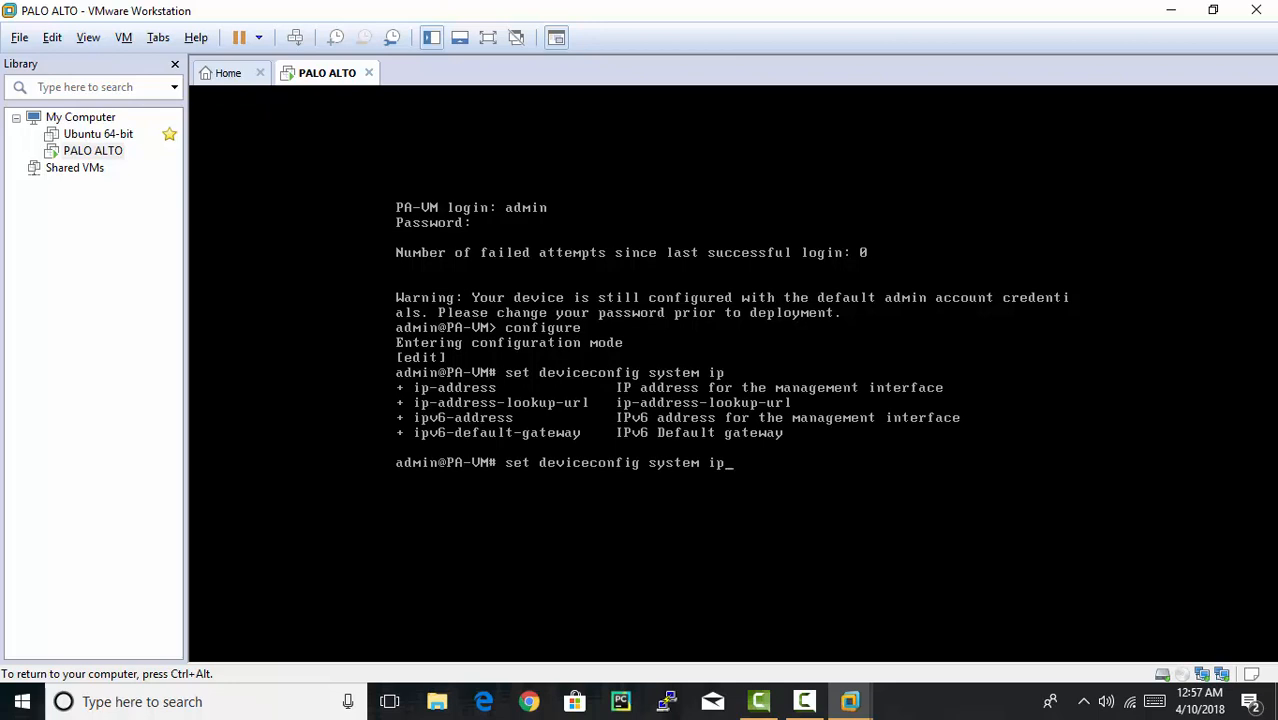
{"action": "type", "text": "address"}
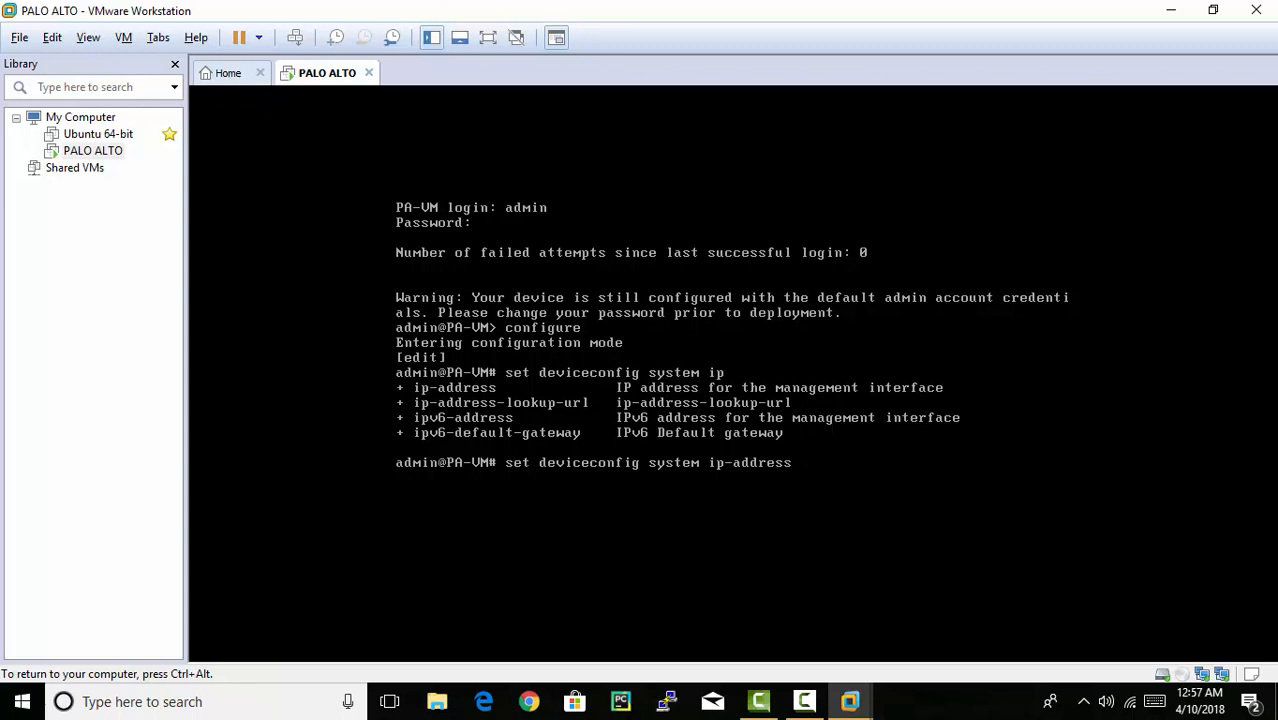
{"action": "type", "text": "19"}
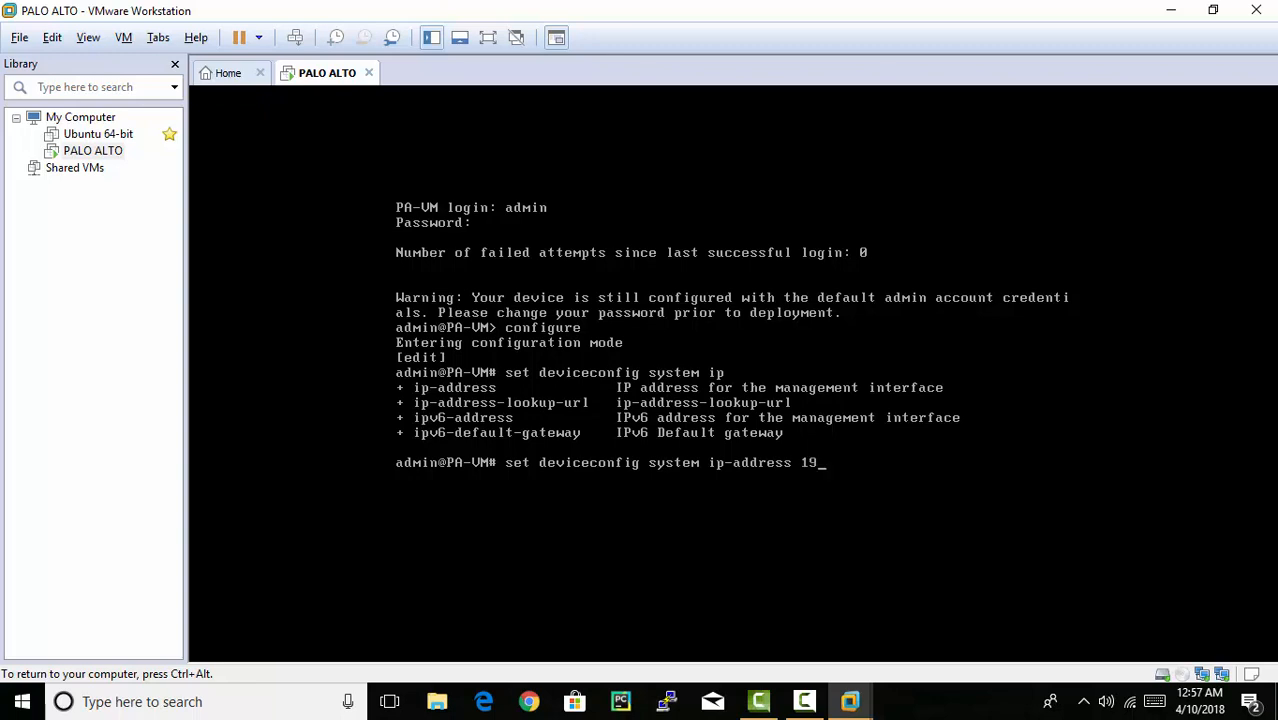
{"action": "type", "text": "2.168"}
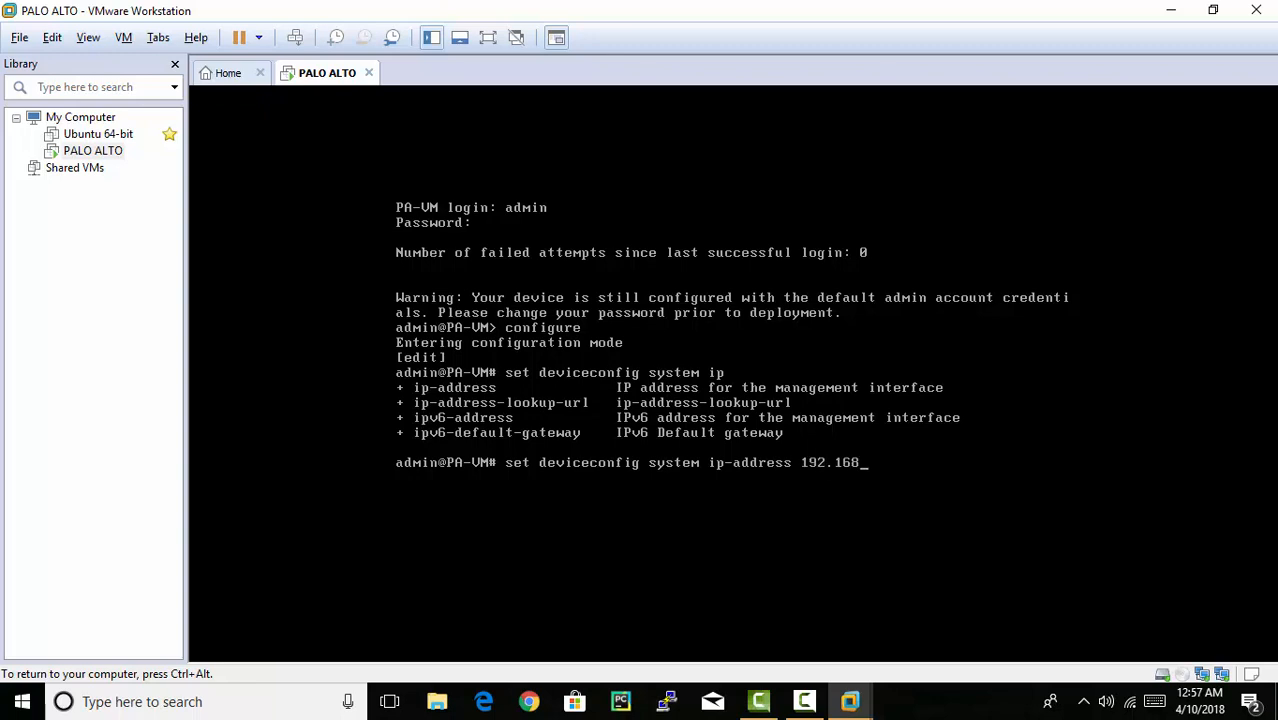
{"action": "type", "text": "0."}
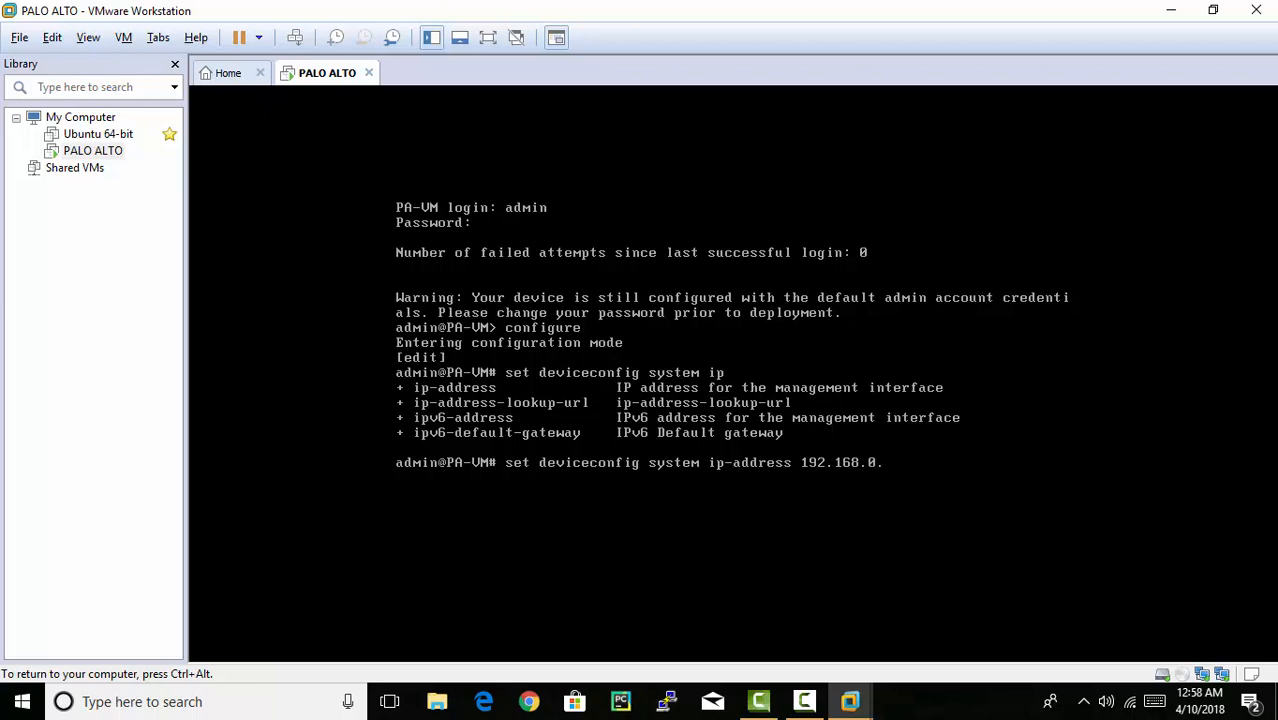
{"action": "type", "text": "140"}
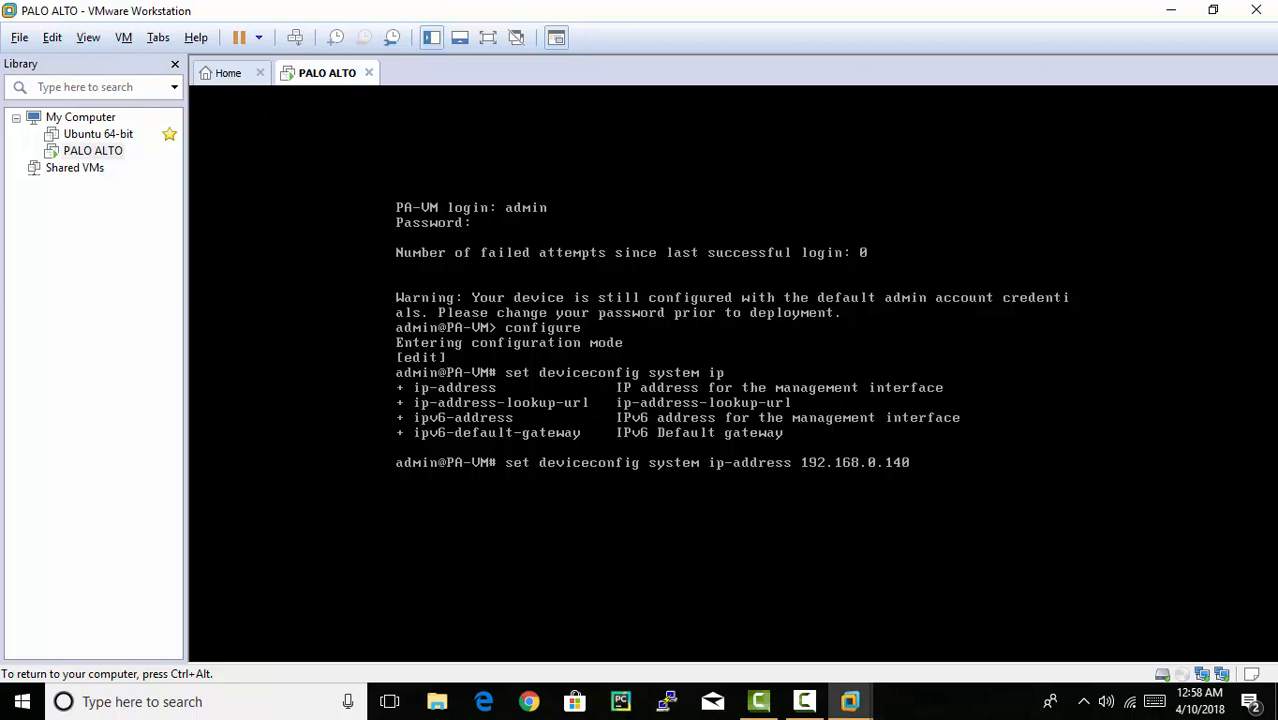
- Add 'netmask 255.255.255.0' to the management interface command
{"action": "type", "text": "netmask"}
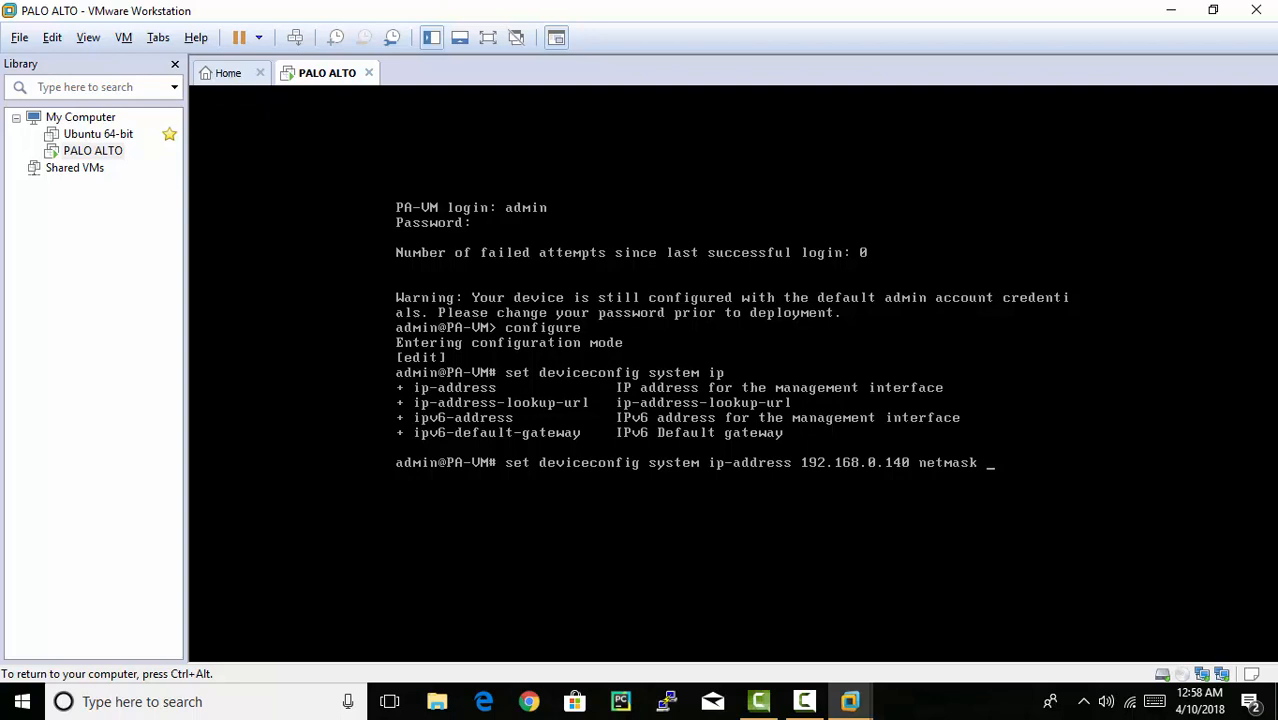
{"action": "type", "text": "255"}
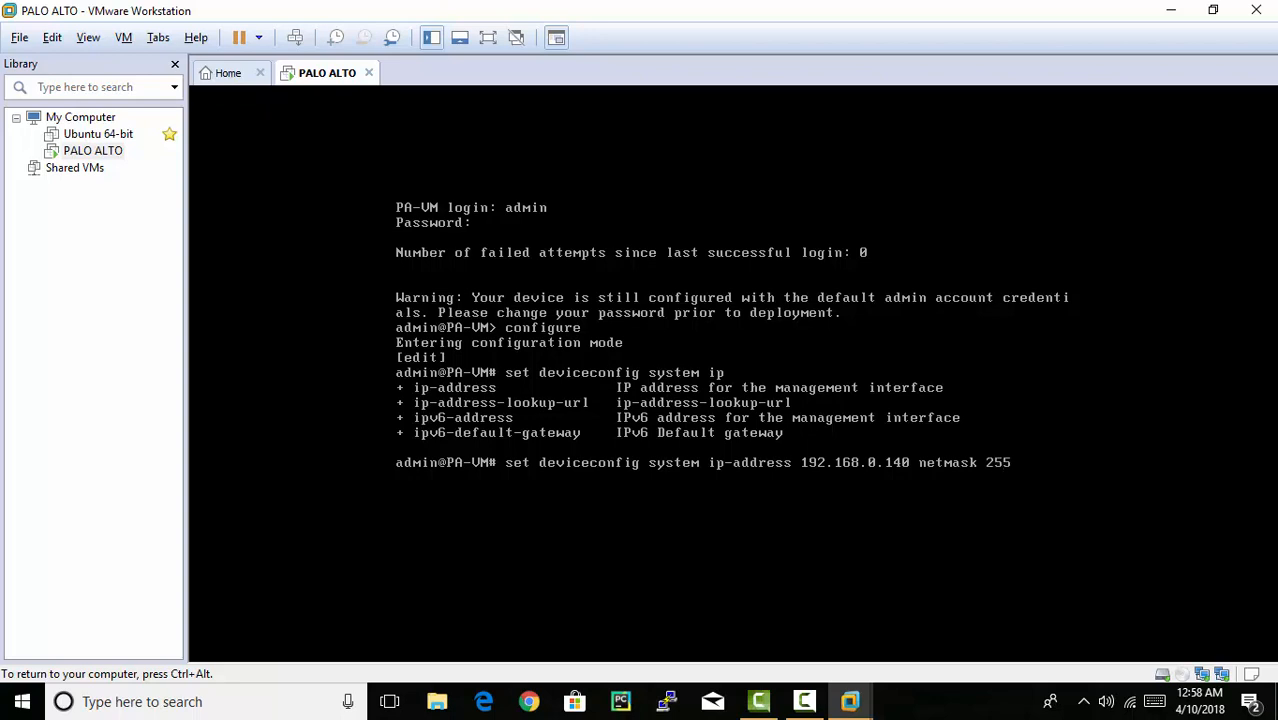
{"action": "type", "text": "."}
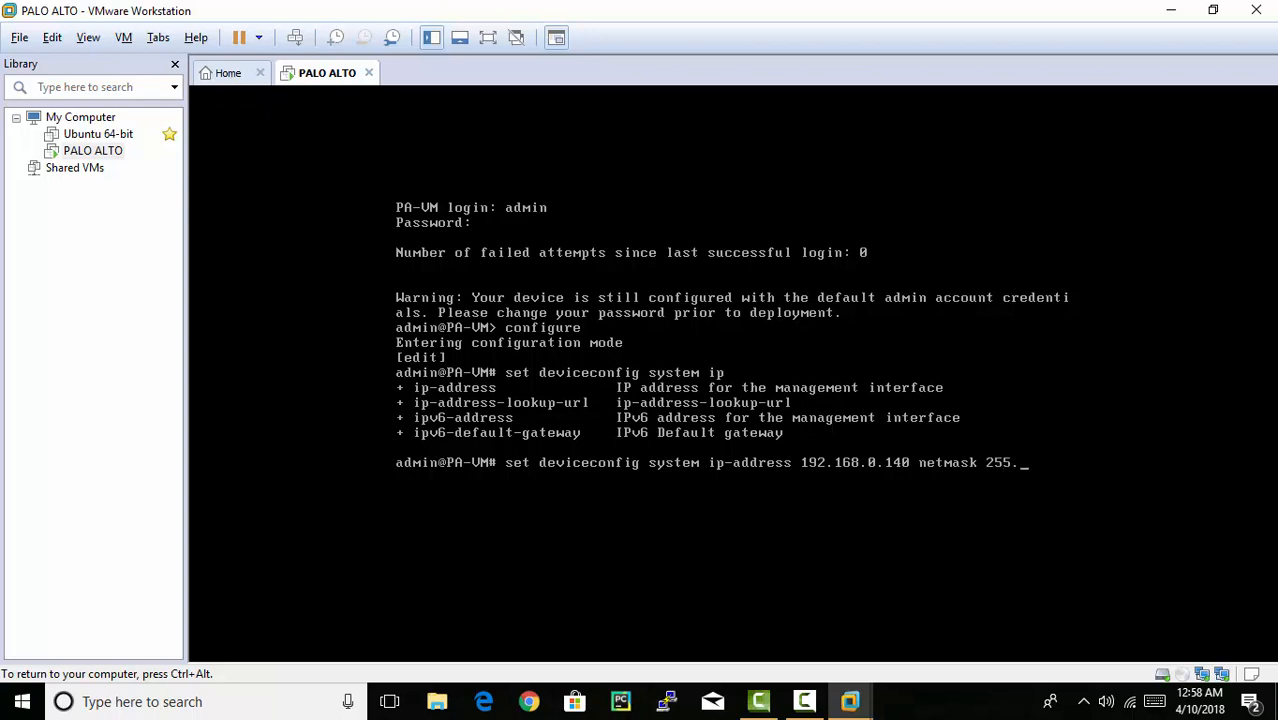
{"action": "type", "text": "255.255"}
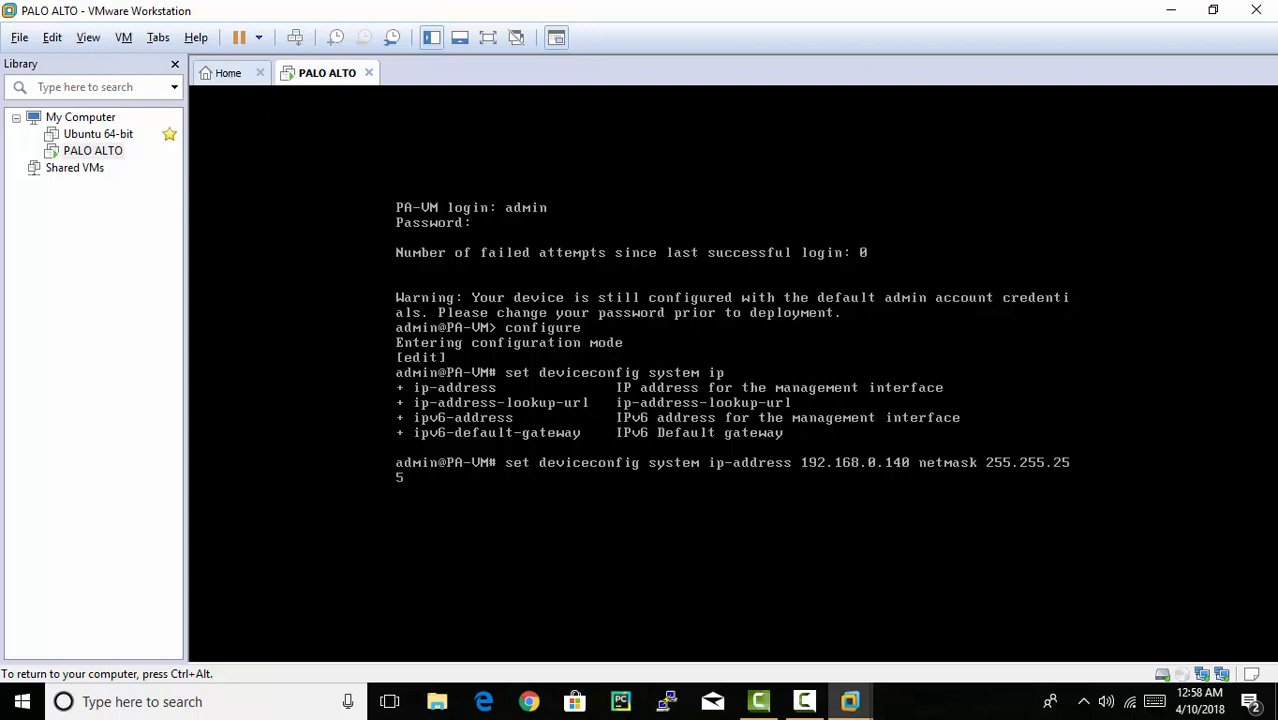
{"action": "type", "text": ".0"}
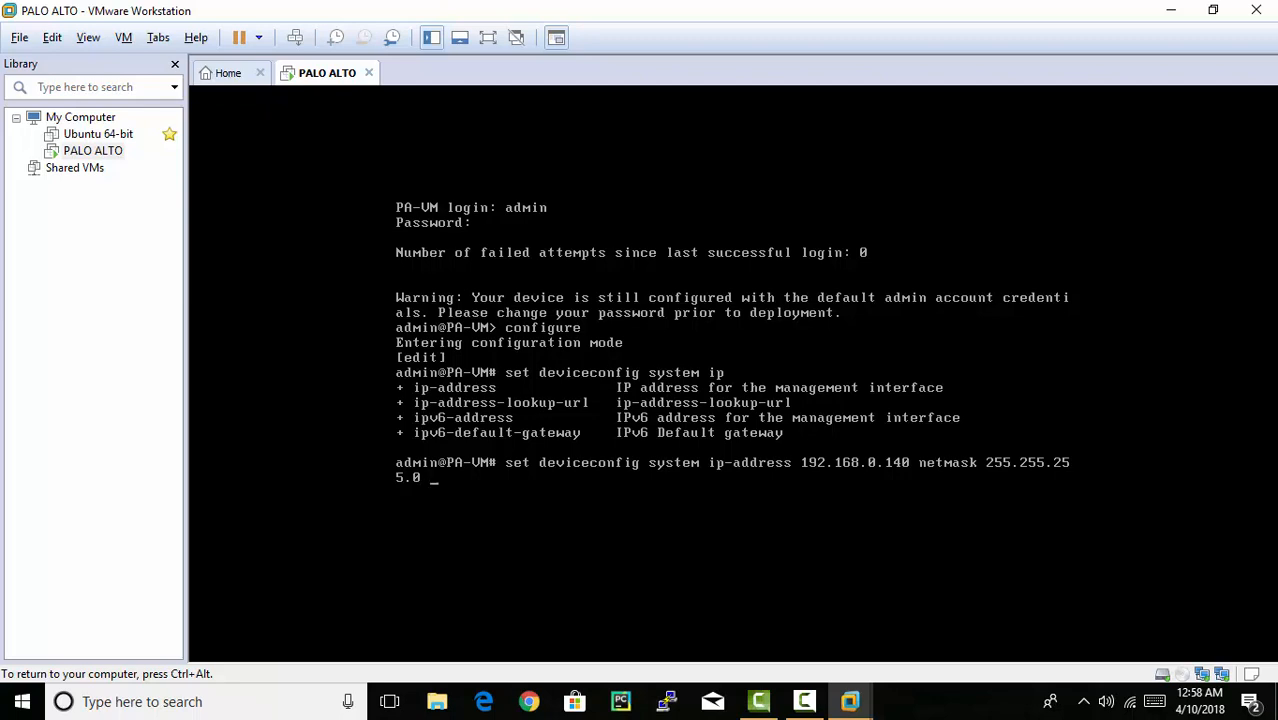
- Add default-gateway 192.168.0.1 to the deviceconfig command
{"action": "type", "text": "default-gateway"}
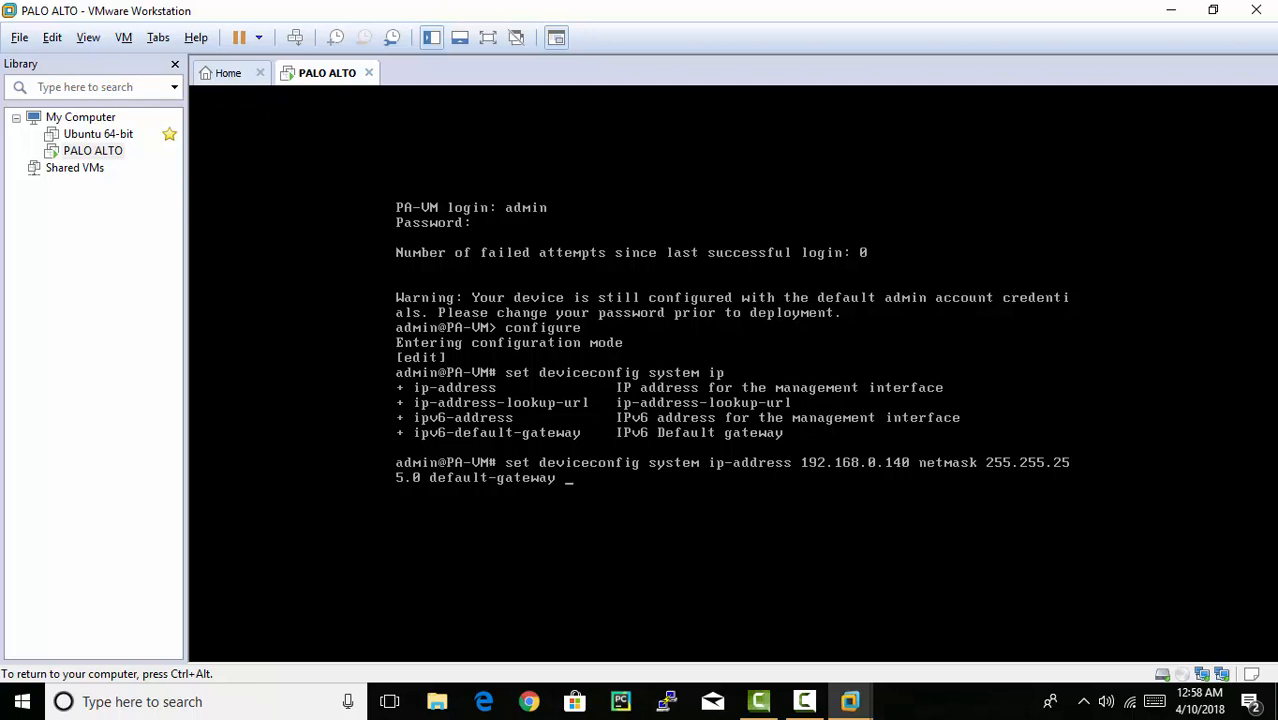
{"action": "type", "text": "192"}
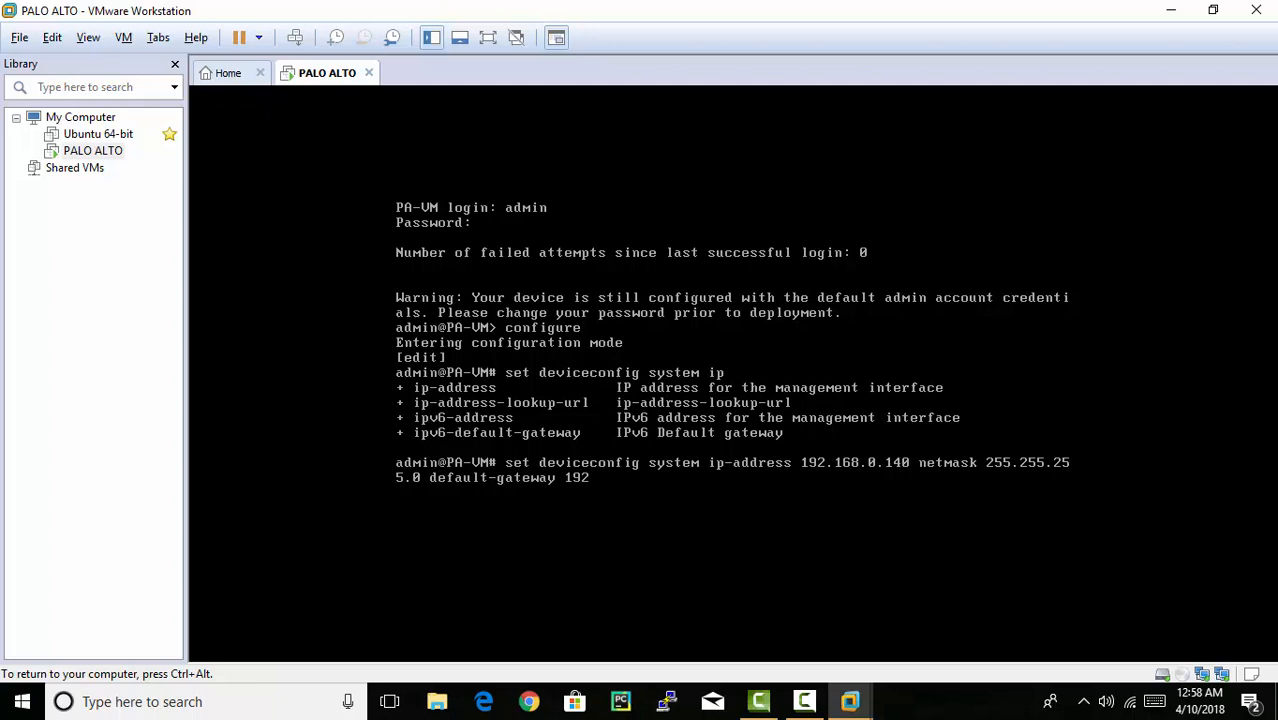
{"action": "type", "text": ".168"}
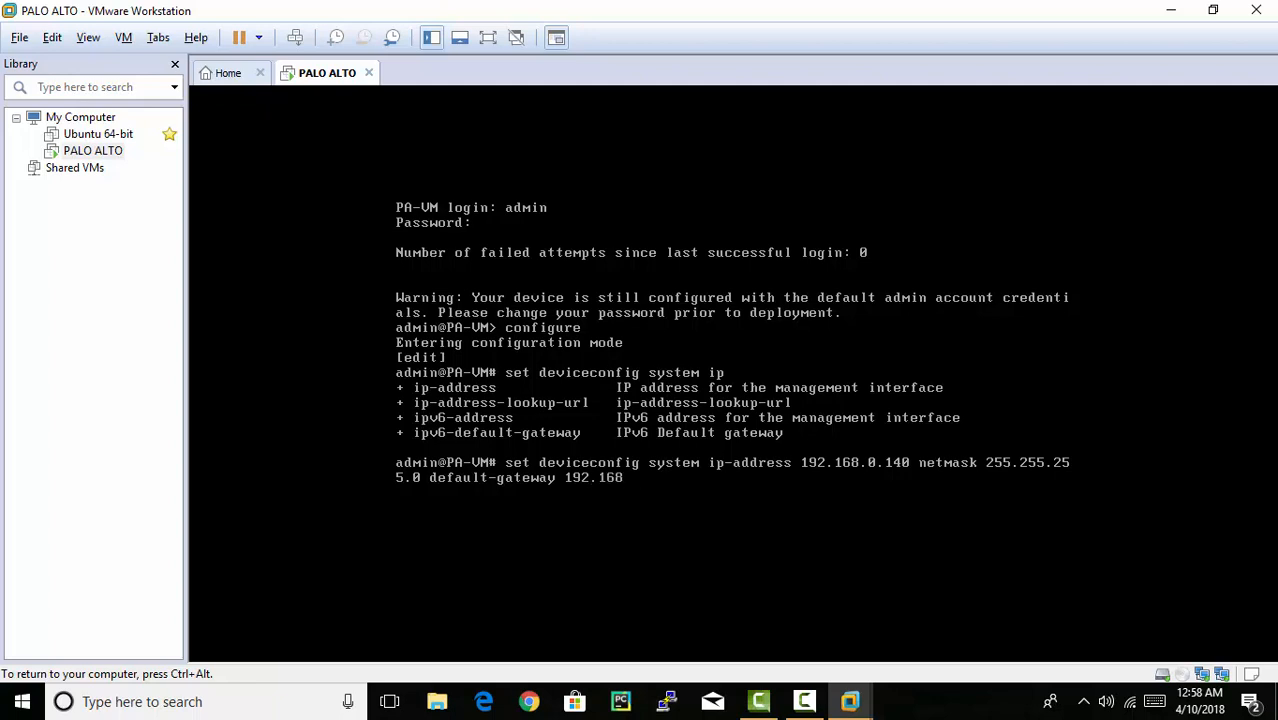
{"action": "type", "text": ".0.1"}
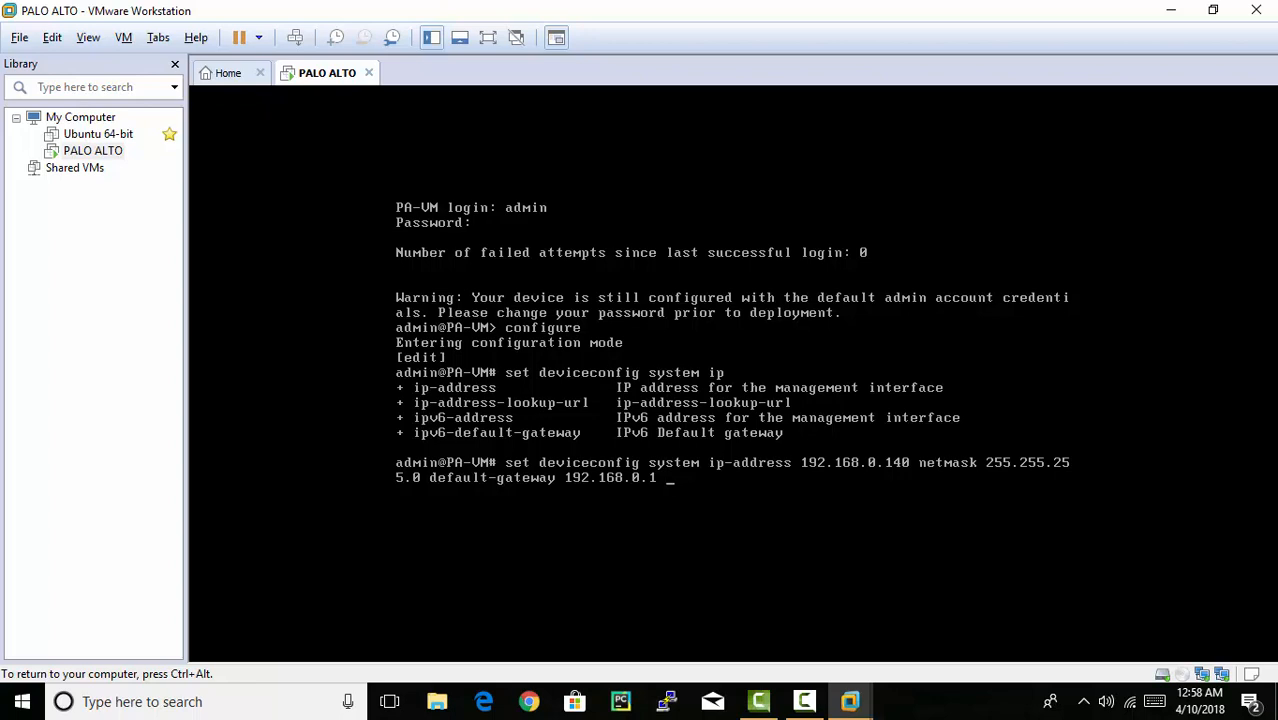
- Add dns-setting servers primary 8.8.8.8 and run the management IP command
{"action": "type", "text": "dn"}
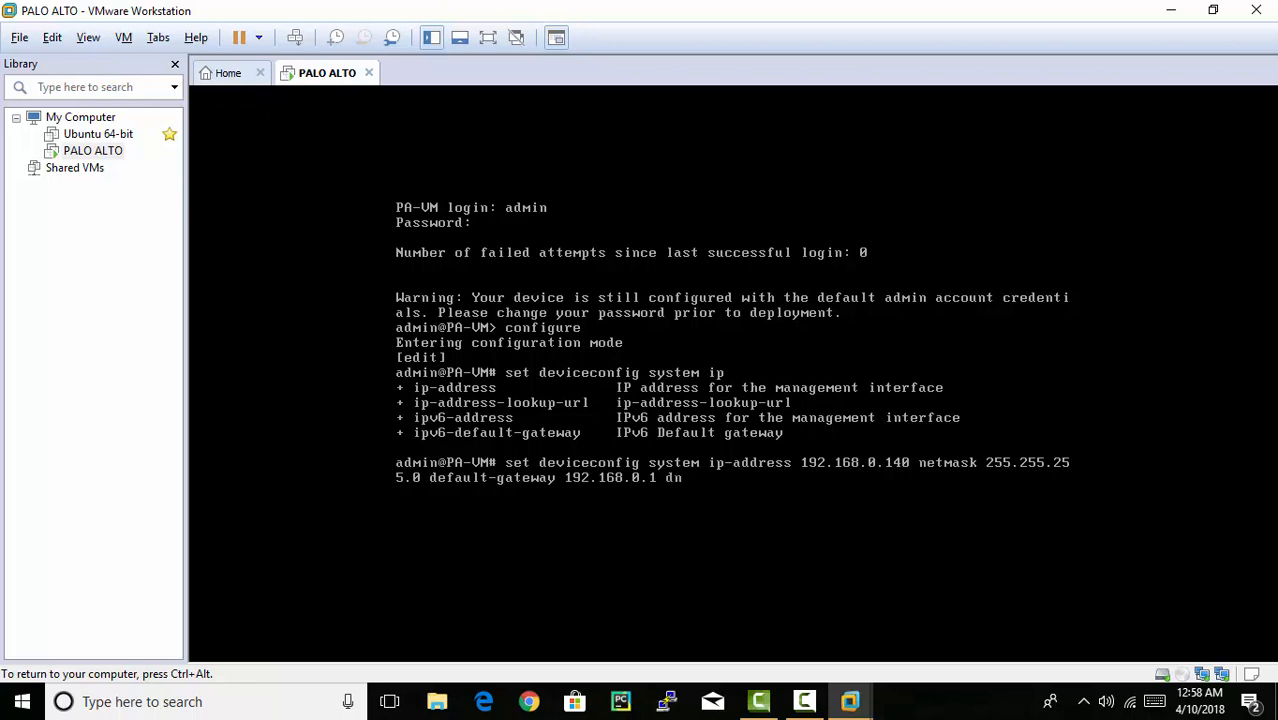
{"action": "type", "text": "s-setting"}
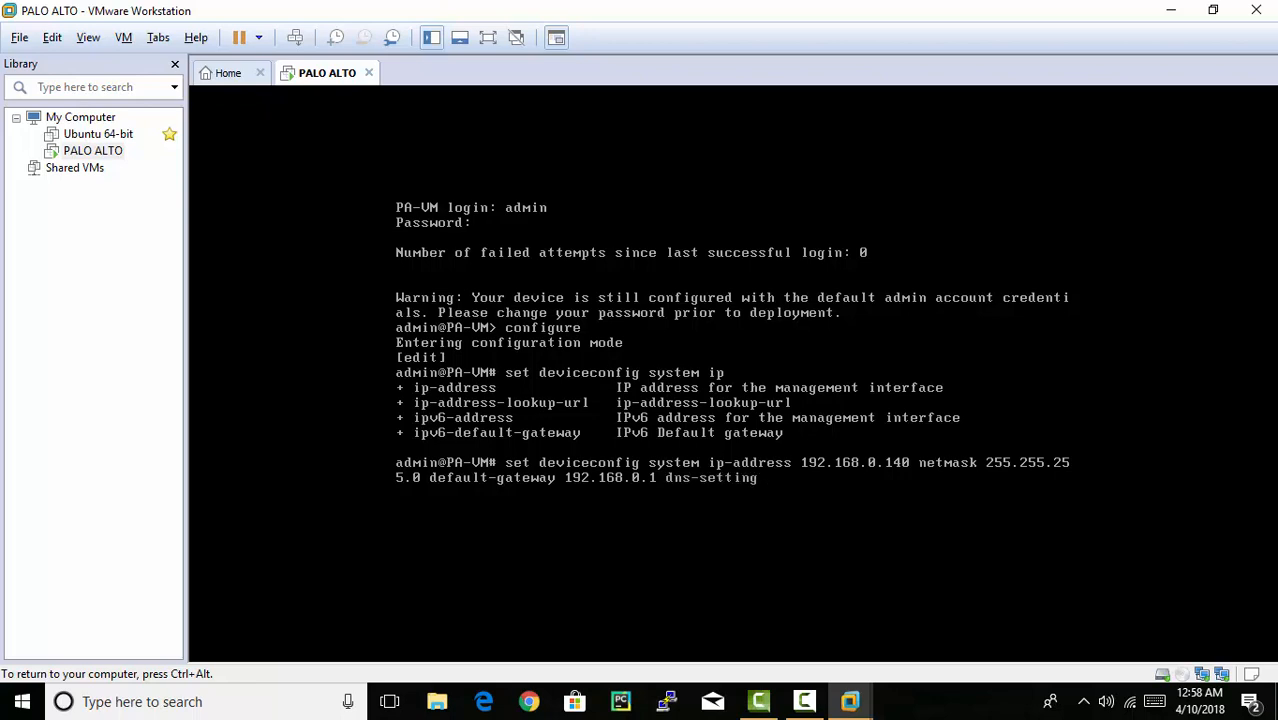
{"action": "type", "text": "servers"}
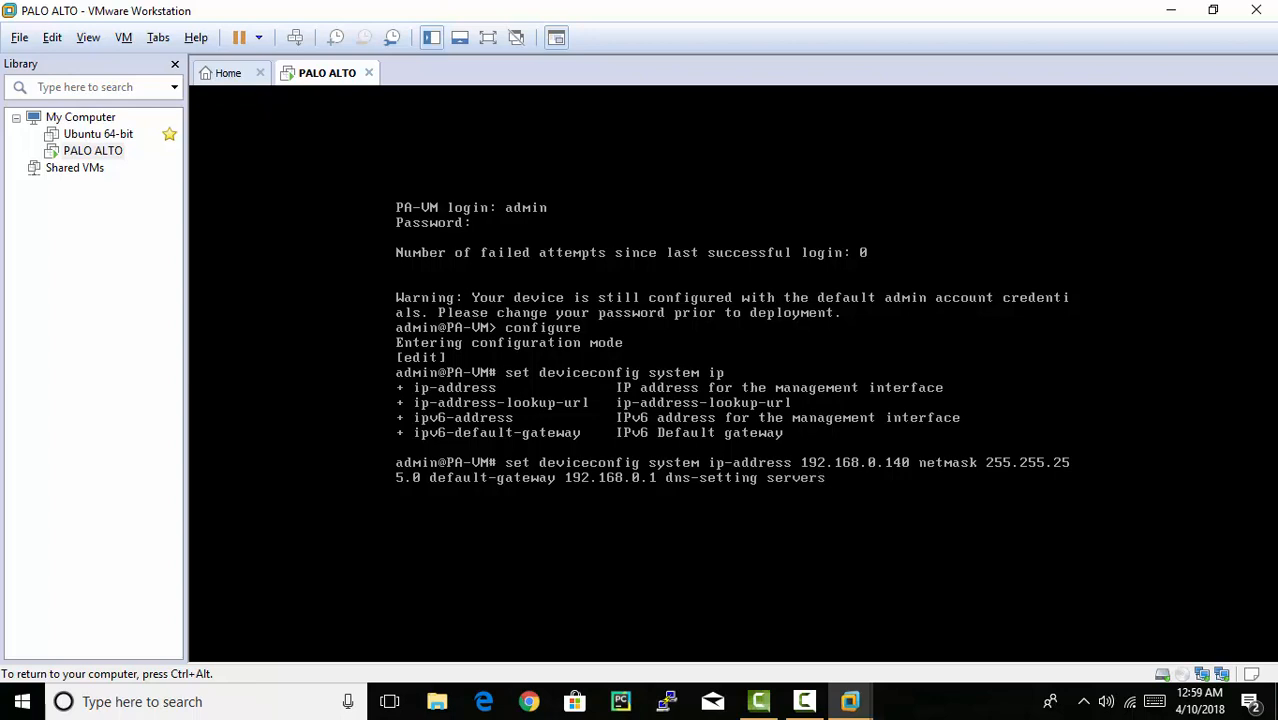
{"action": "type", "text": "pr"}
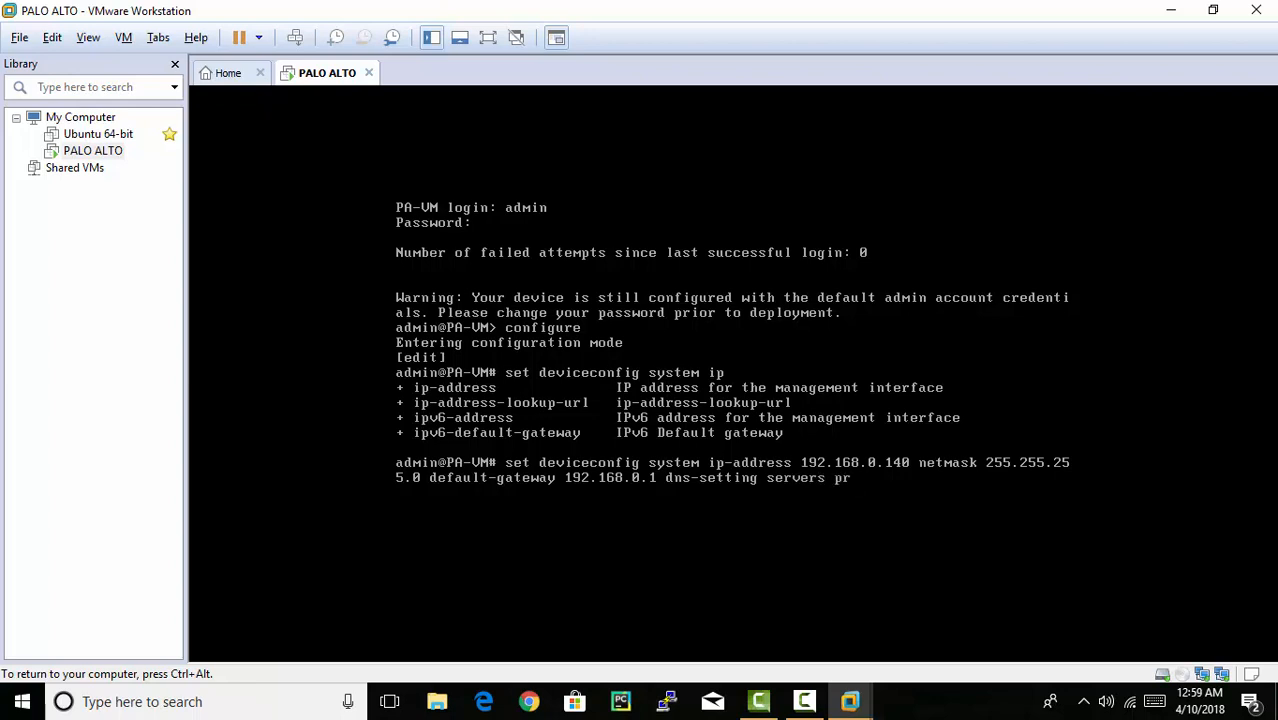
{"action": "type", "text": "primary"}
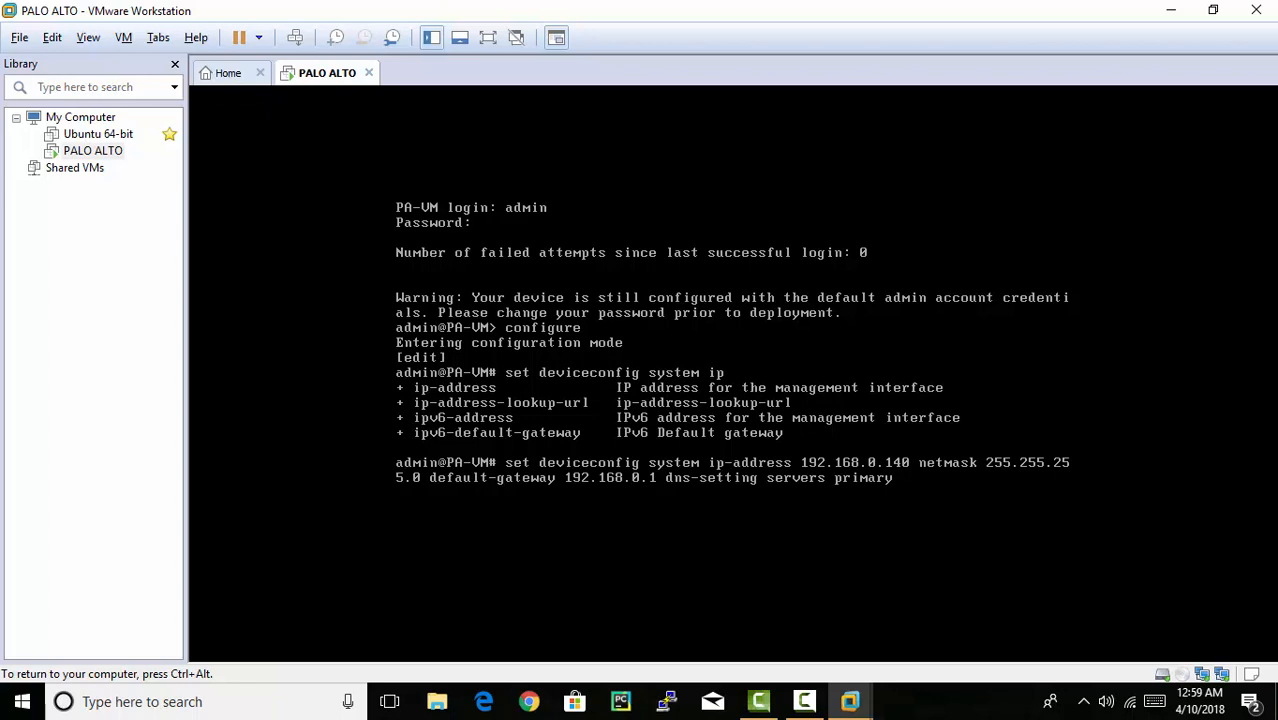
{"action": "type", "text": "8"}
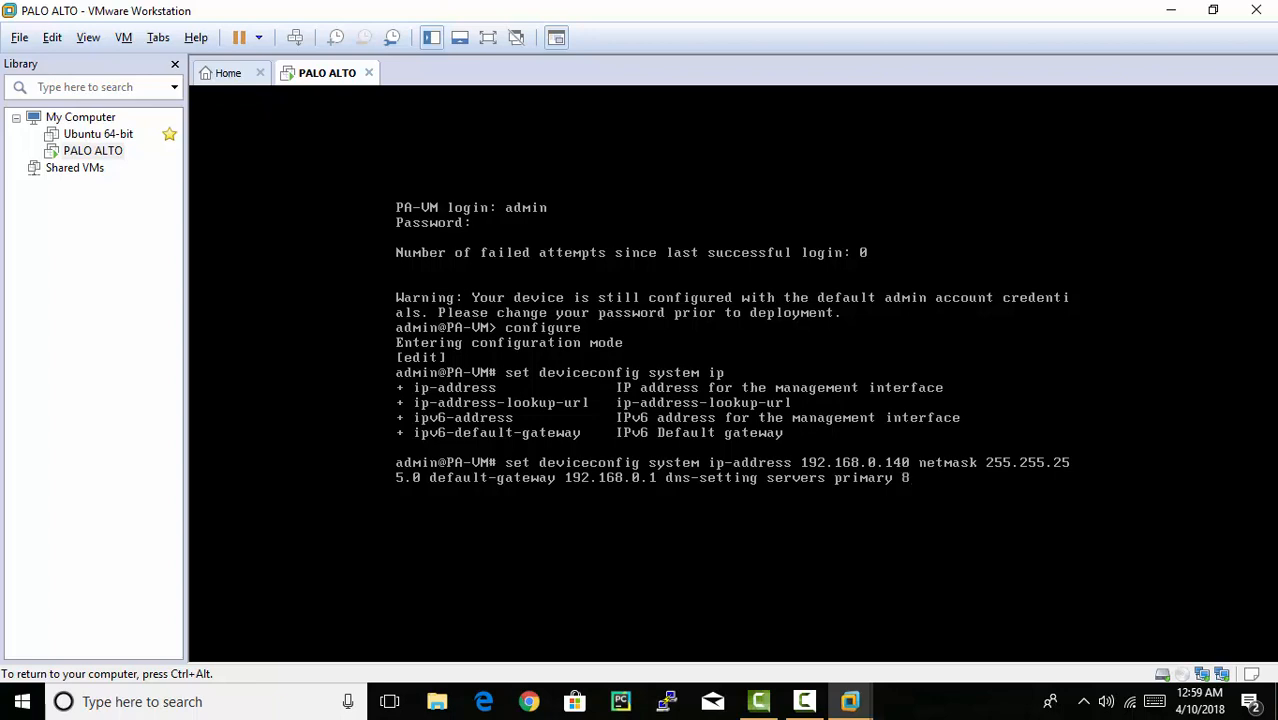
{"action": "type", "text": ".8.8."}
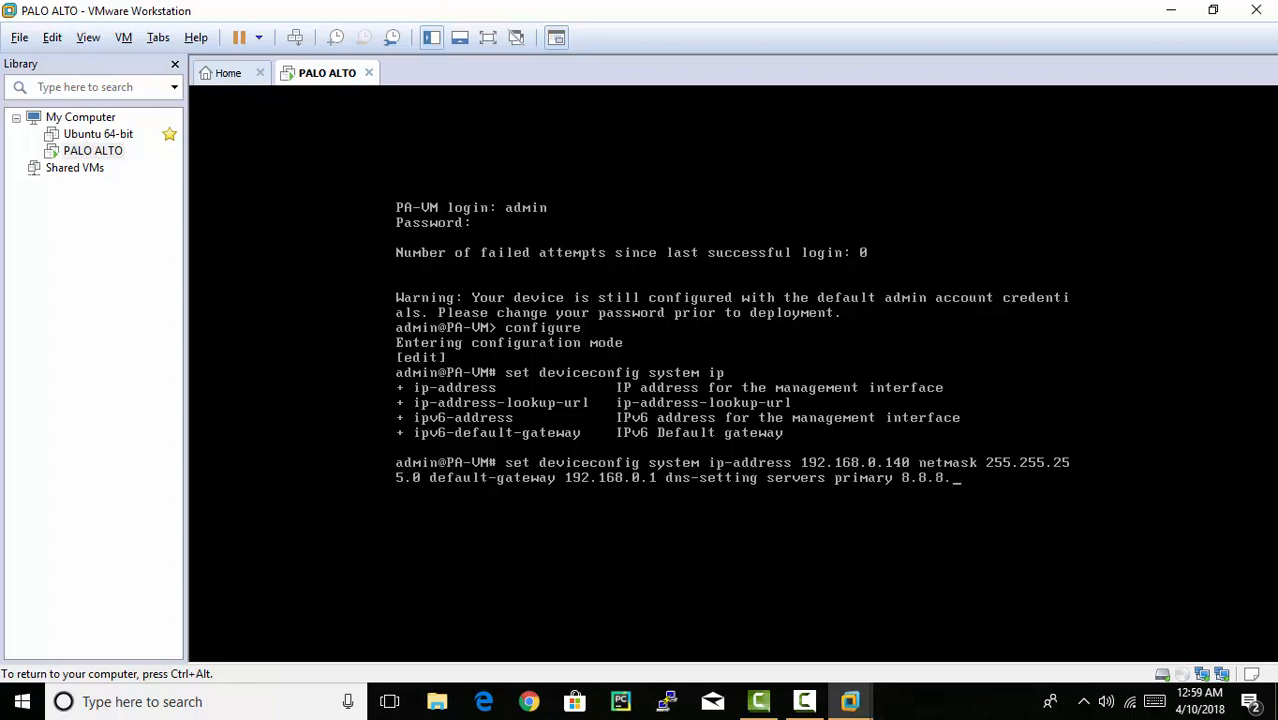
{"action": "type", "text": "8"}
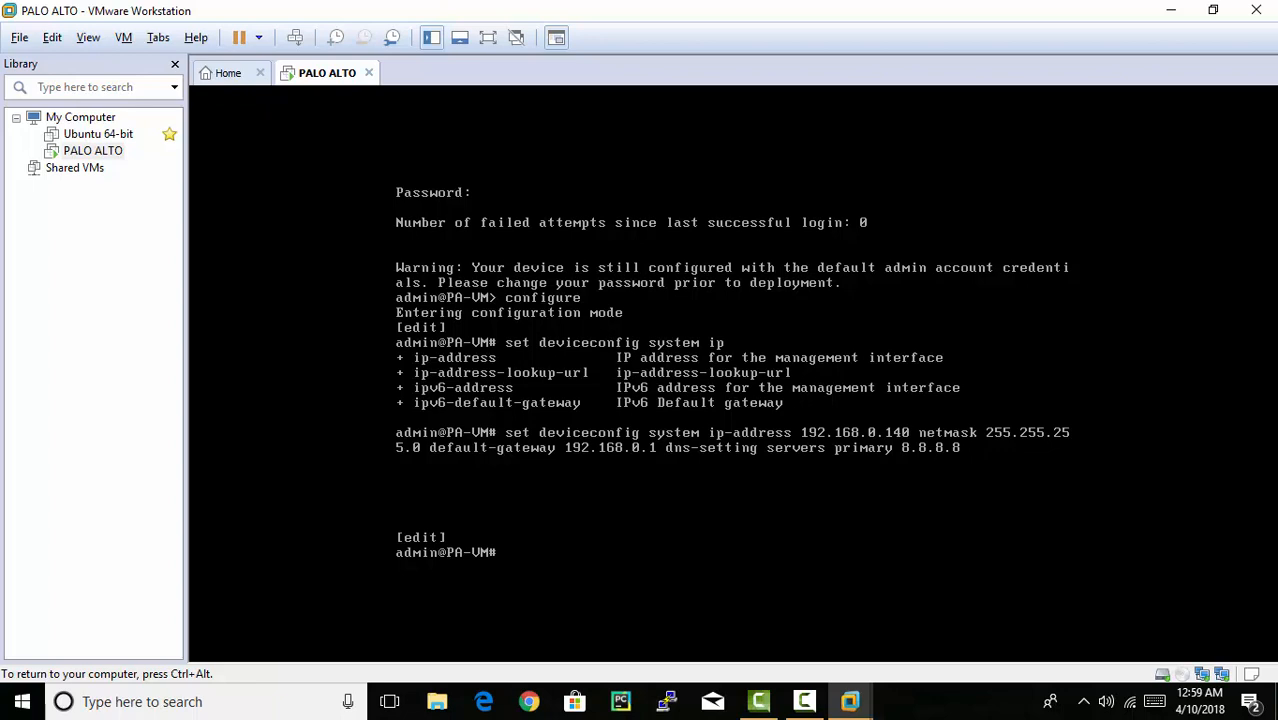
- Commit the firewall's new management configuration from the CLI
{"action": "type", "text": "c"}
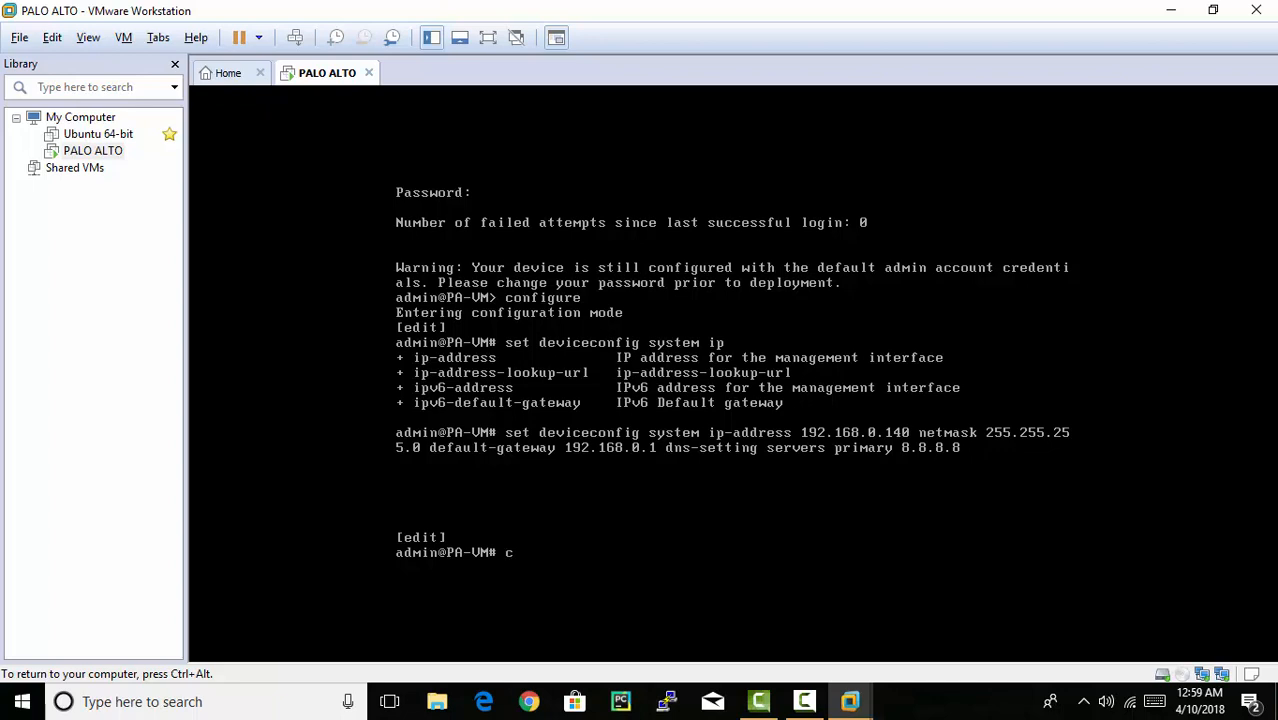
{"action": "type", "text": "ommit"}
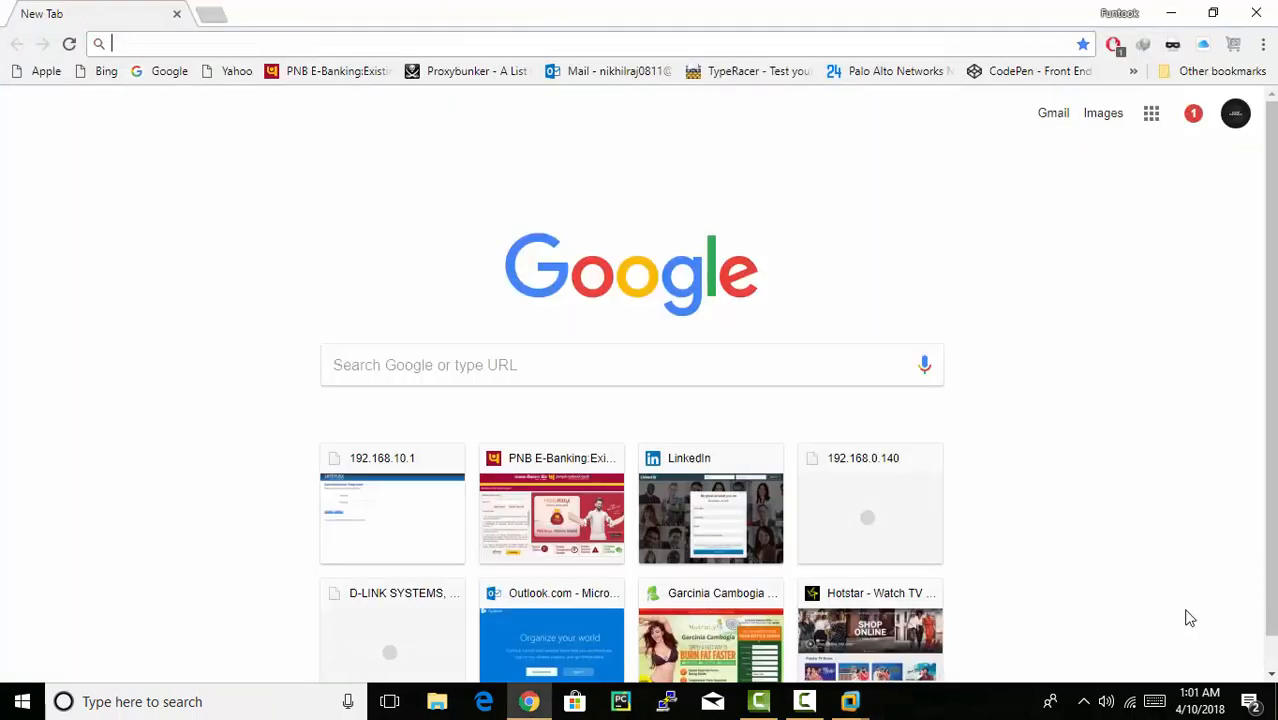
{"action": "mouse_move", "coordinate": [880, 320]}
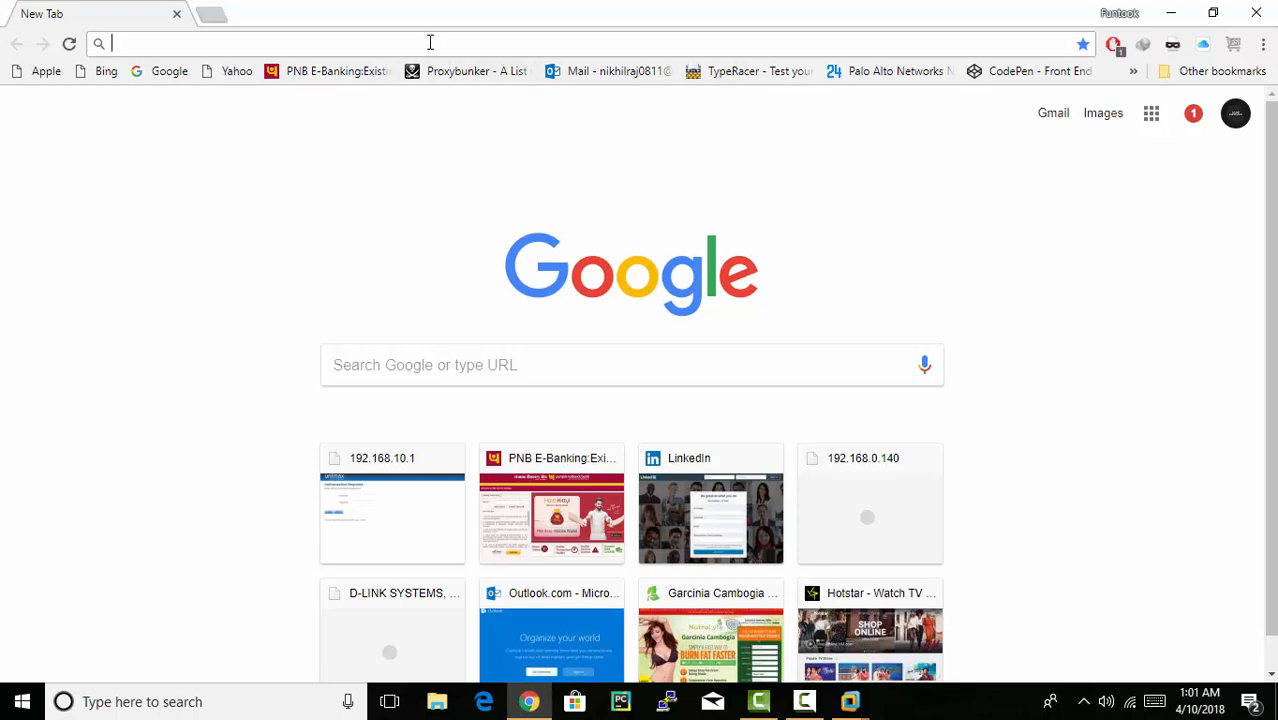
- Navigate Chrome to the firewall's management address, reaching the certificate warning page
{"action": "type", "text": "192.168.10.140"}
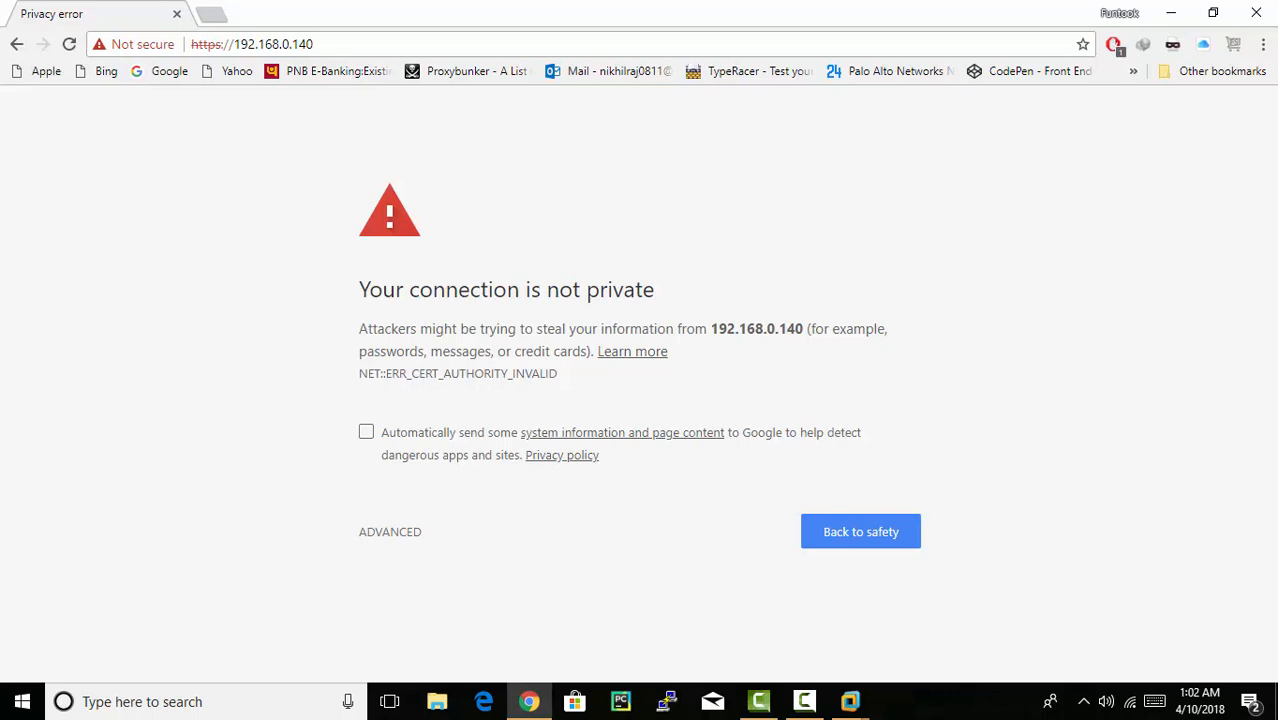
{"action": "mouse_move", "coordinate": [452, 552]}
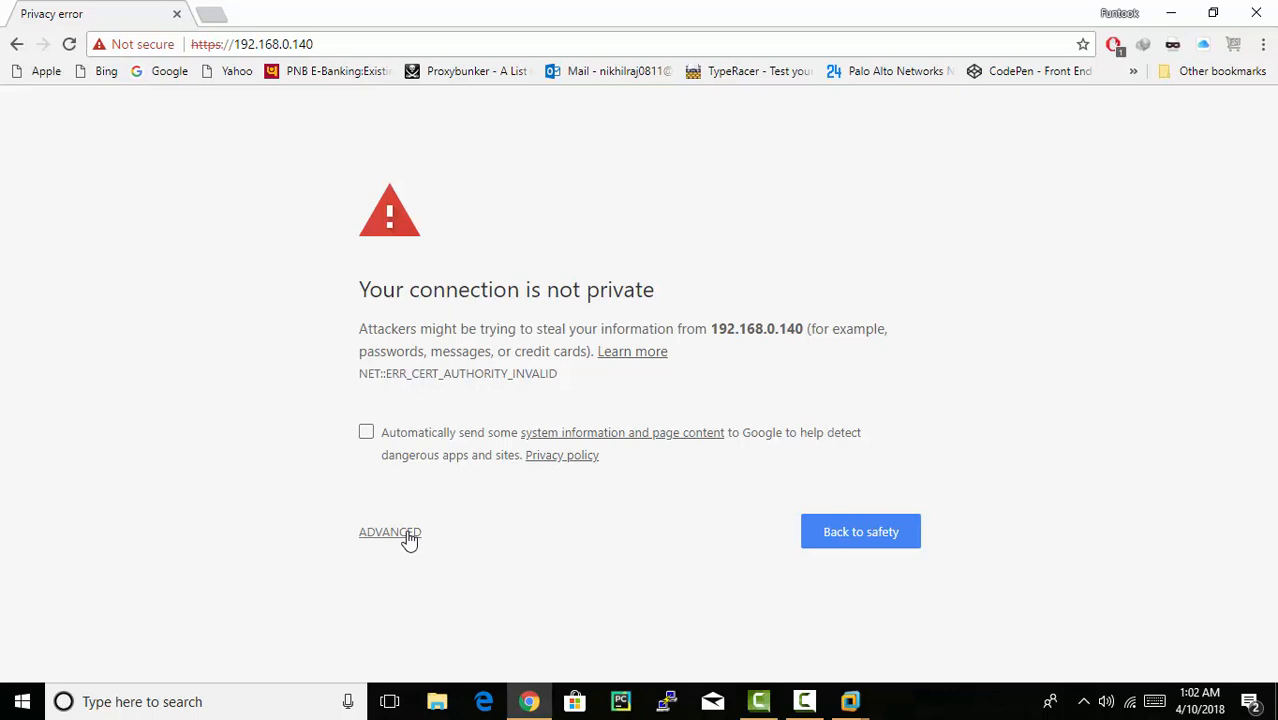
- Proceed past the certificate warning to the Palo Alto Networks login page at 192.168.0.140
{"action": "left_click", "coordinate": [390, 532]}
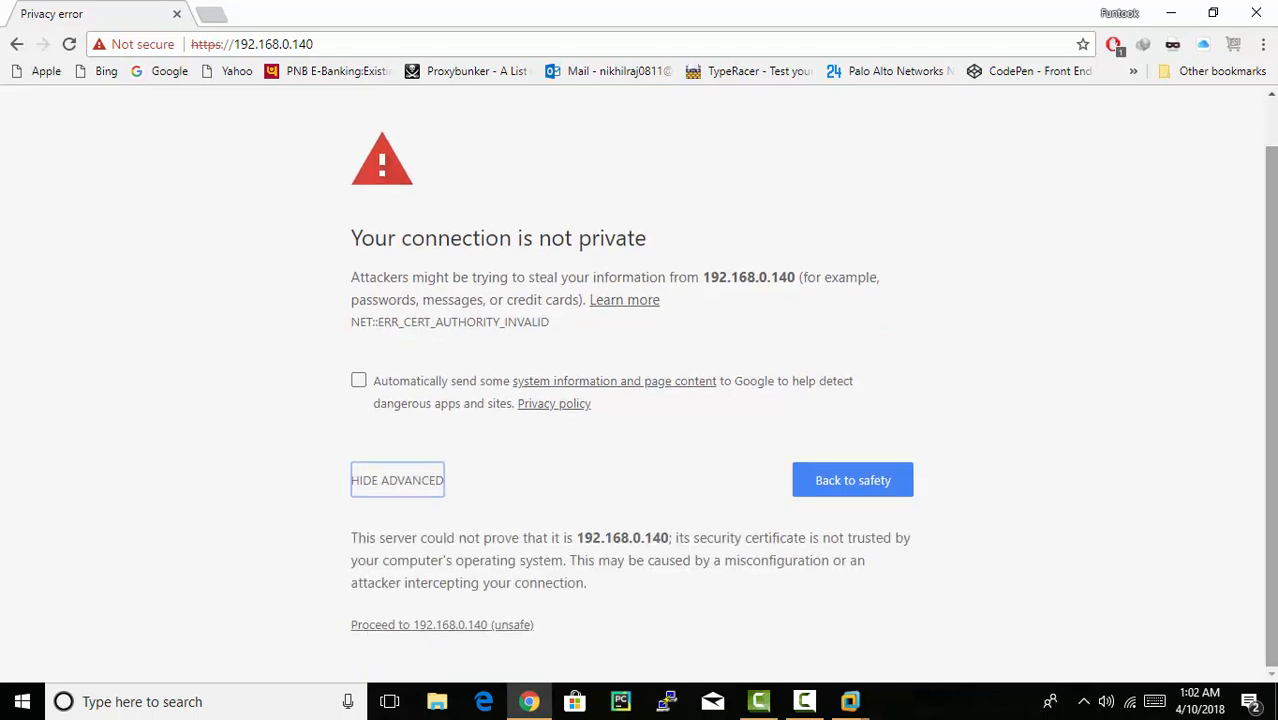
{"action": "left_click", "coordinate": [442, 624]}
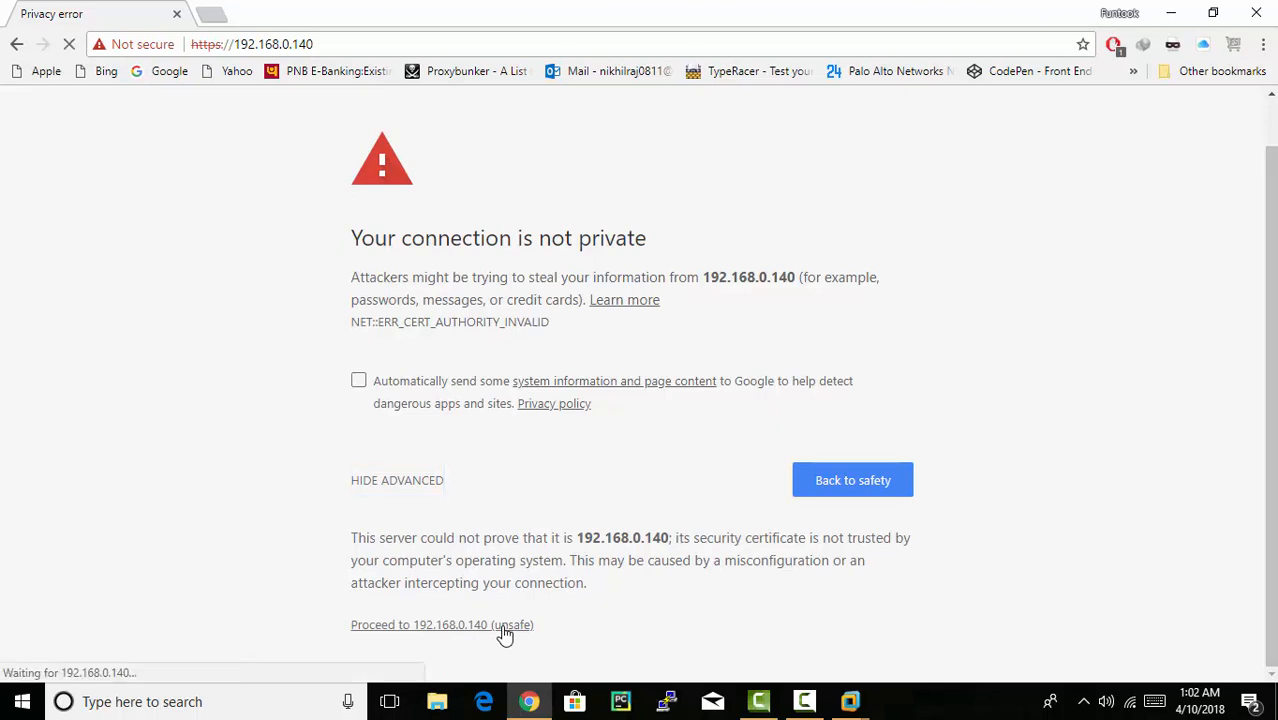
{"action": "left_click", "coordinate": [442, 624]}
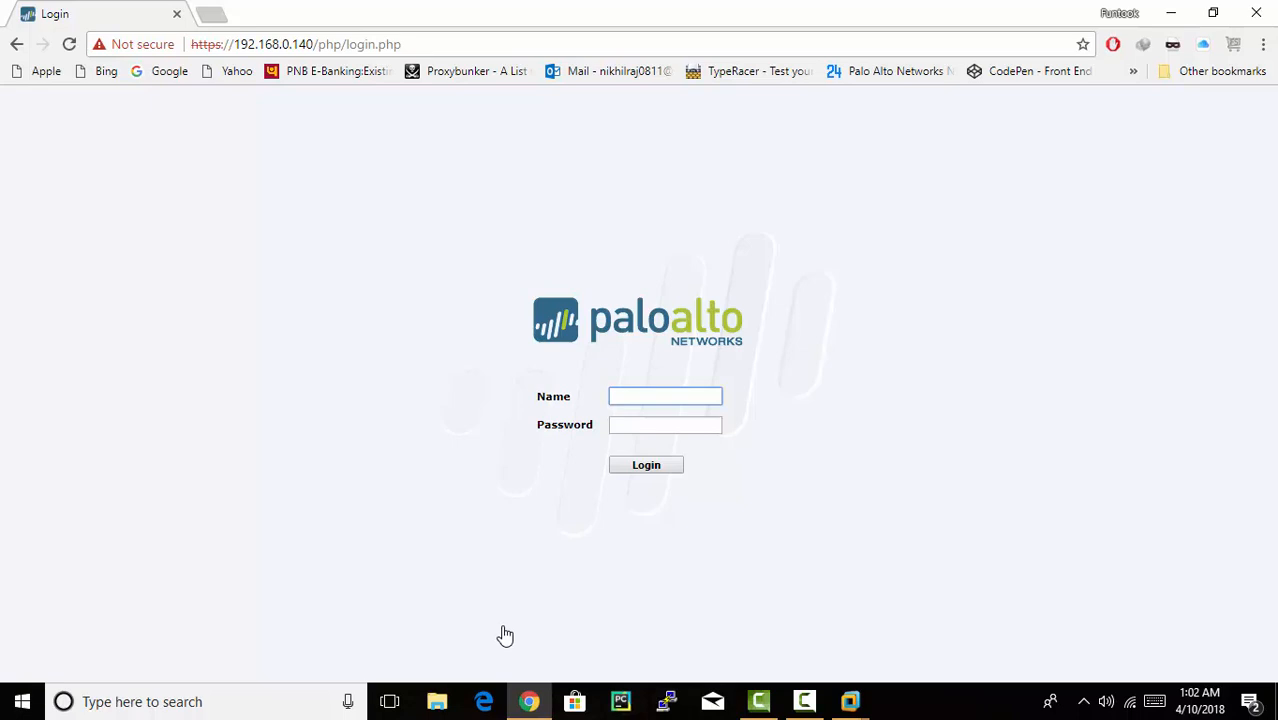
- Log in as admin and acknowledge the default-credentials warning to reach the dashboard
{"action": "type", "text": "admin"}
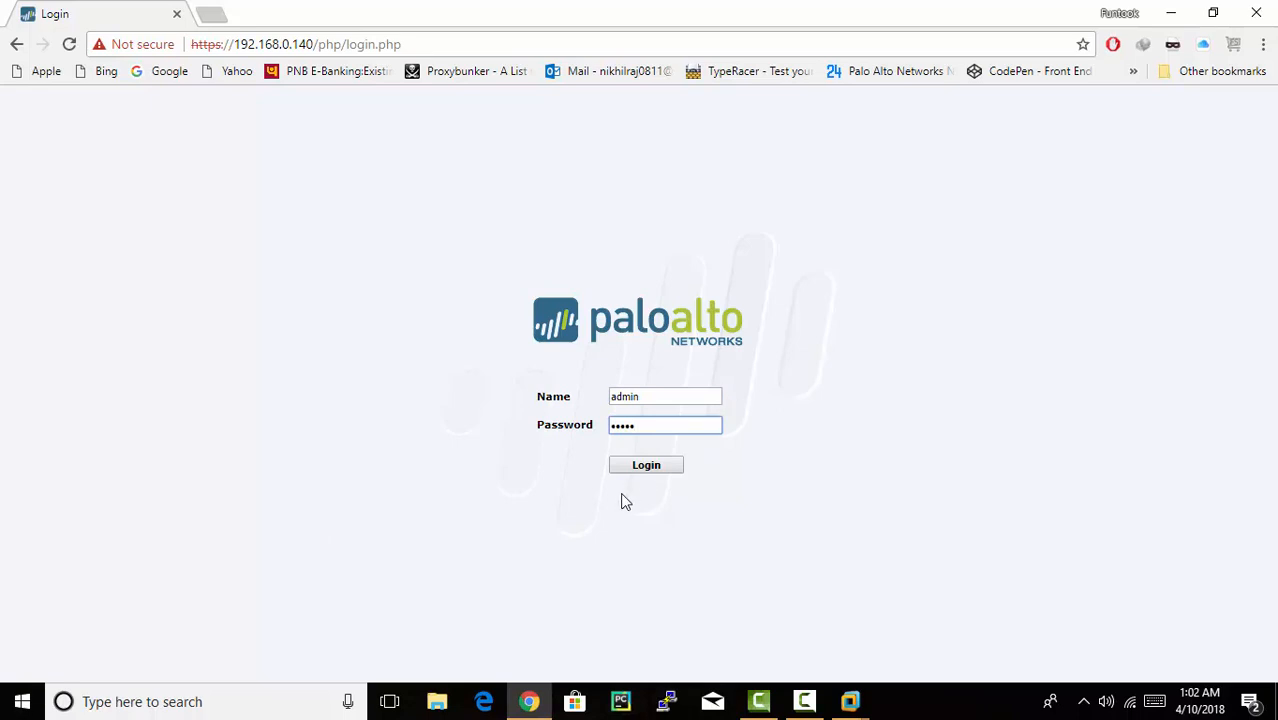
{"action": "left_click", "coordinate": [646, 464]}
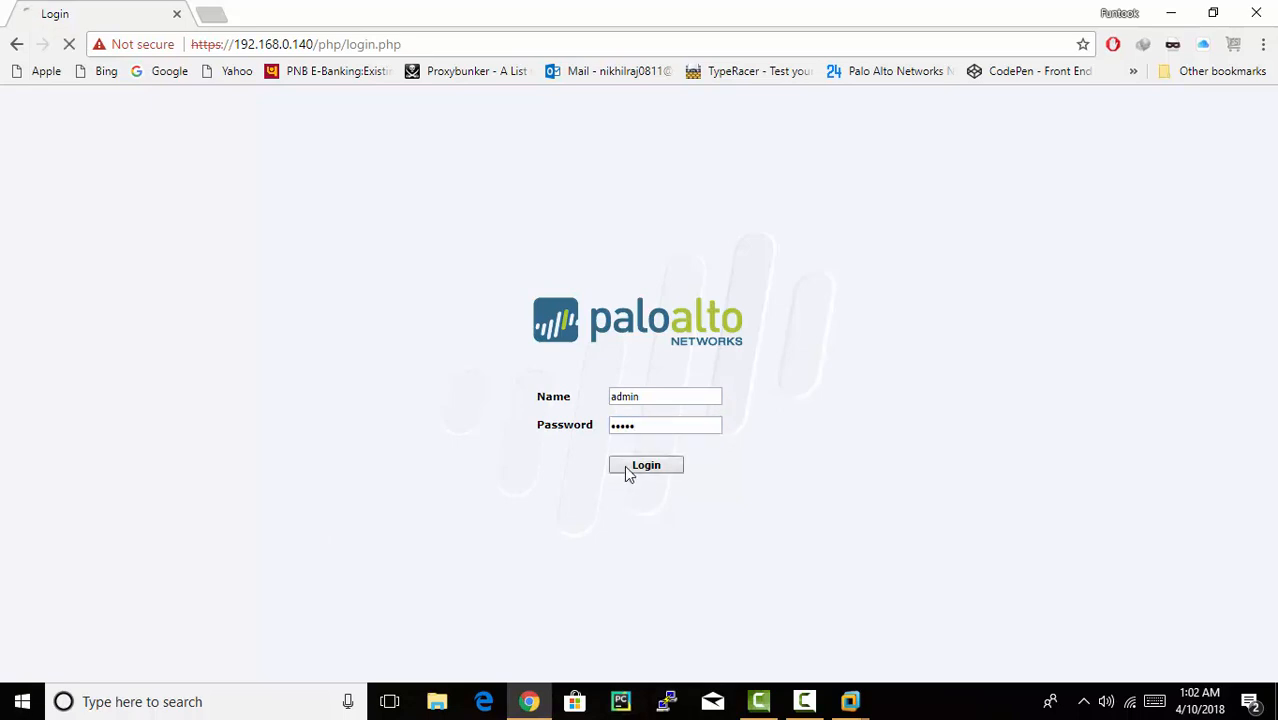
{"action": "left_click", "coordinate": [646, 464]}
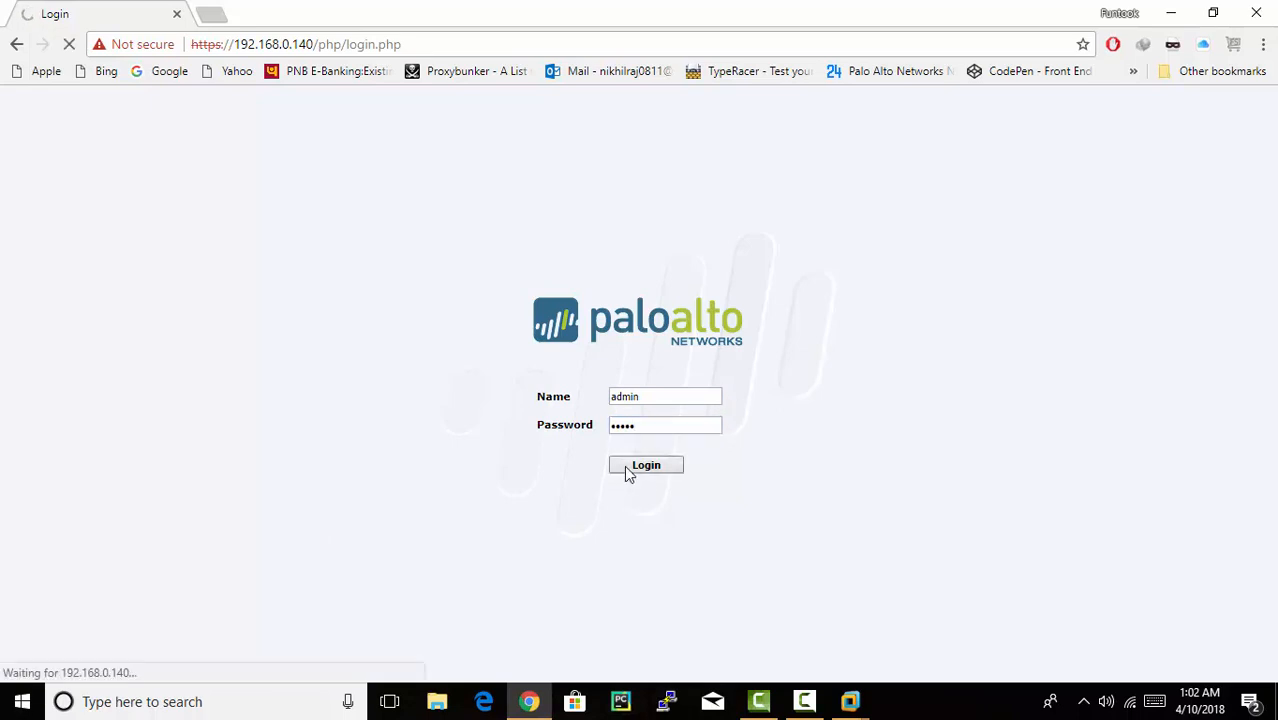
{"action": "left_click", "coordinate": [646, 464]}
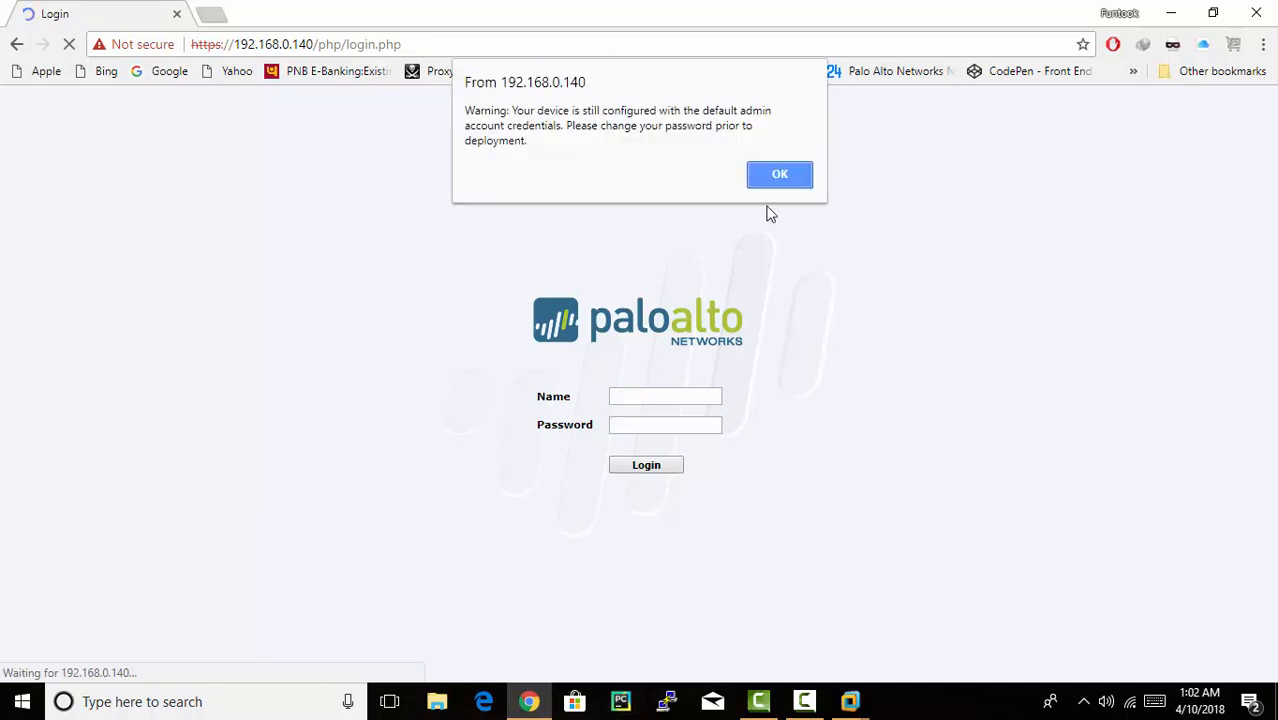
{"action": "left_click", "coordinate": [780, 172]}
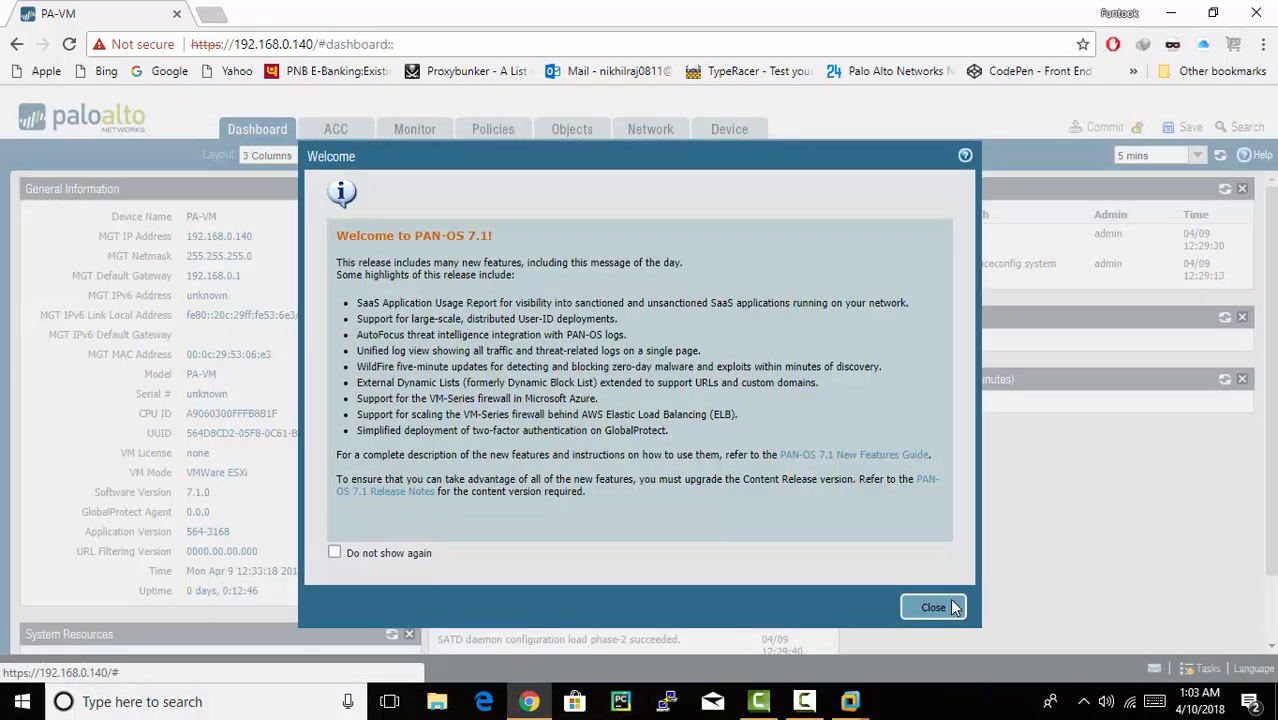
- Close the PAN-OS 7.1 welcome message and go to Device > Administrators
{"action": "left_click", "coordinate": [932, 608]}
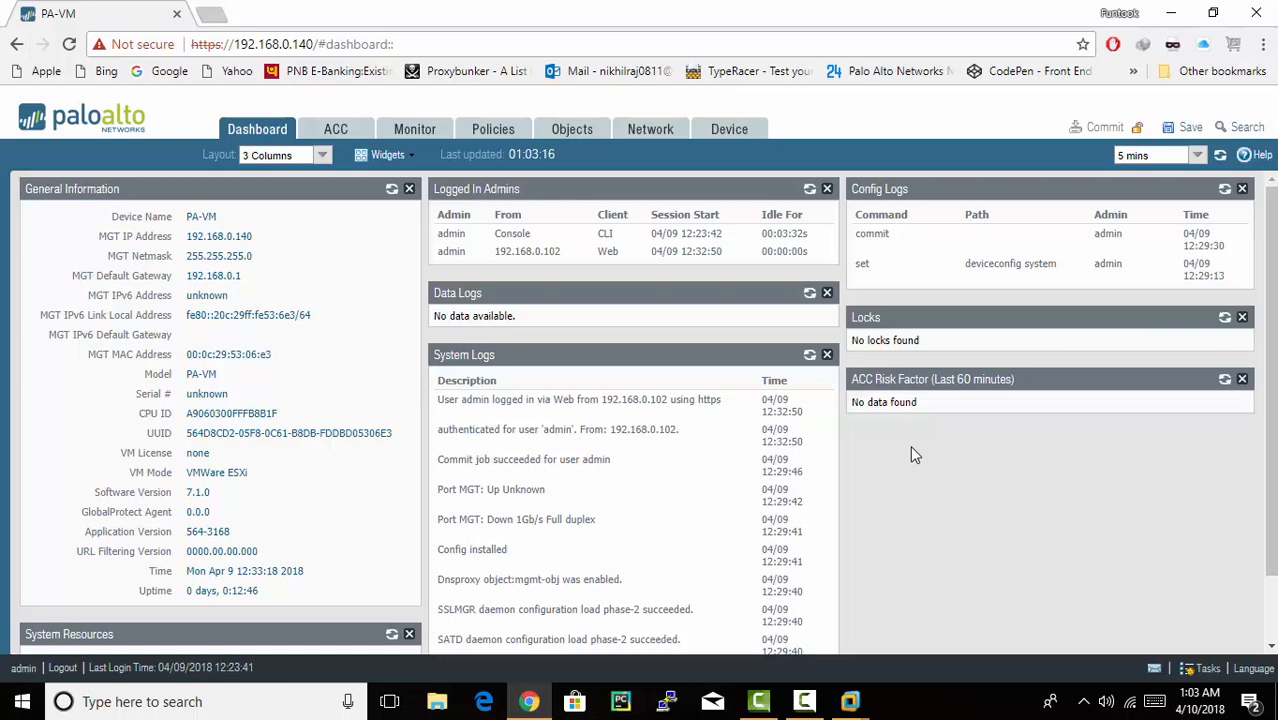
{"action": "mouse_move", "coordinate": [742, 148]}
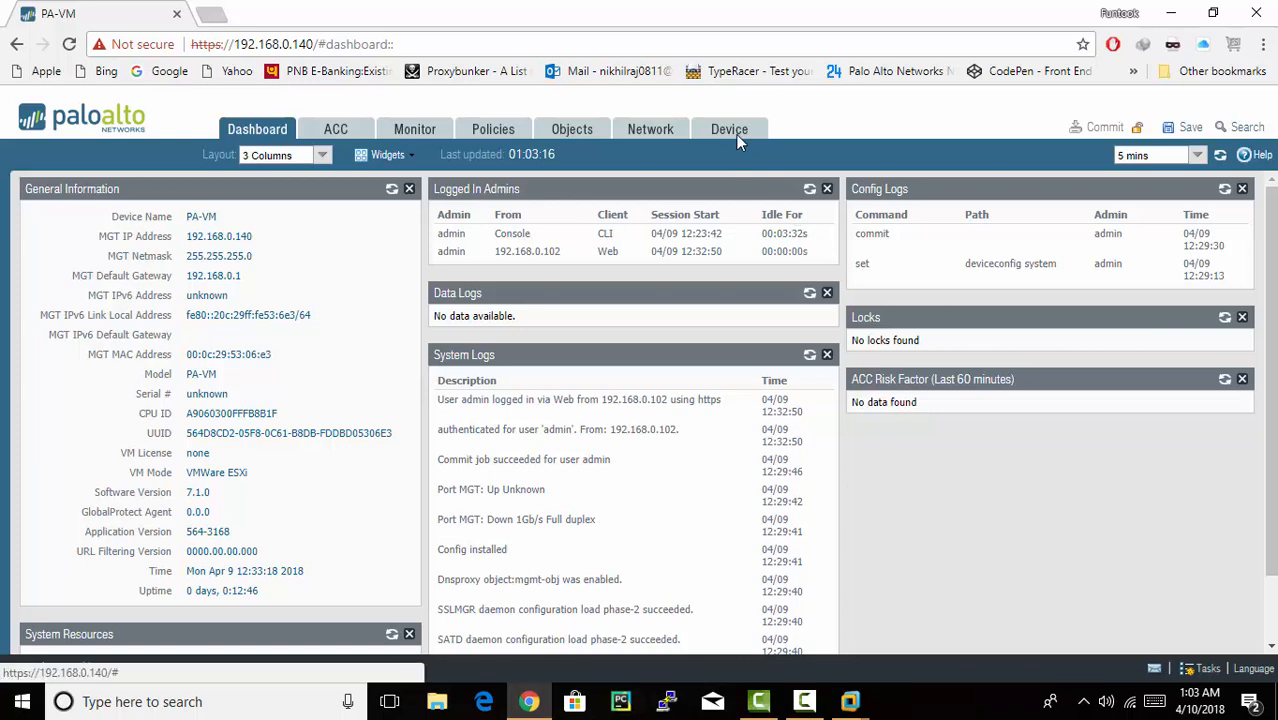
{"action": "left_click", "coordinate": [728, 128]}
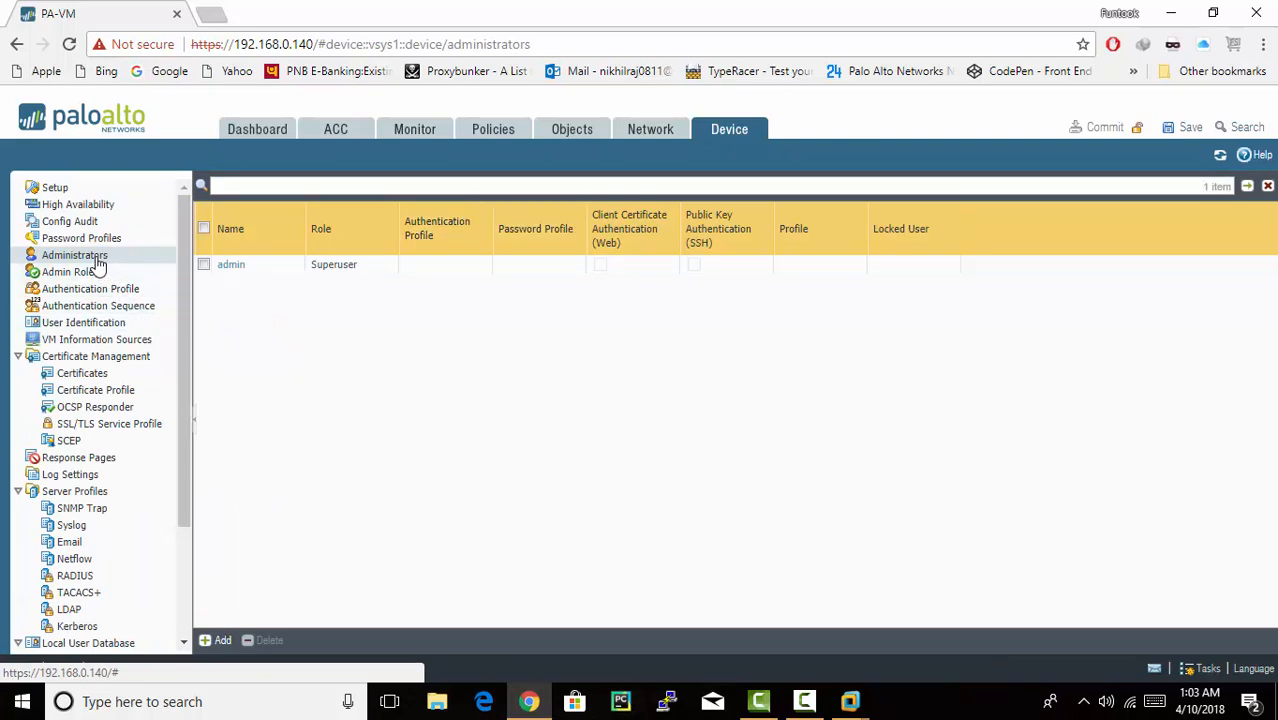
- Edit the admin Superuser account and submit its new password
{"action": "left_click", "coordinate": [204, 264]}
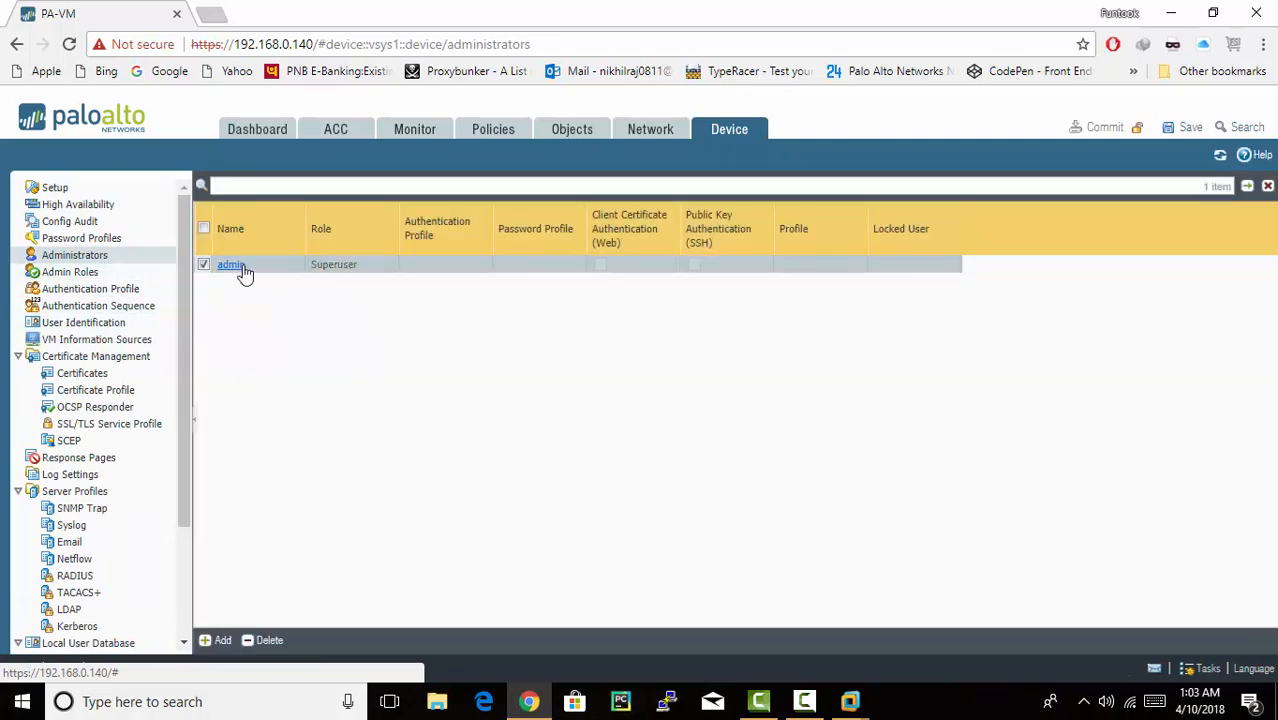
{"action": "left_click", "coordinate": [232, 264]}
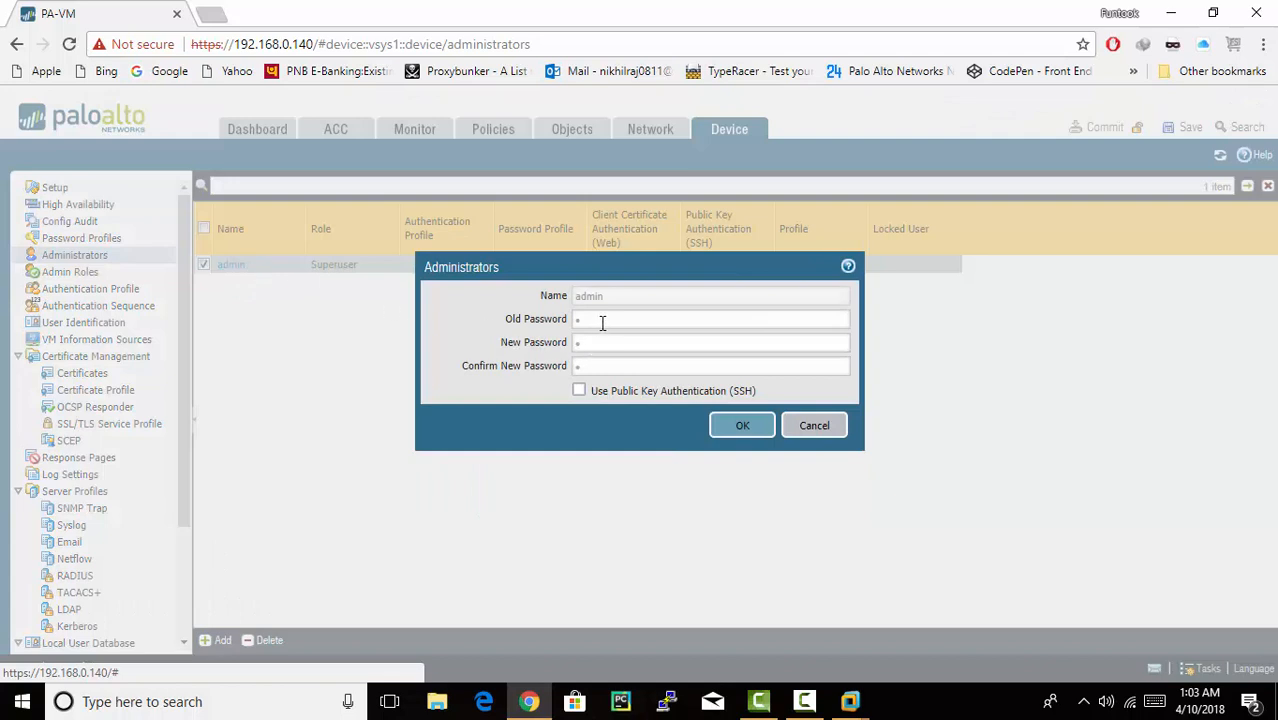
{"action": "mouse_move", "coordinate": [618, 352]}
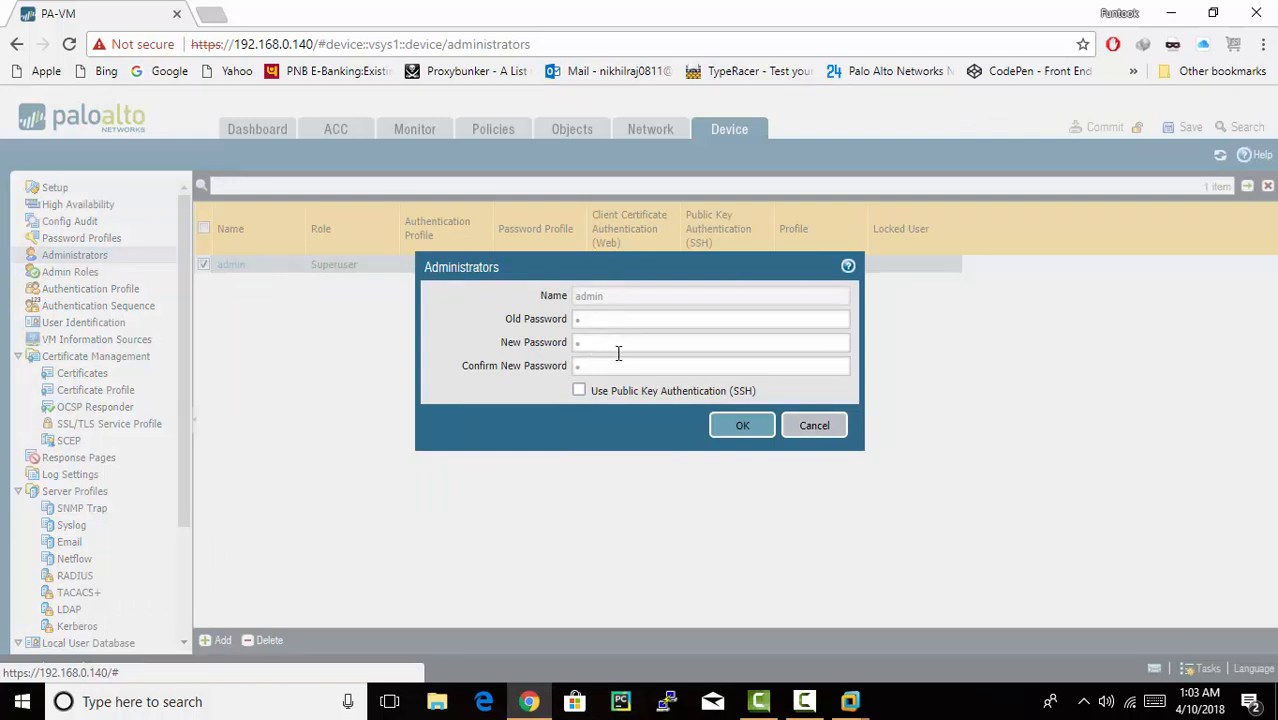
{"action": "mouse_move", "coordinate": [742, 424]}
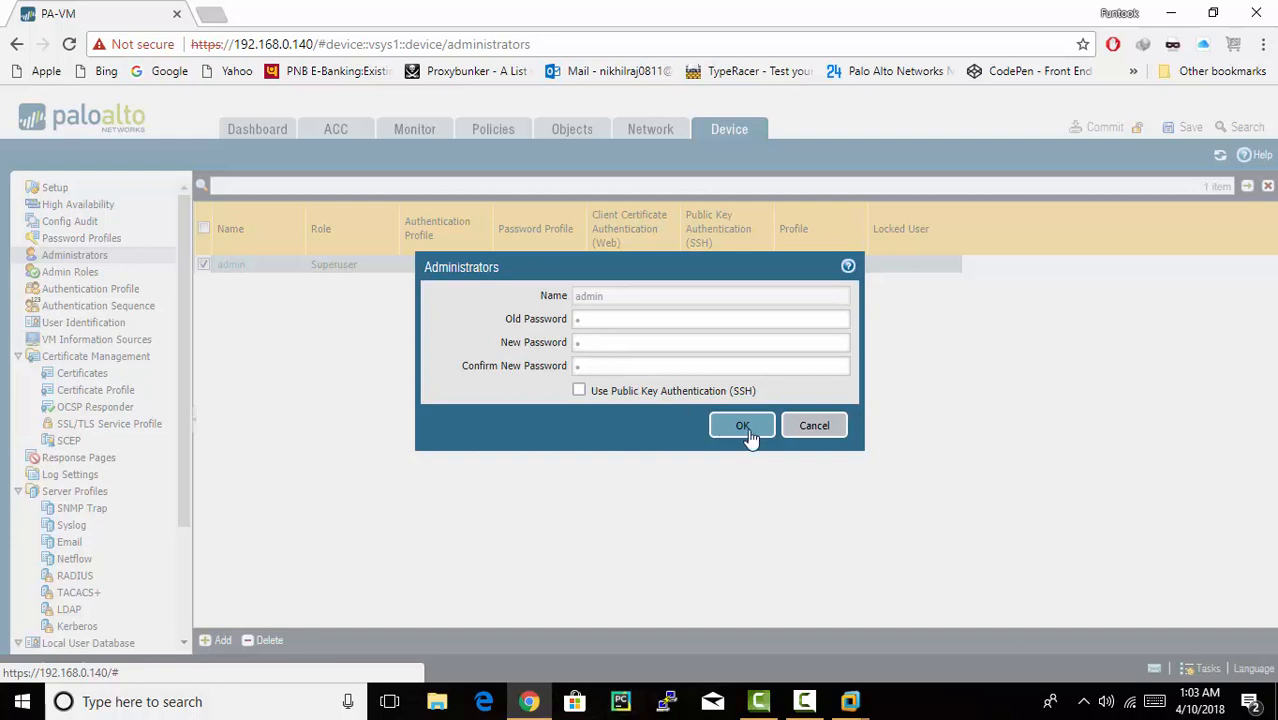
{"action": "left_click", "coordinate": [742, 424]}
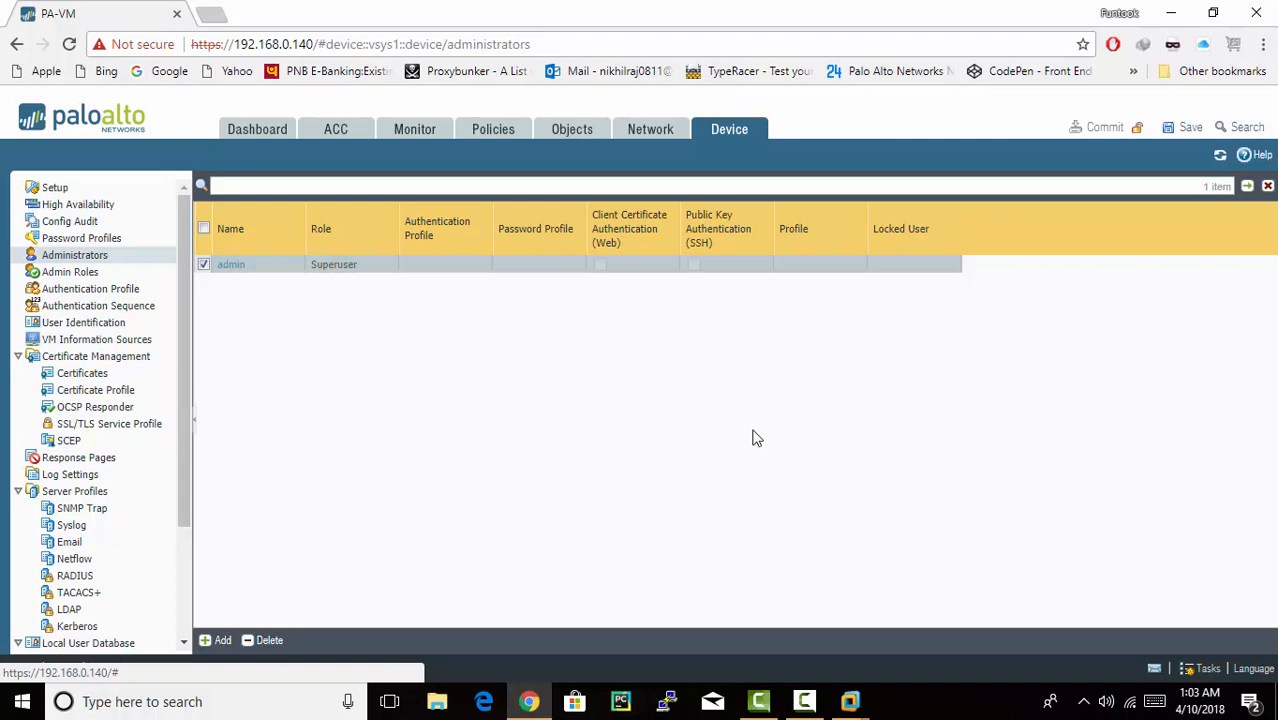
{"action": "mouse_move", "coordinate": [812, 424]}
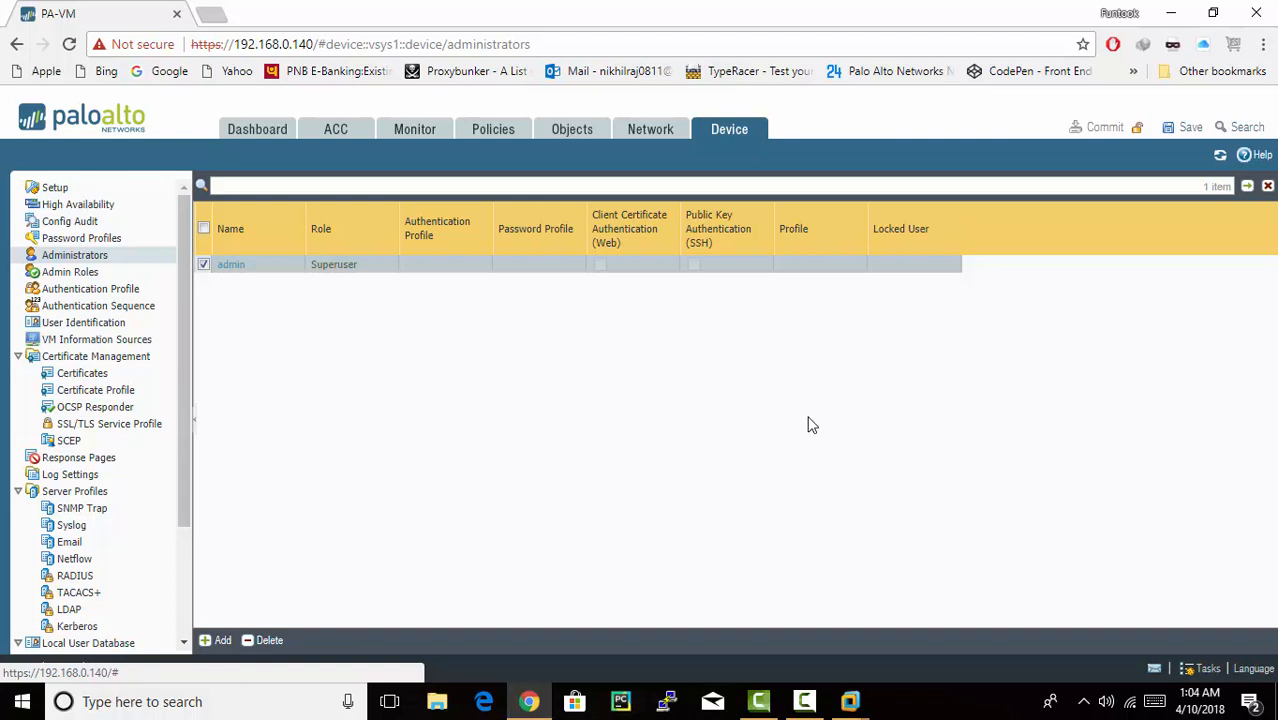